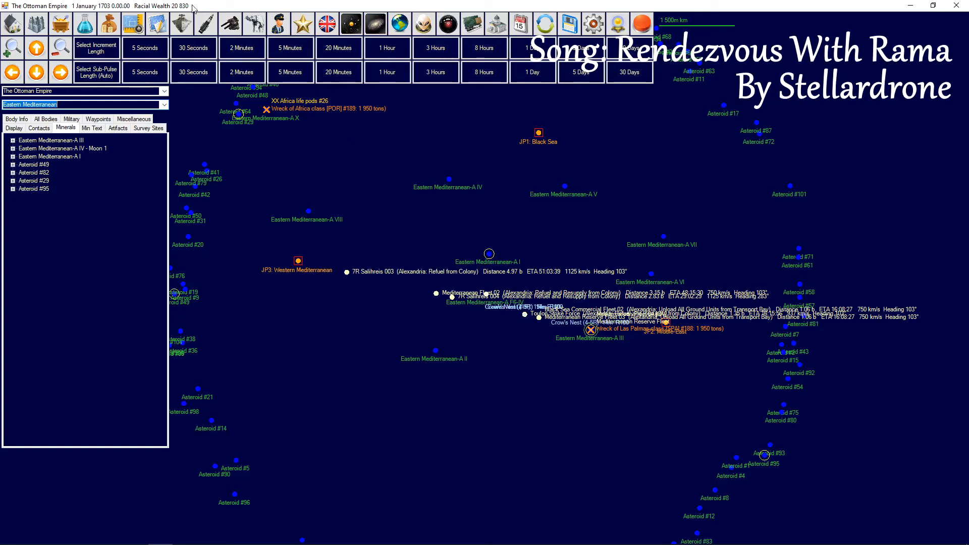
{"action": "mouse_move", "coordinate": [108, 23]}
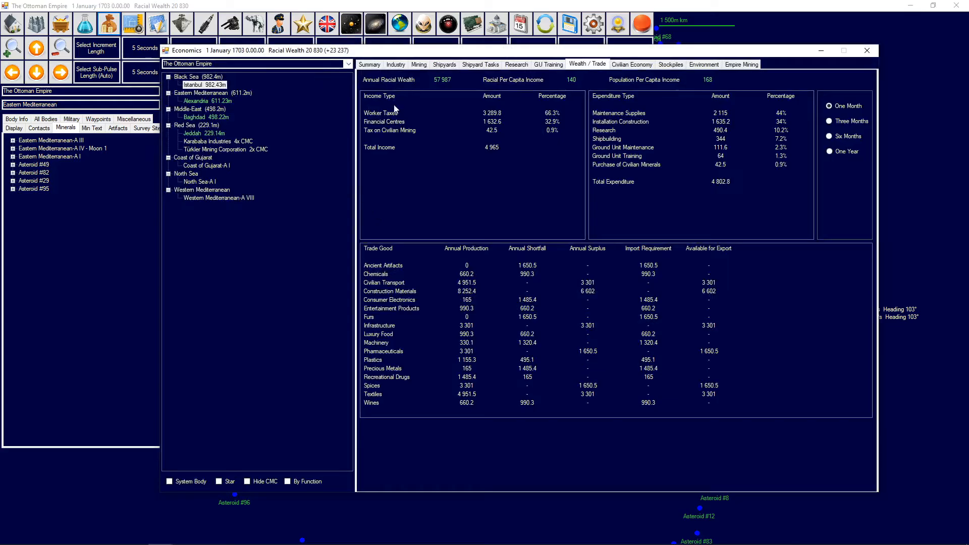
{"action": "mouse_move", "coordinate": [624, 236]}
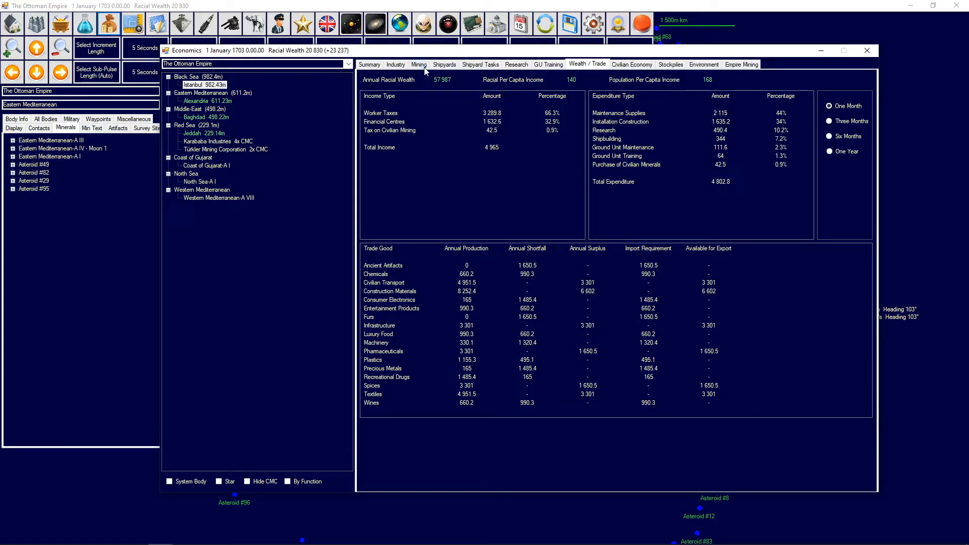
{"action": "mouse_move", "coordinate": [461, 94]}
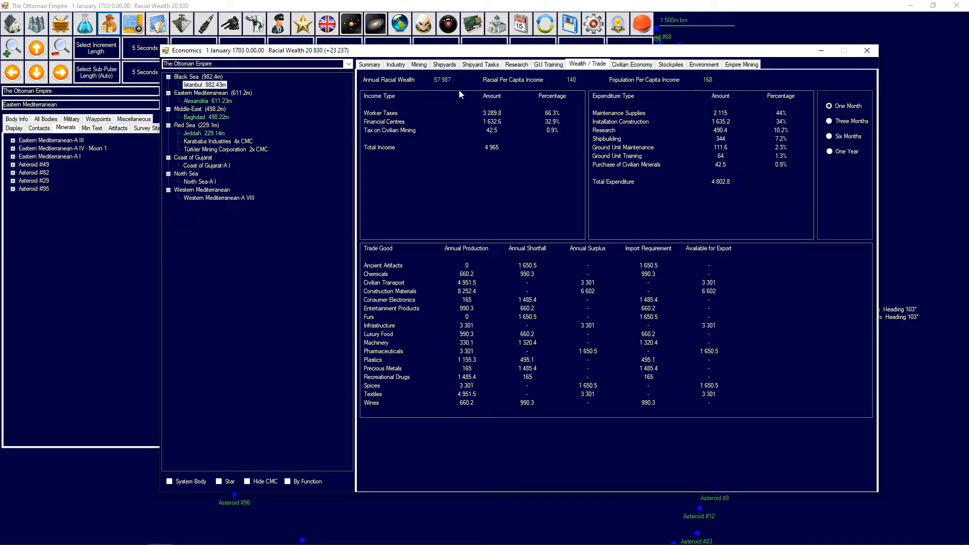
{"action": "mouse_move", "coordinate": [868, 51]}
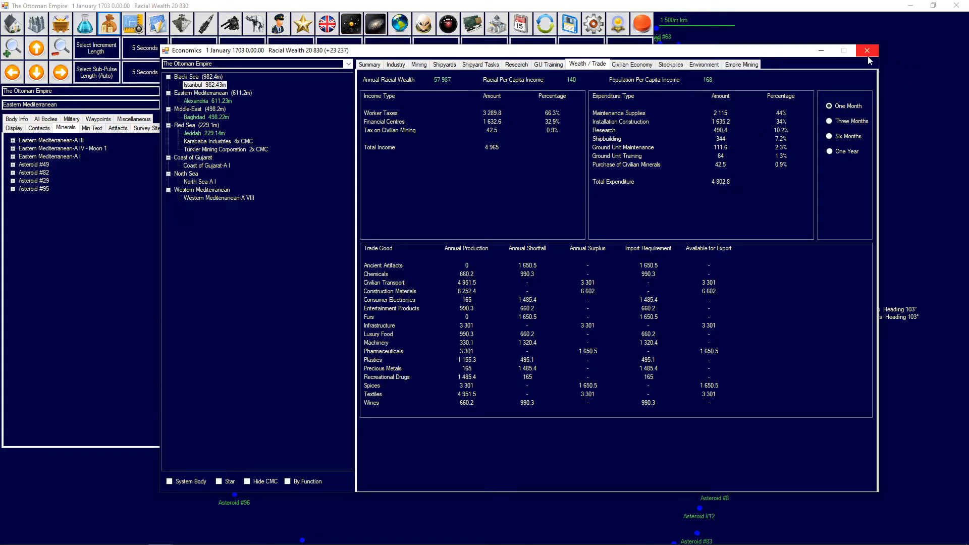
- Close the Economics window and switch the map to the Western Mediterranean system with its pirate contacts
{"action": "left_click", "coordinate": [866, 50]}
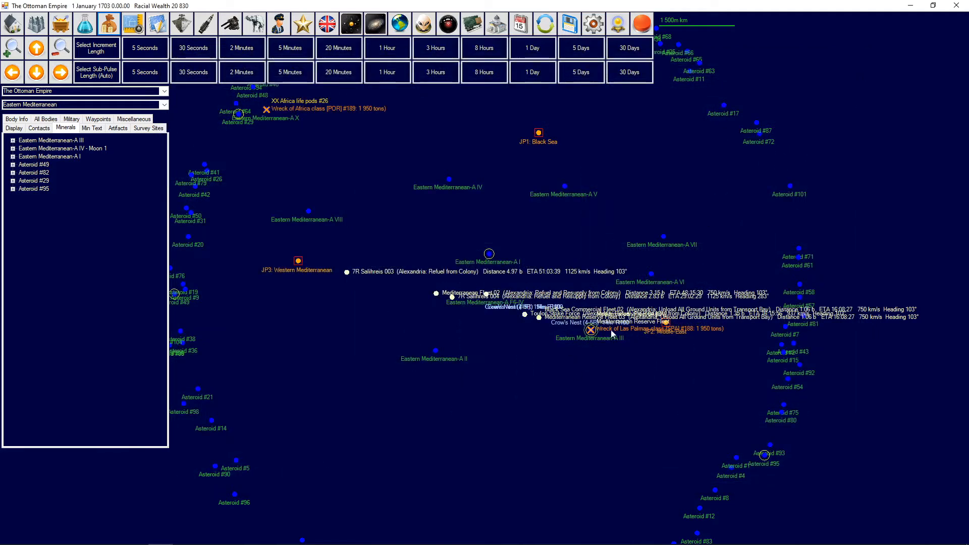
{"action": "mouse_move", "coordinate": [355, 328]}
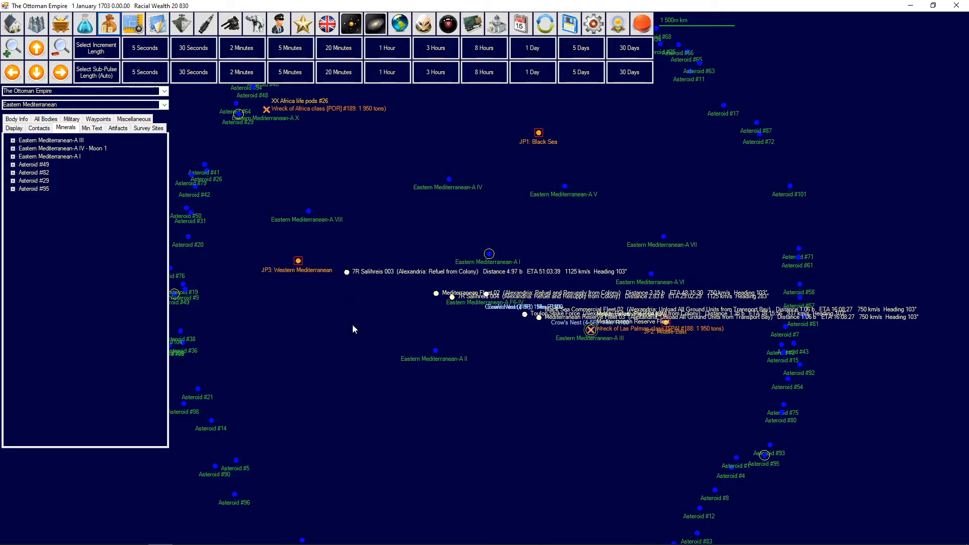
{"action": "mouse_move", "coordinate": [318, 284]}
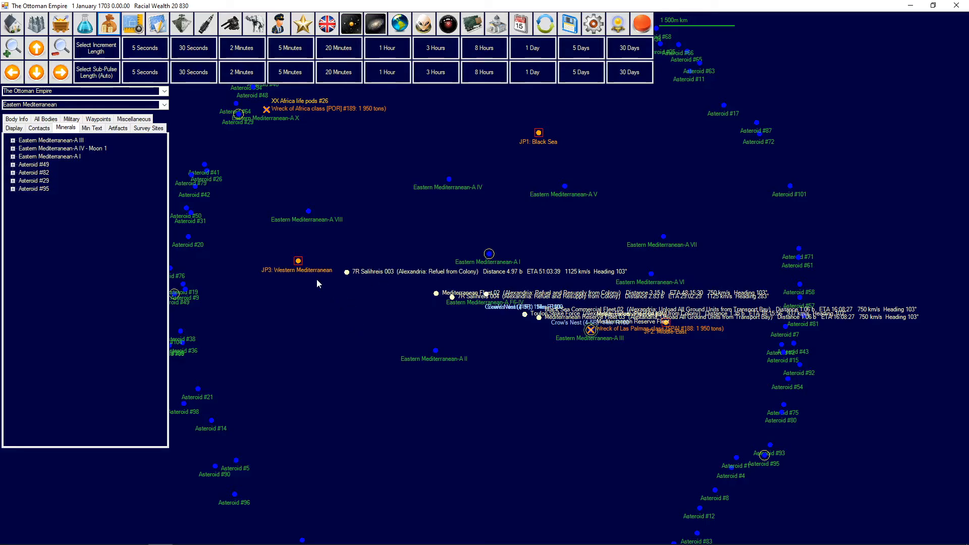
{"action": "left_click", "coordinate": [84, 104]}
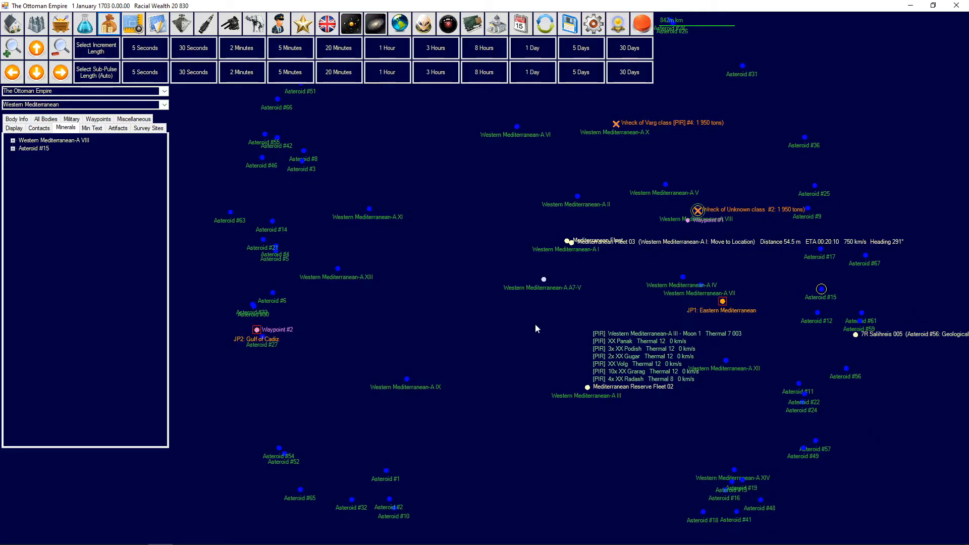
{"action": "mouse_move", "coordinate": [663, 329]}
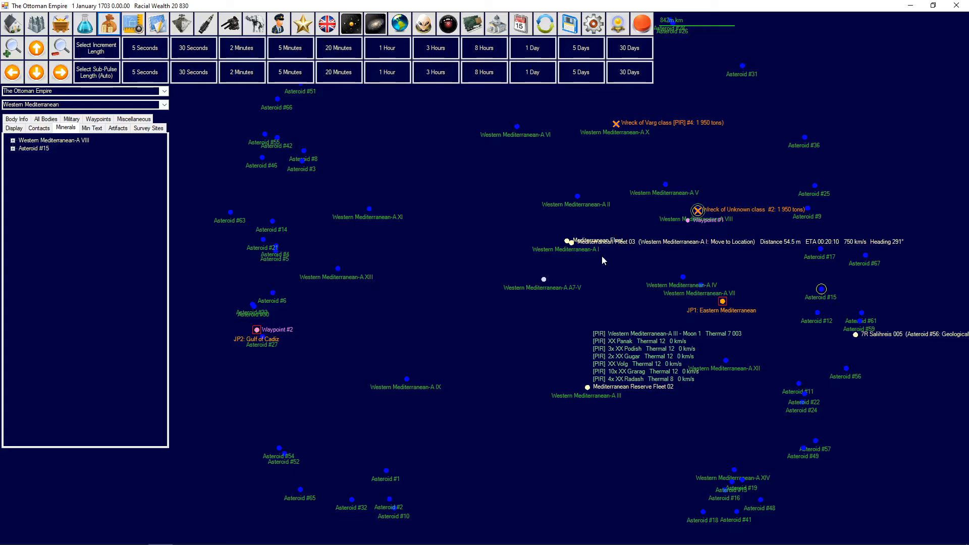
{"action": "mouse_move", "coordinate": [661, 250]}
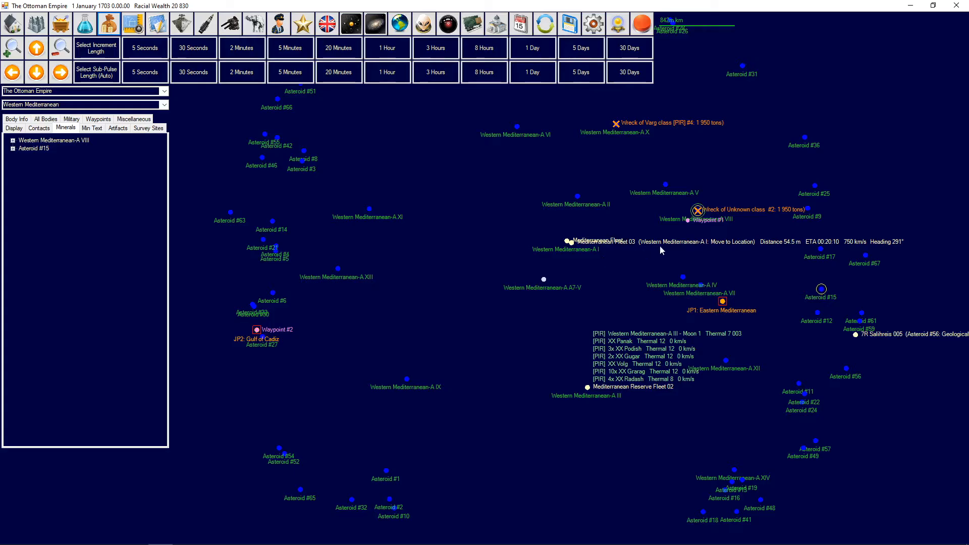
{"action": "mouse_move", "coordinate": [696, 245]}
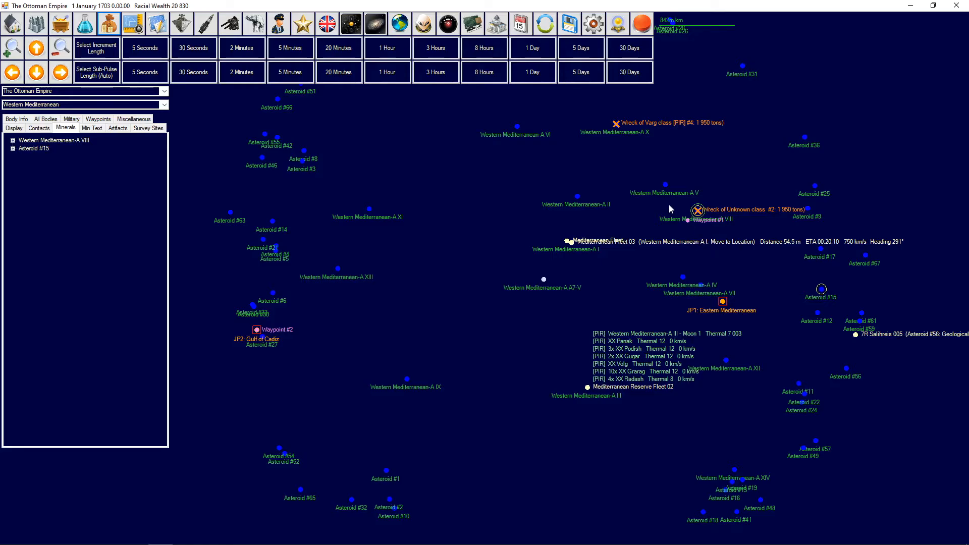
{"action": "mouse_move", "coordinate": [84, 23]}
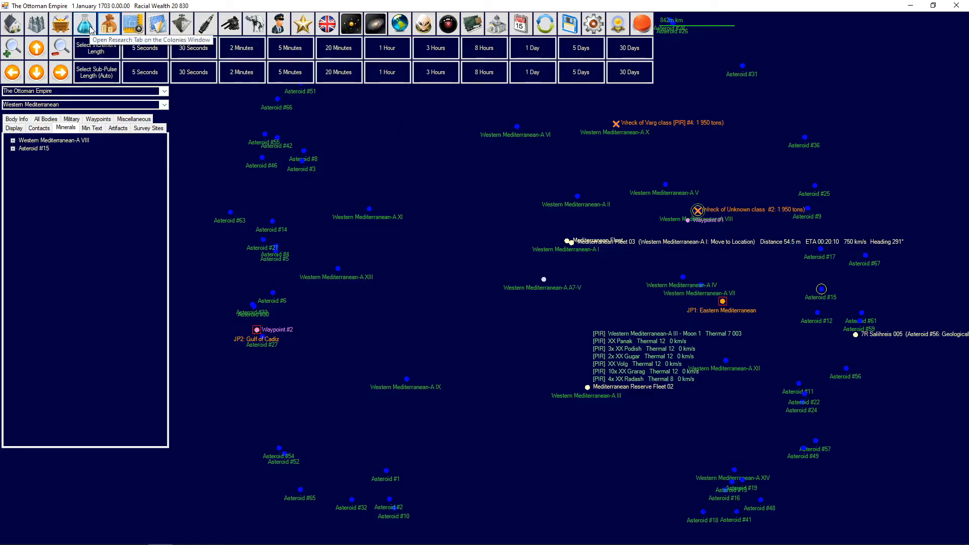
{"action": "mouse_move", "coordinate": [91, 24]}
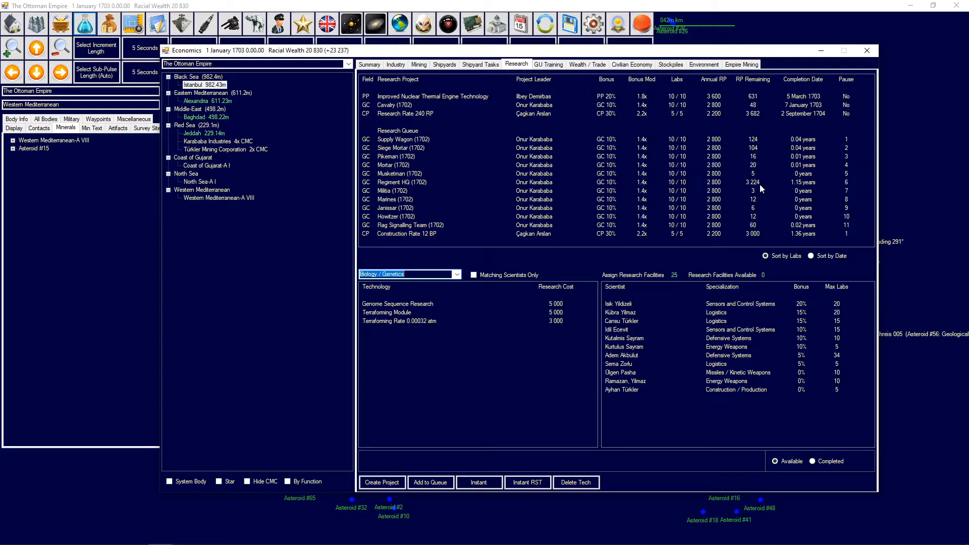
{"action": "mouse_move", "coordinate": [685, 256]}
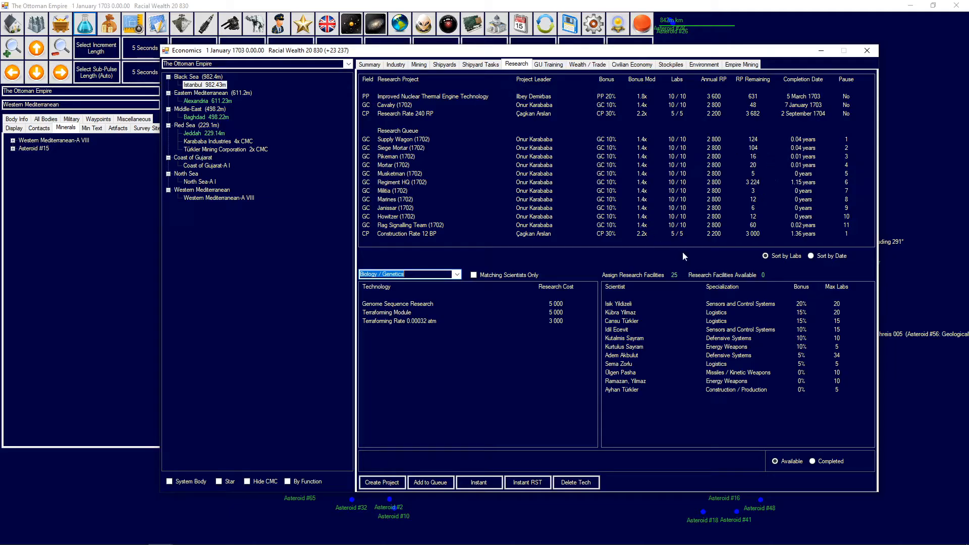
{"action": "mouse_move", "coordinate": [718, 259]}
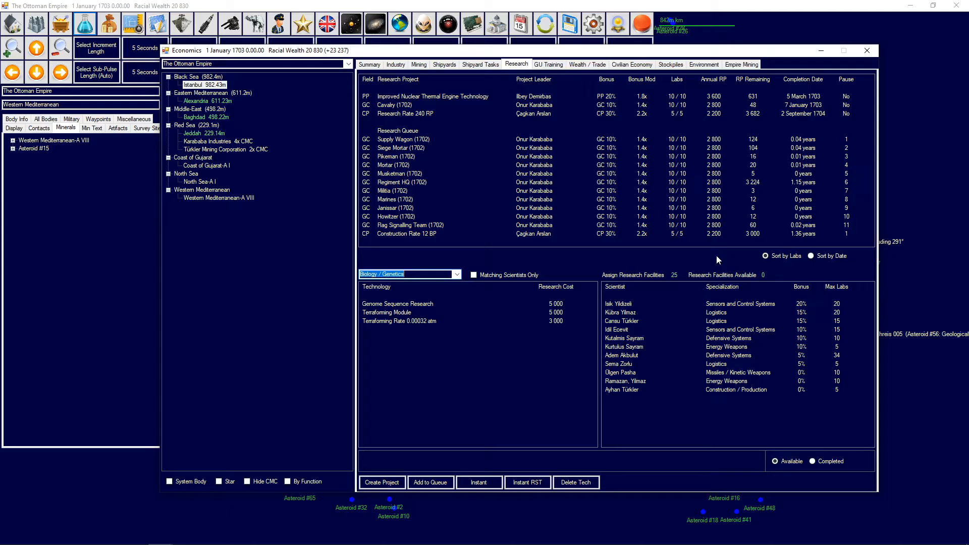
- Review GU Training for Alexandria and Baghdad, check Baghdad's mining figures, and return to its training list
{"action": "left_click", "coordinate": [547, 64]}
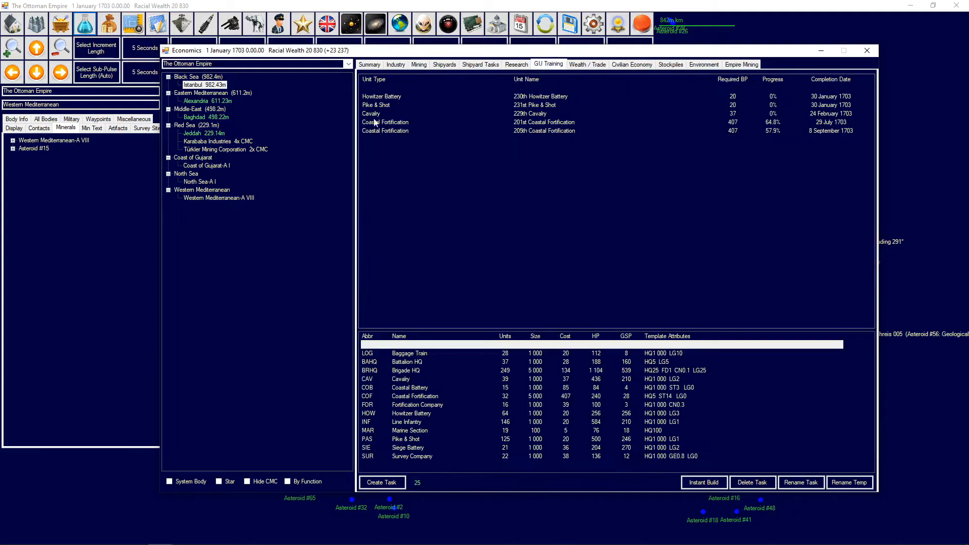
{"action": "left_click", "coordinate": [196, 101]}
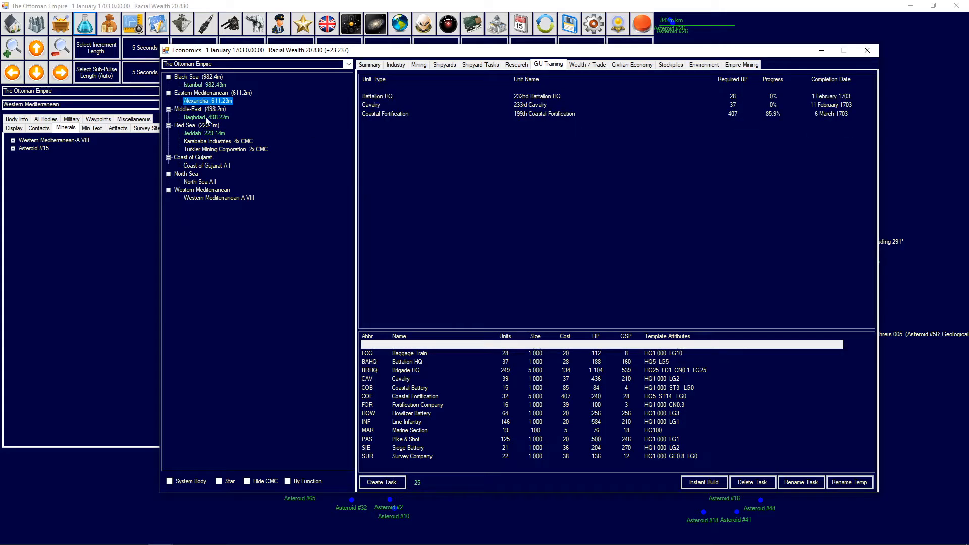
{"action": "left_click", "coordinate": [195, 117]}
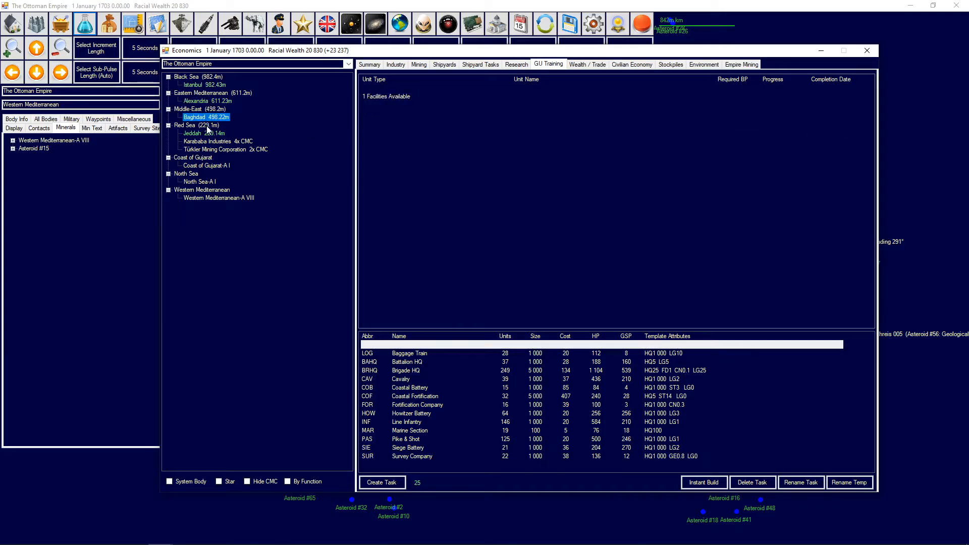
{"action": "left_click", "coordinate": [418, 64]}
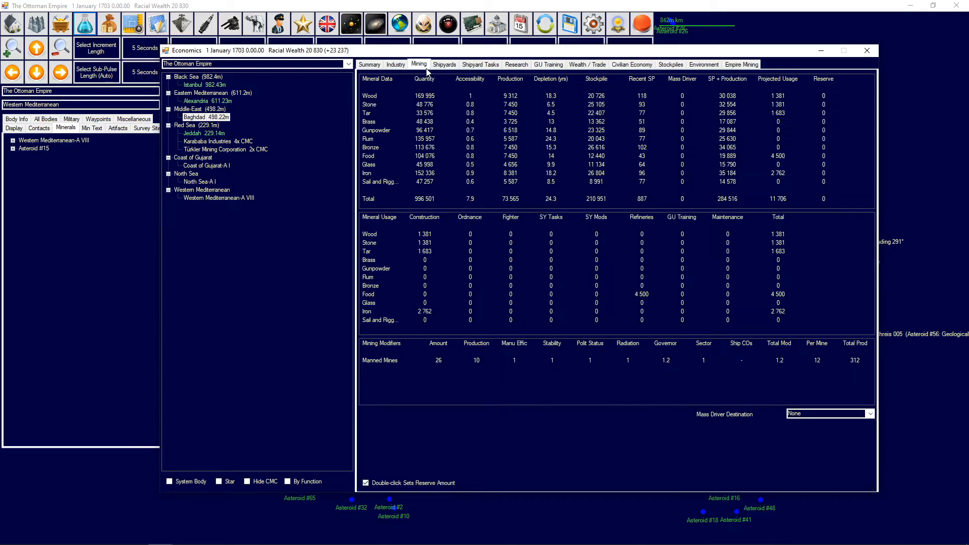
{"action": "mouse_move", "coordinate": [498, 67]}
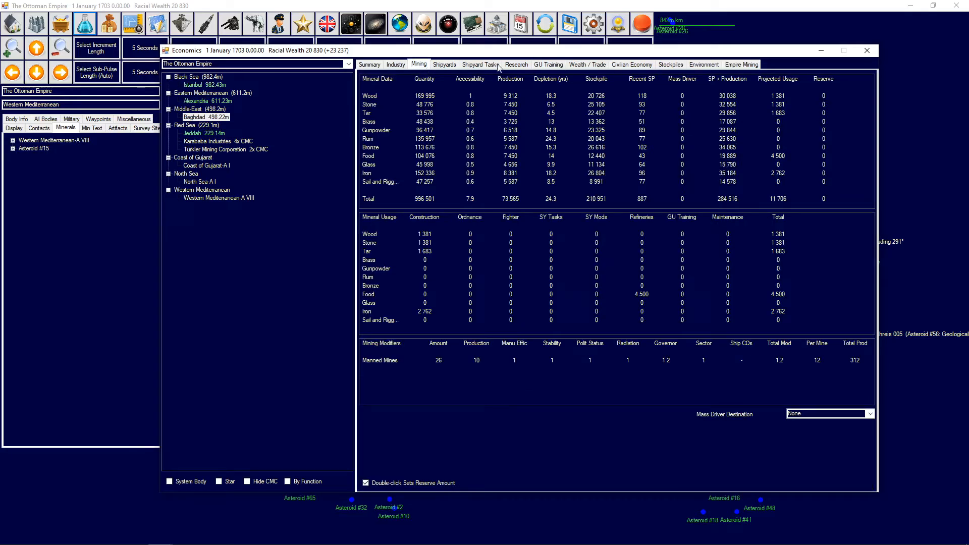
{"action": "left_click", "coordinate": [547, 65]}
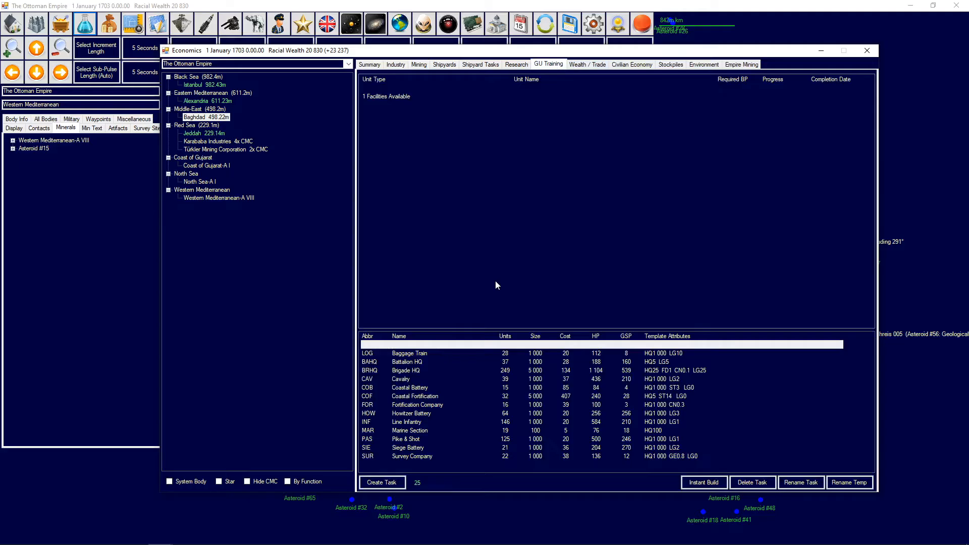
{"action": "mouse_move", "coordinate": [285, 162]}
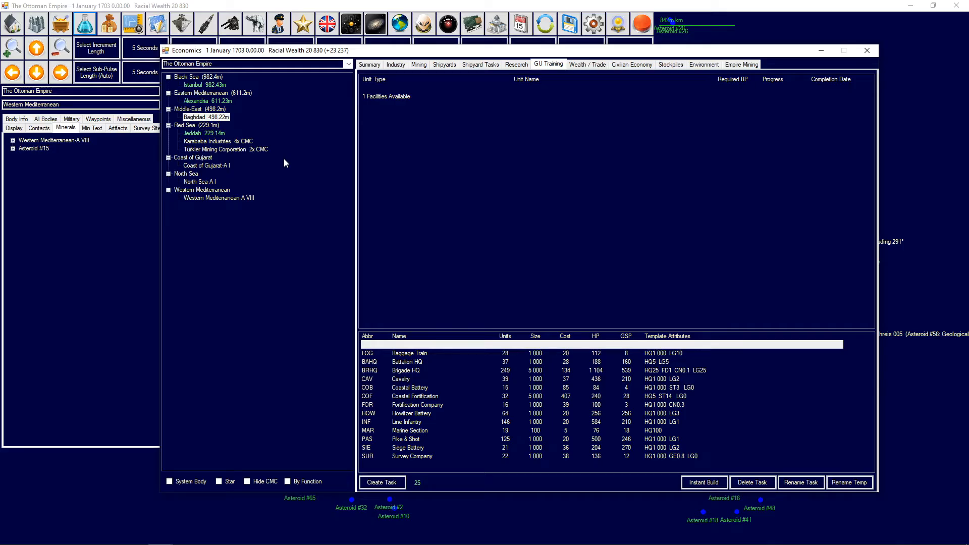
- Close the Economics window to return to the Eastern Mediterranean system map
{"action": "left_click", "coordinate": [866, 50]}
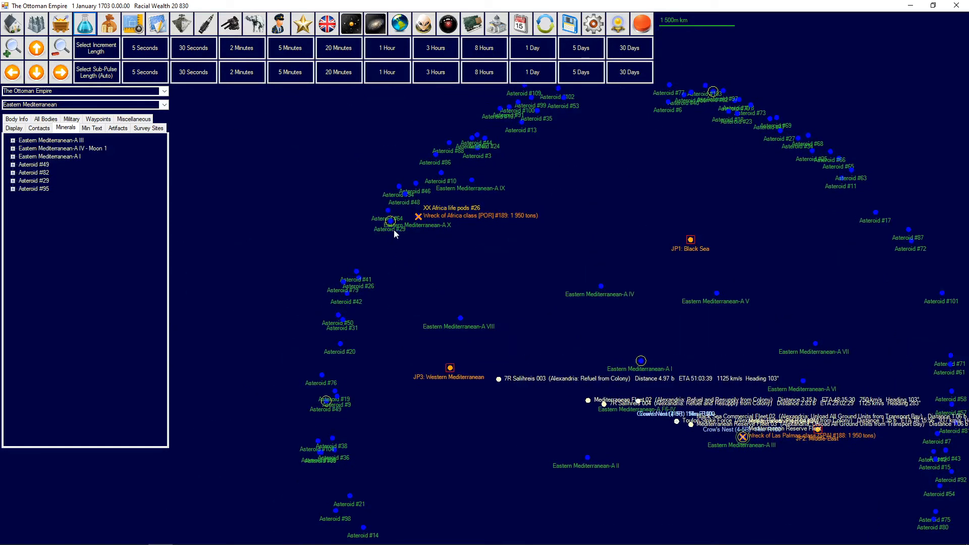
{"action": "mouse_move", "coordinate": [585, 331]}
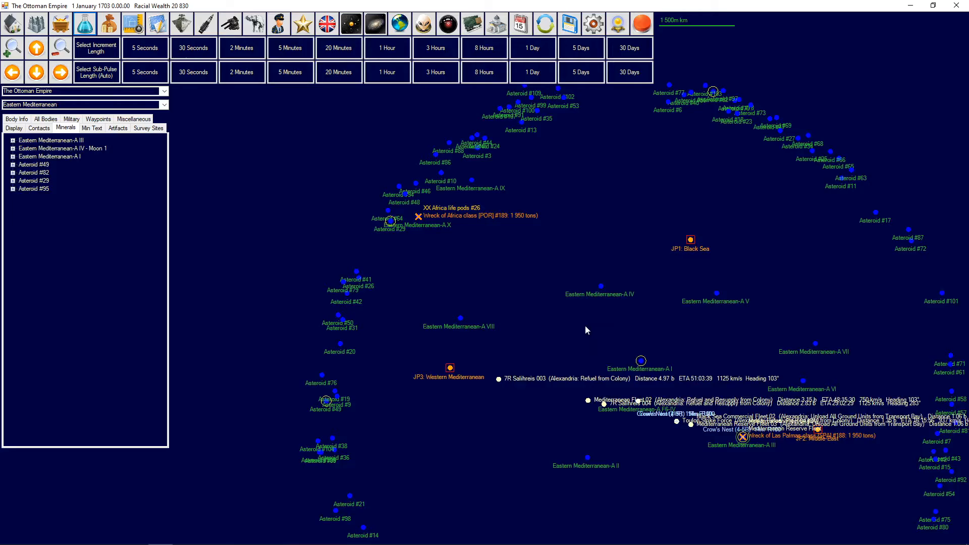
{"action": "mouse_move", "coordinate": [621, 336]}
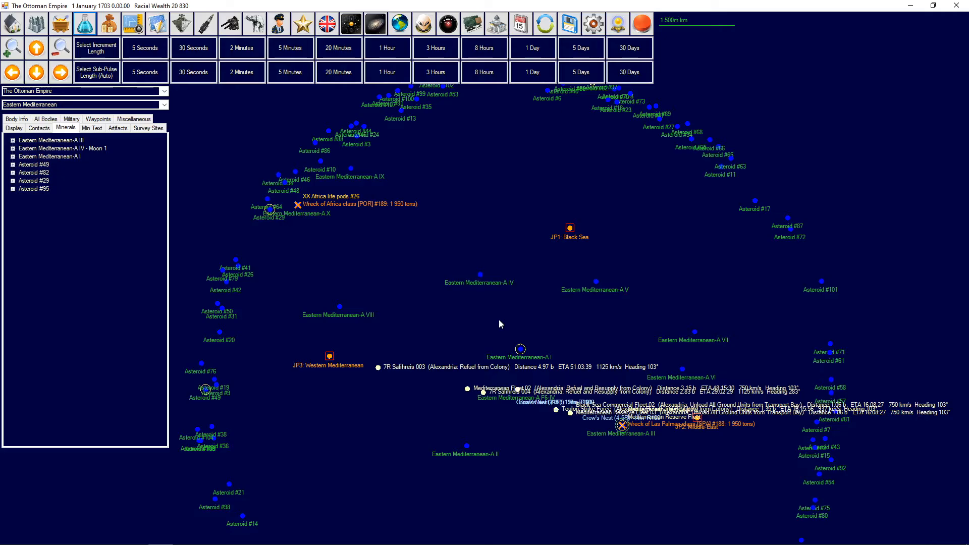
{"action": "mouse_move", "coordinate": [500, 305]}
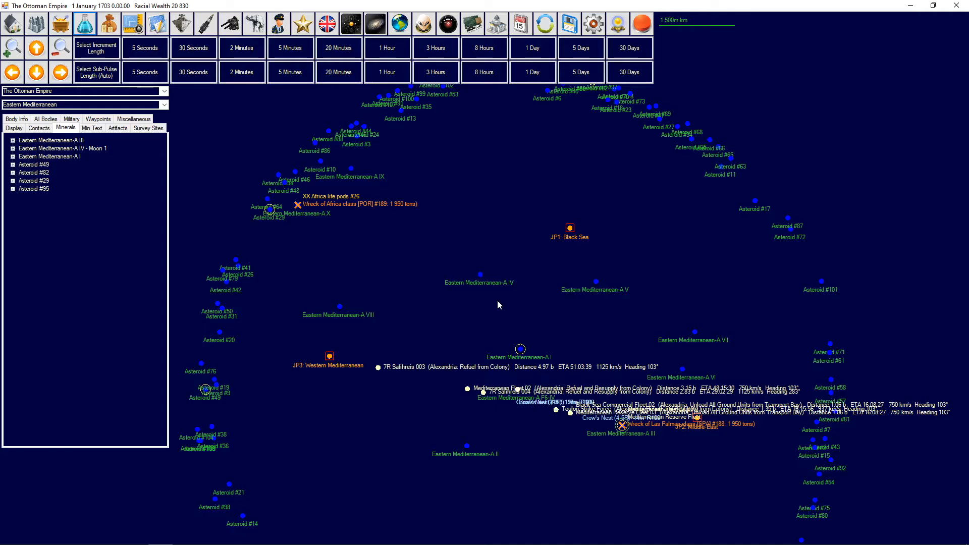
{"action": "mouse_move", "coordinate": [369, 197]}
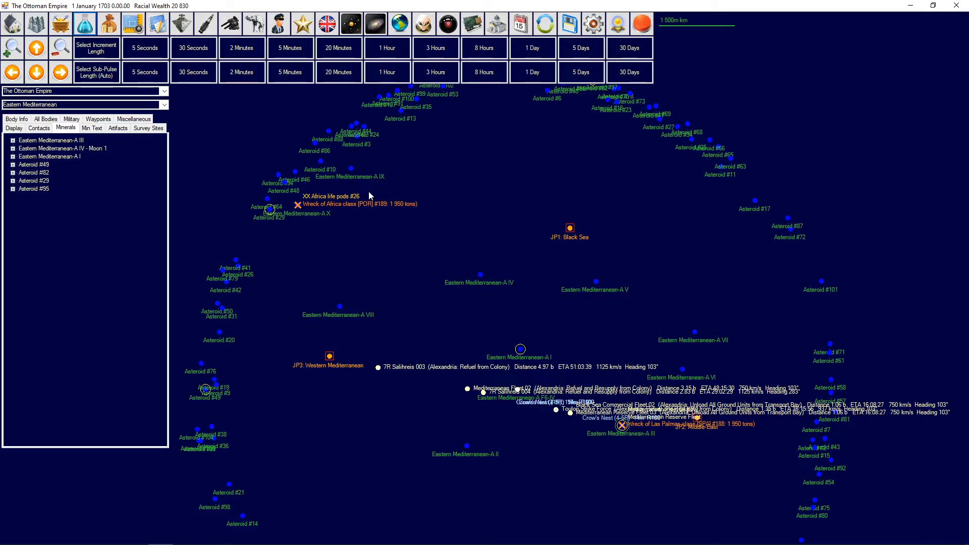
{"action": "mouse_move", "coordinate": [511, 380]}
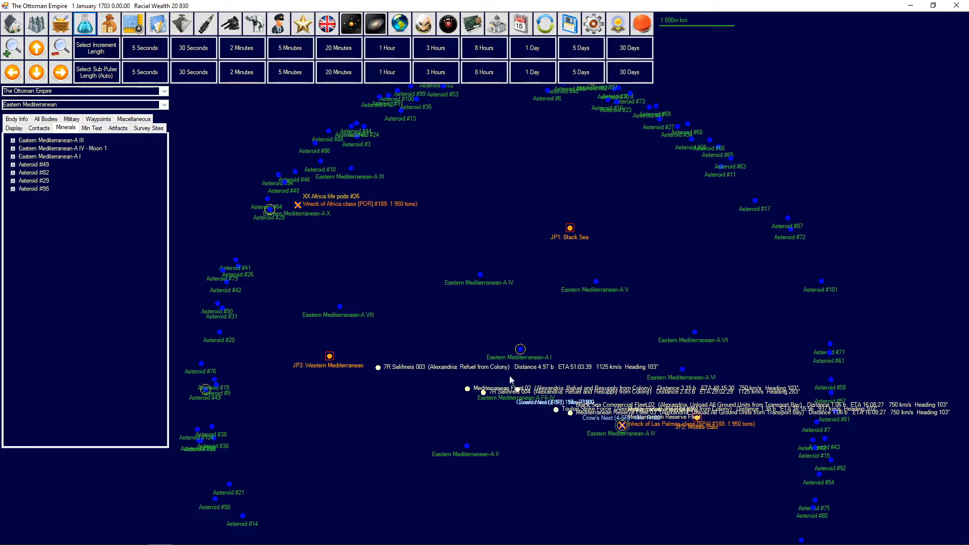
{"action": "mouse_move", "coordinate": [437, 393]}
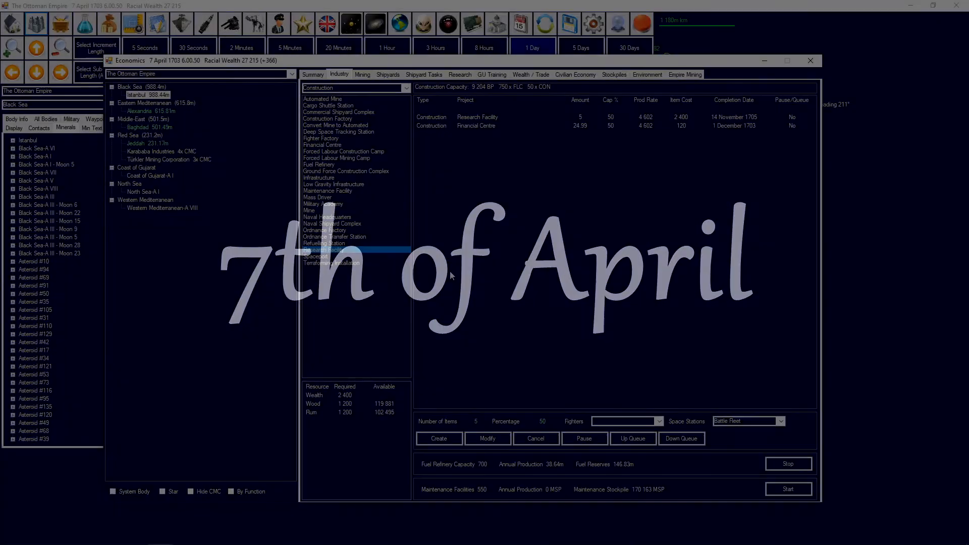
{"action": "left_click", "coordinate": [324, 249]}
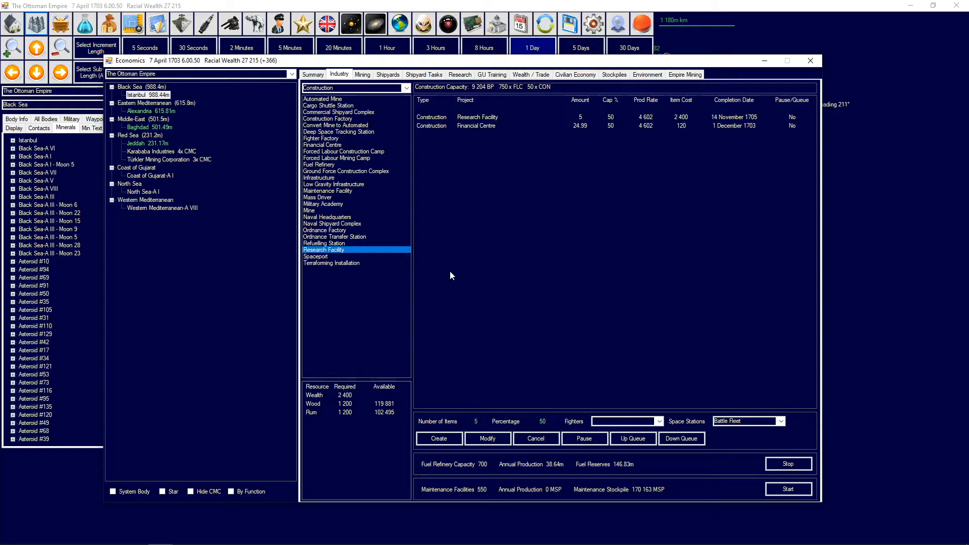
{"action": "mouse_move", "coordinate": [501, 165]}
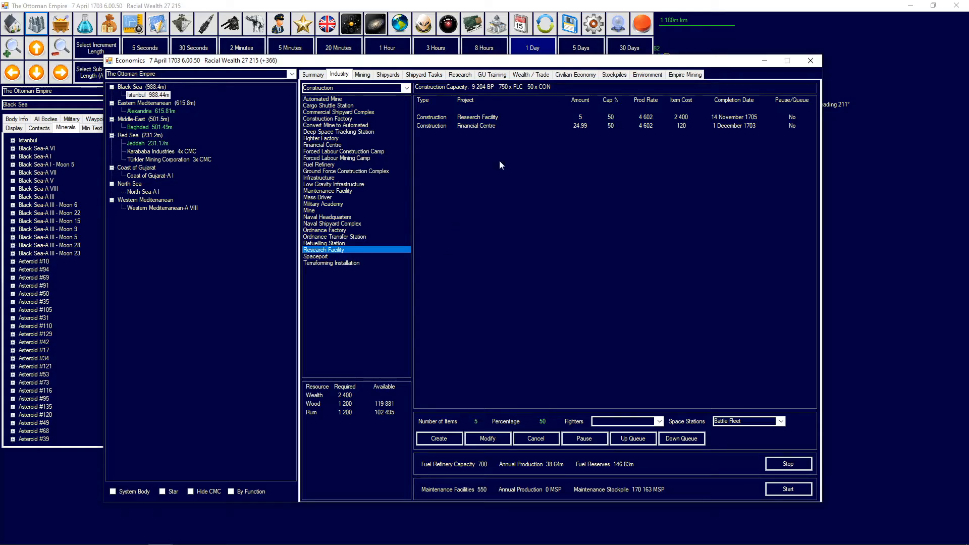
{"action": "mouse_move", "coordinate": [597, 125]}
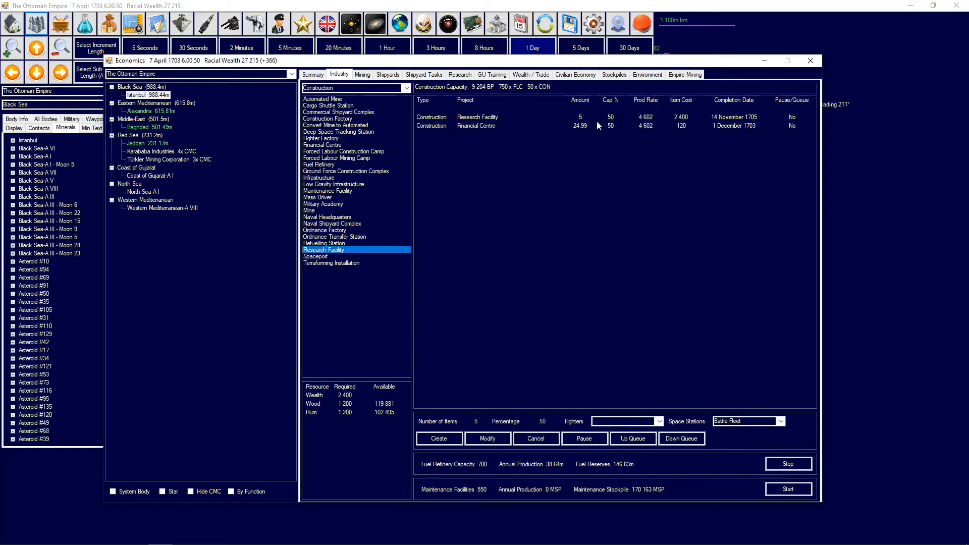
{"action": "mouse_move", "coordinate": [746, 134]}
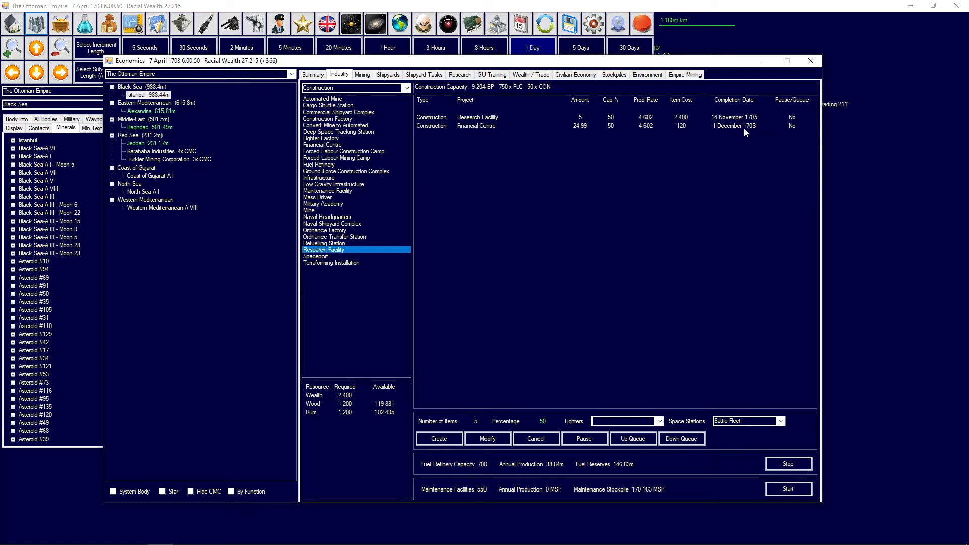
{"action": "left_click", "coordinate": [459, 74]}
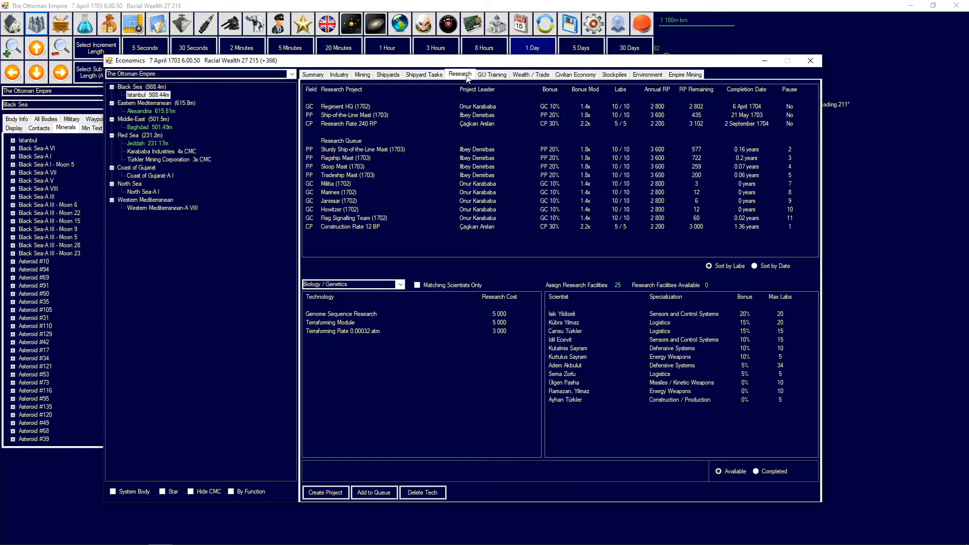
- Check the Research tab, then show the Middle-East system on the tactical map at August 1703
{"action": "left_click", "coordinate": [810, 60]}
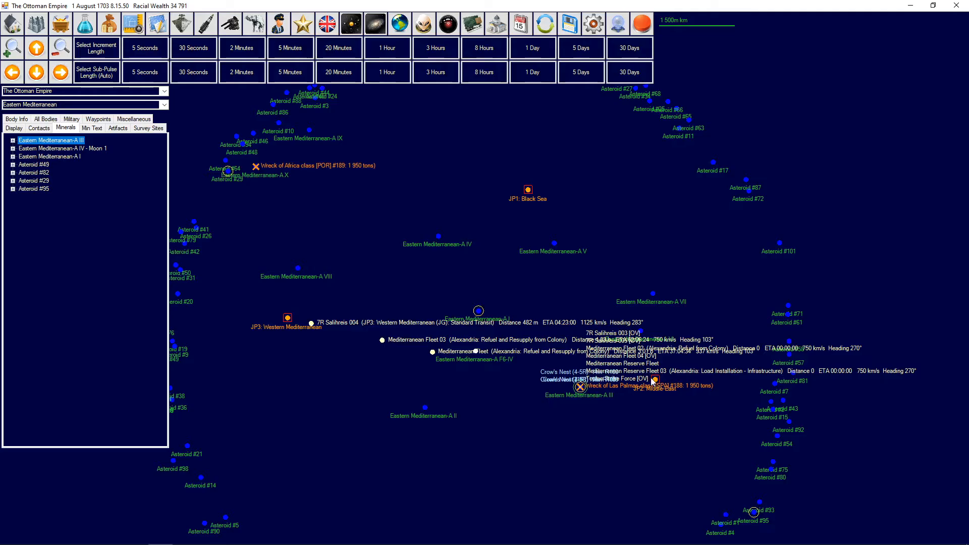
{"action": "left_click", "coordinate": [84, 104]}
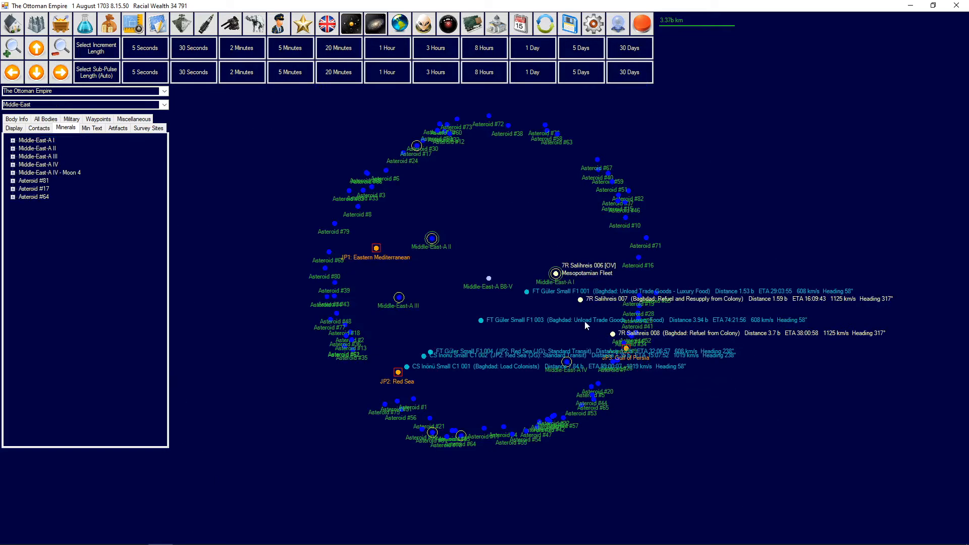
{"action": "mouse_move", "coordinate": [468, 238]}
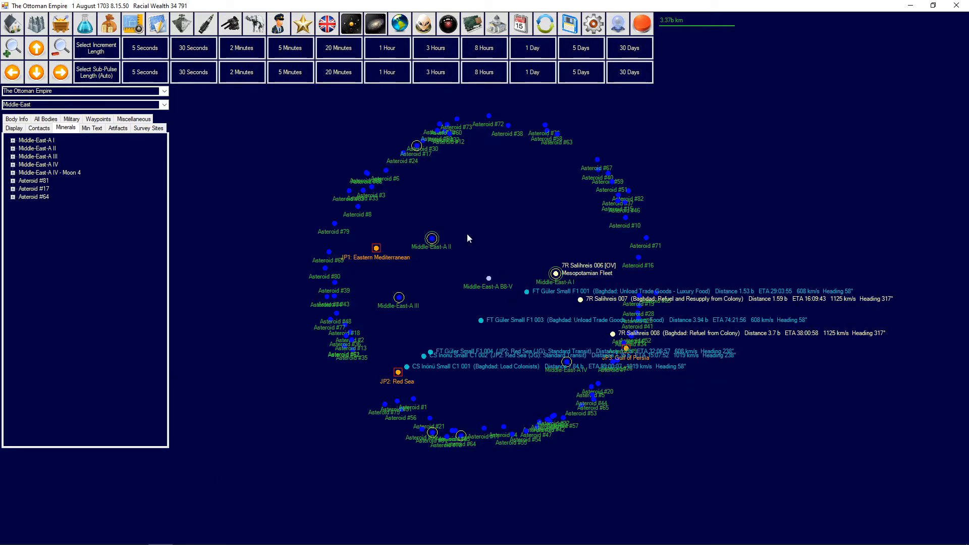
{"action": "mouse_move", "coordinate": [440, 240]}
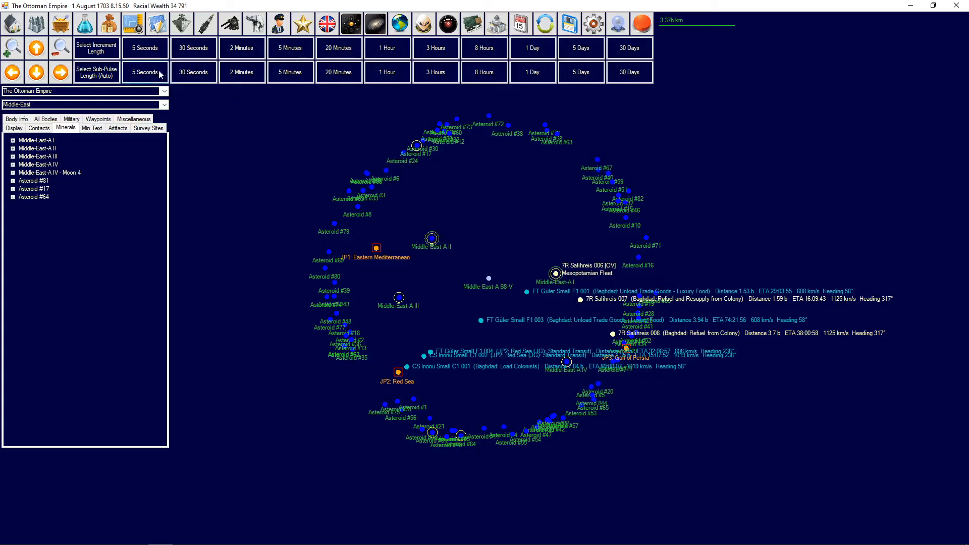
- Expand Middle-East-A II in the Minerals panel to list its tar, gunpowder, bronze and iron deposits
{"action": "left_click", "coordinate": [12, 149]}
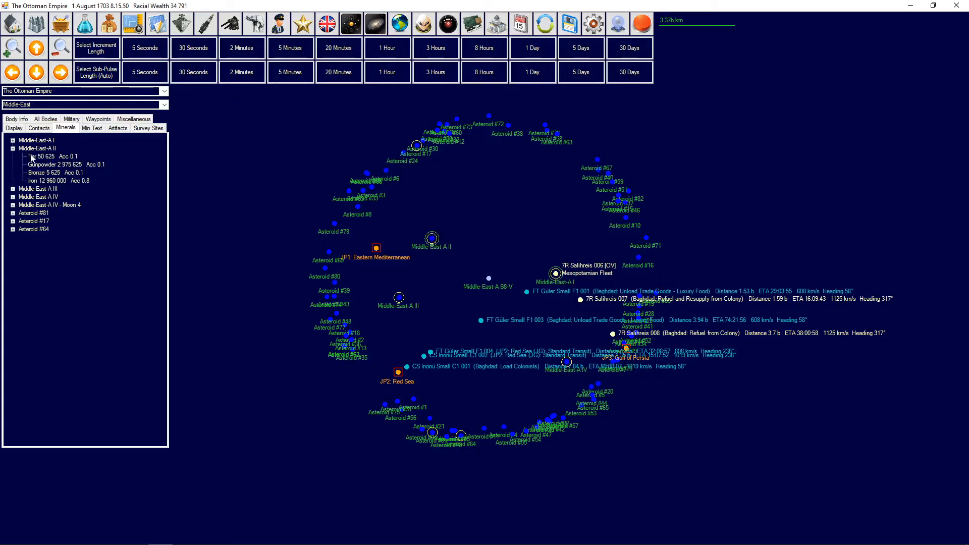
{"action": "mouse_move", "coordinate": [120, 173]}
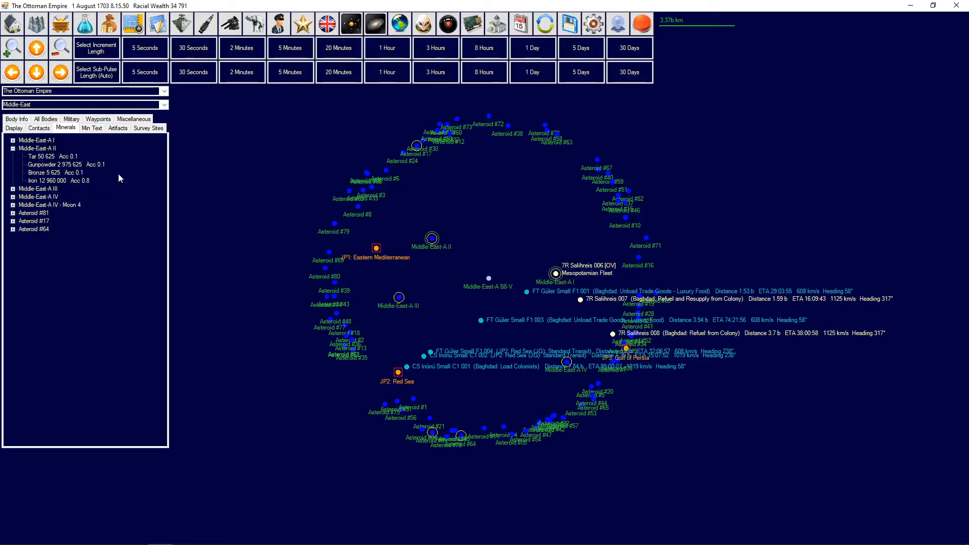
{"action": "mouse_move", "coordinate": [42, 186]}
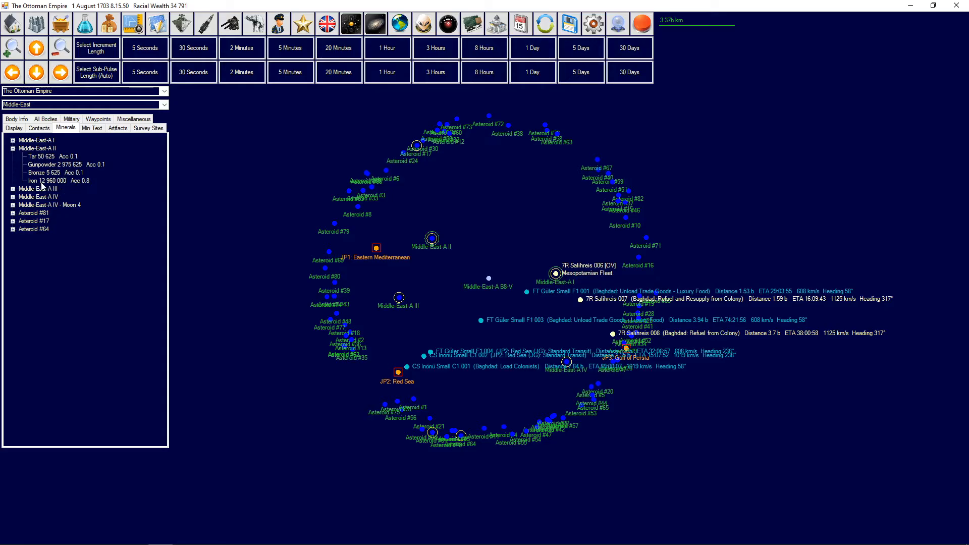
{"action": "mouse_move", "coordinate": [67, 172]}
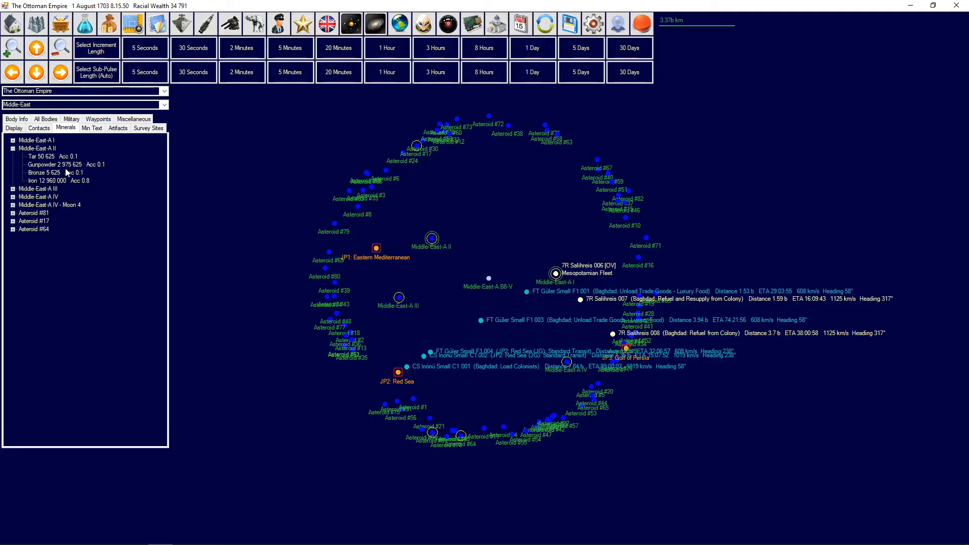
{"action": "mouse_move", "coordinate": [90, 178]}
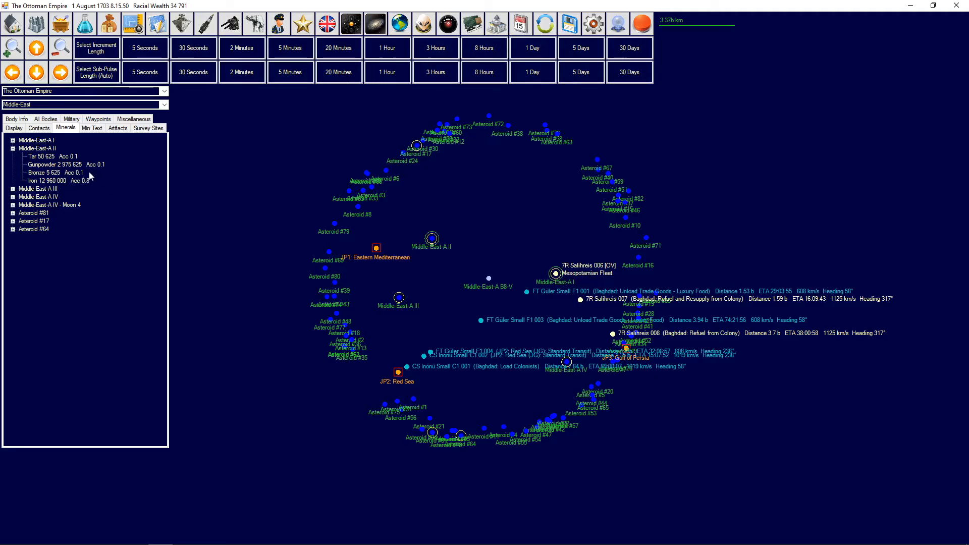
{"action": "mouse_move", "coordinate": [99, 192]}
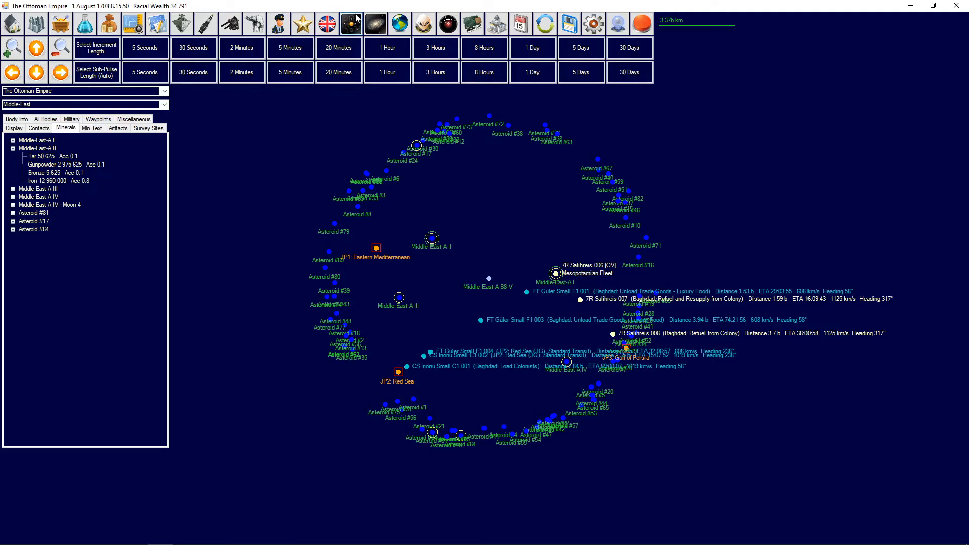
- Bring up the Middle-East system survey and show Middle-East-A II's details with colony cost 4.66
{"action": "left_click", "coordinate": [351, 23]}
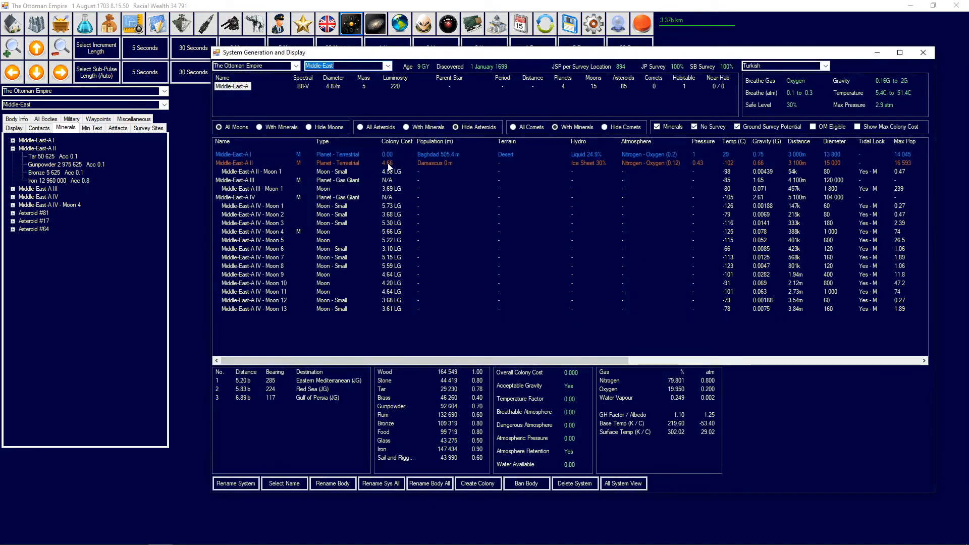
{"action": "left_click", "coordinate": [233, 163]}
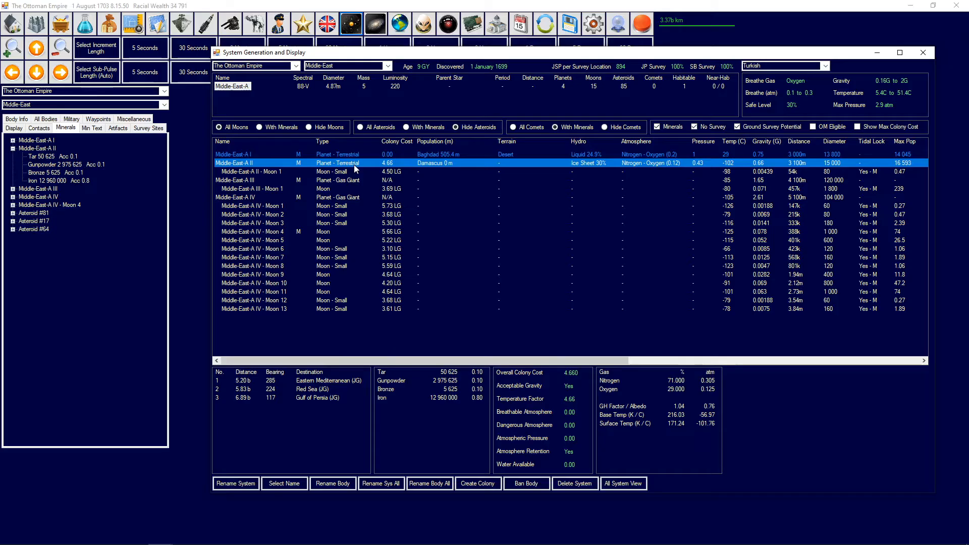
{"action": "mouse_move", "coordinate": [853, 173]}
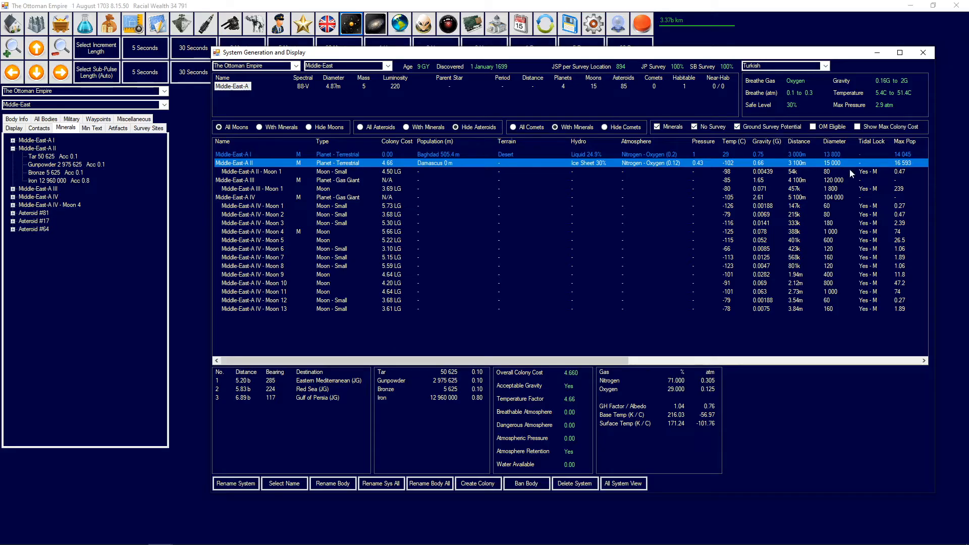
{"action": "mouse_move", "coordinate": [835, 169]}
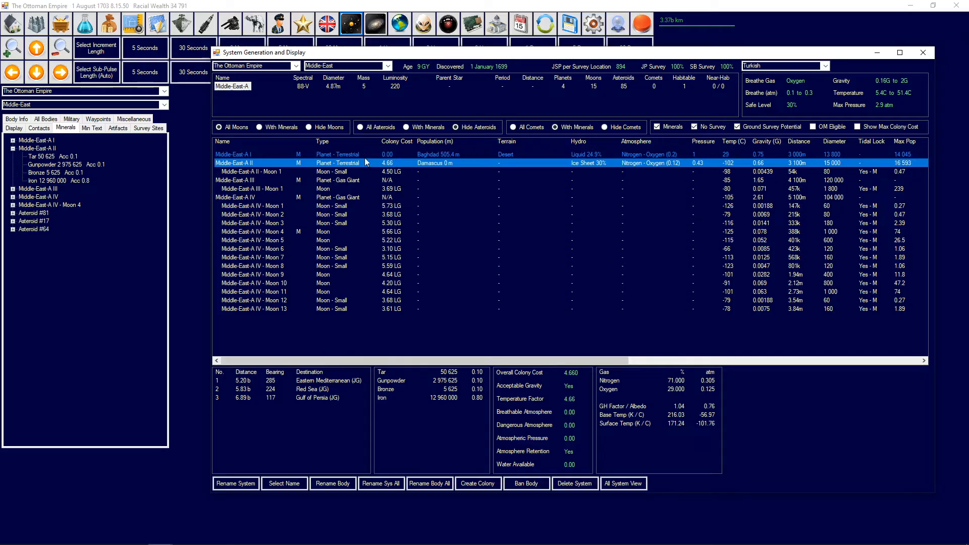
{"action": "mouse_move", "coordinate": [391, 180]}
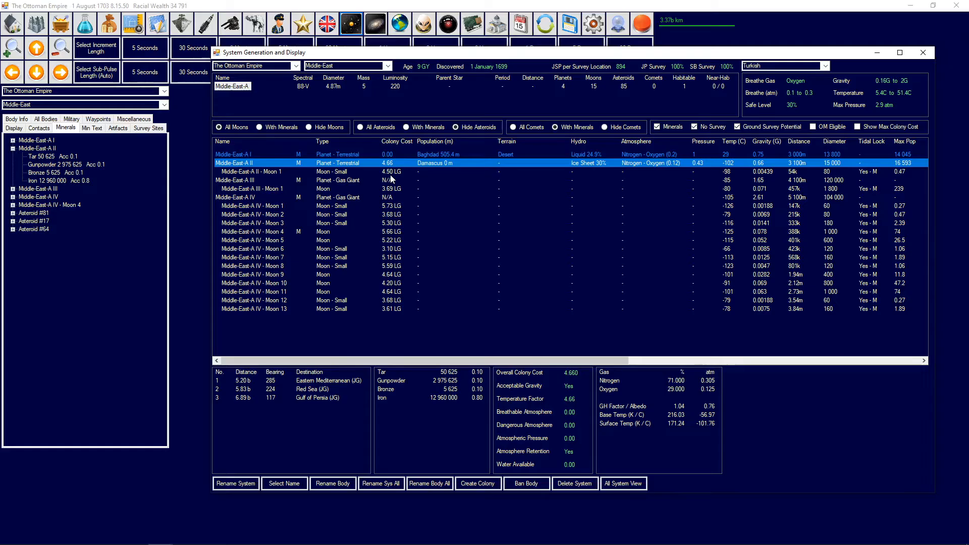
{"action": "mouse_move", "coordinate": [949, 70]}
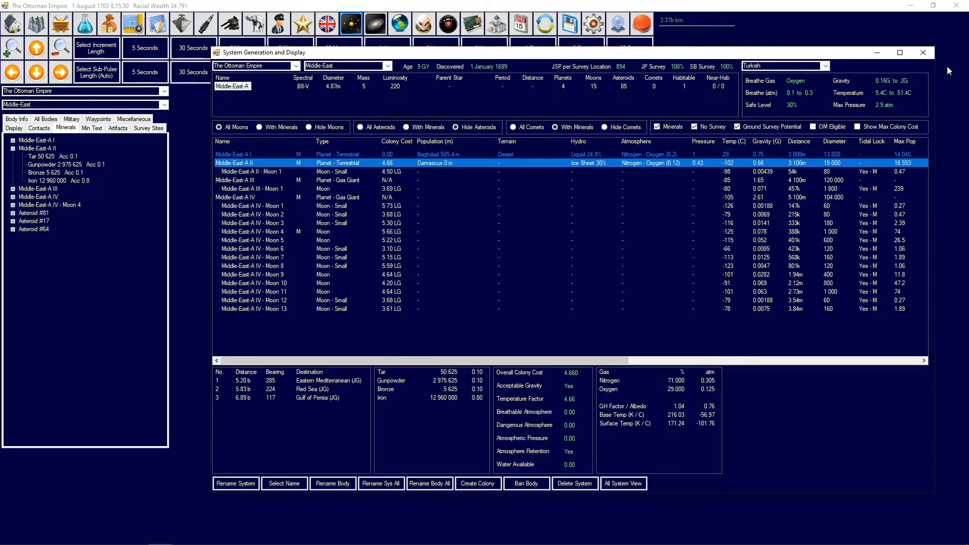
- Close the system survey and show Jeddah's construction queue of a mine and research facility
{"action": "left_click", "coordinate": [923, 52]}
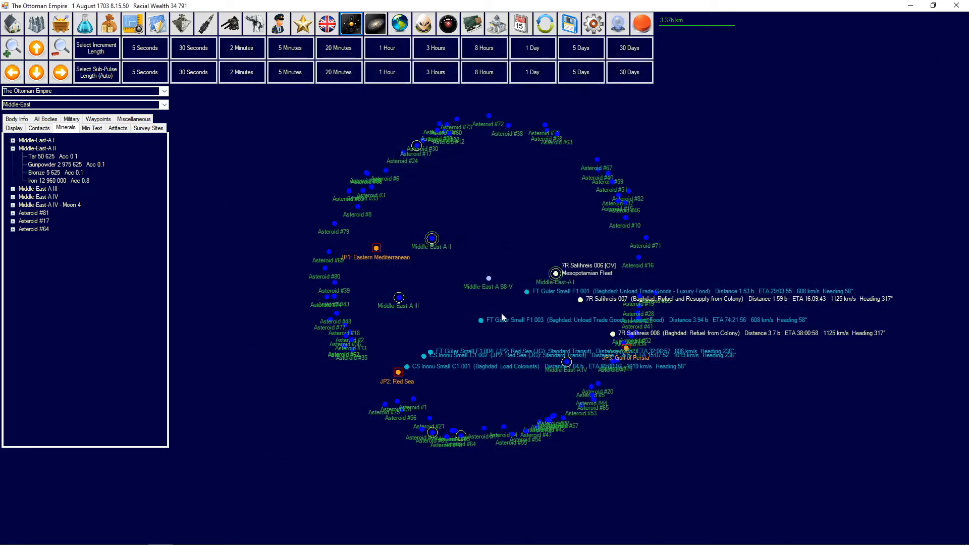
{"action": "mouse_move", "coordinate": [338, 408]}
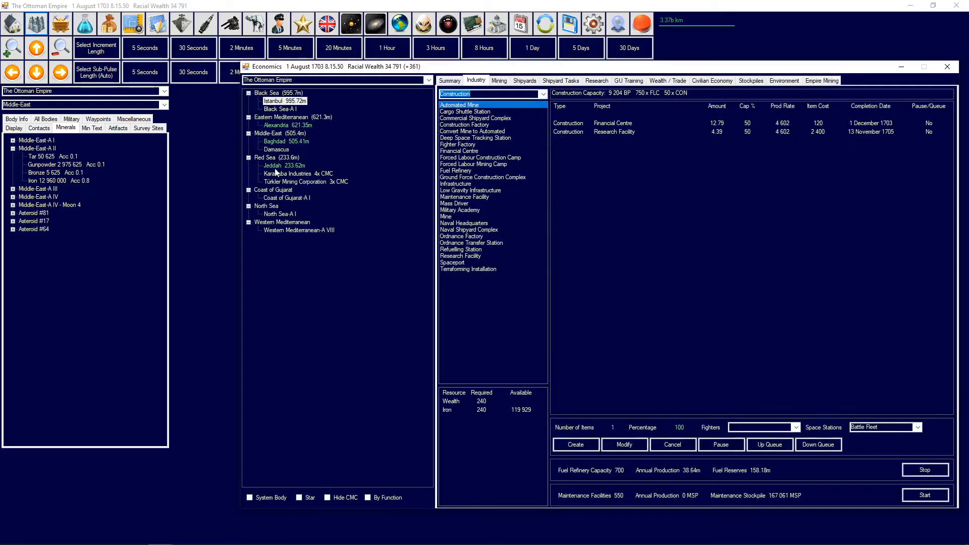
{"action": "left_click", "coordinate": [271, 165]}
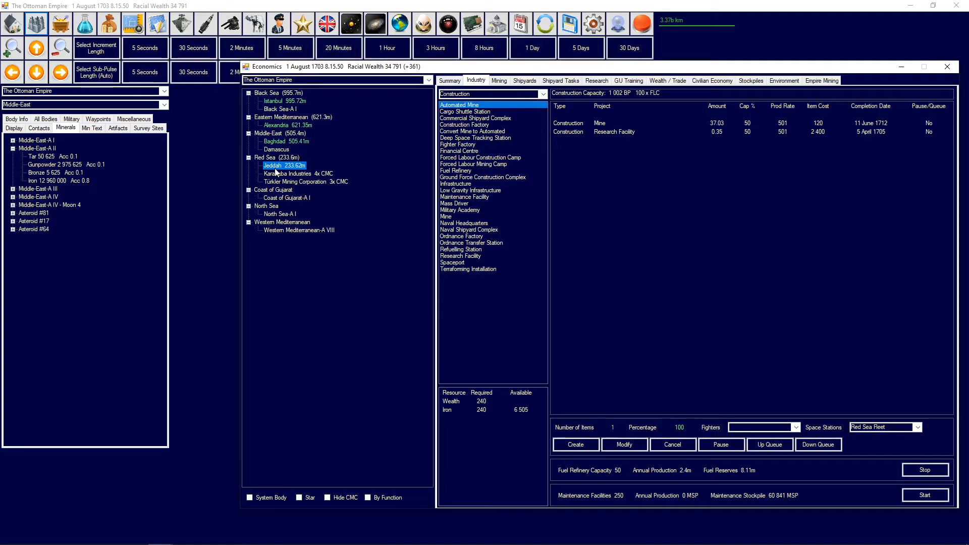
{"action": "mouse_move", "coordinate": [279, 177]}
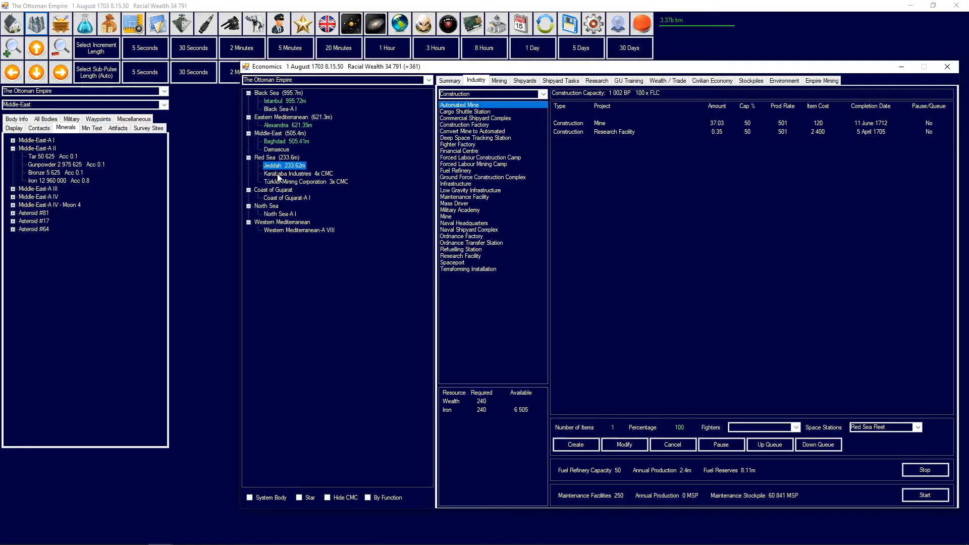
- View Istanbul's shipyards, then close the economy overview for the ground forces order of battle
{"action": "left_click", "coordinate": [286, 101]}
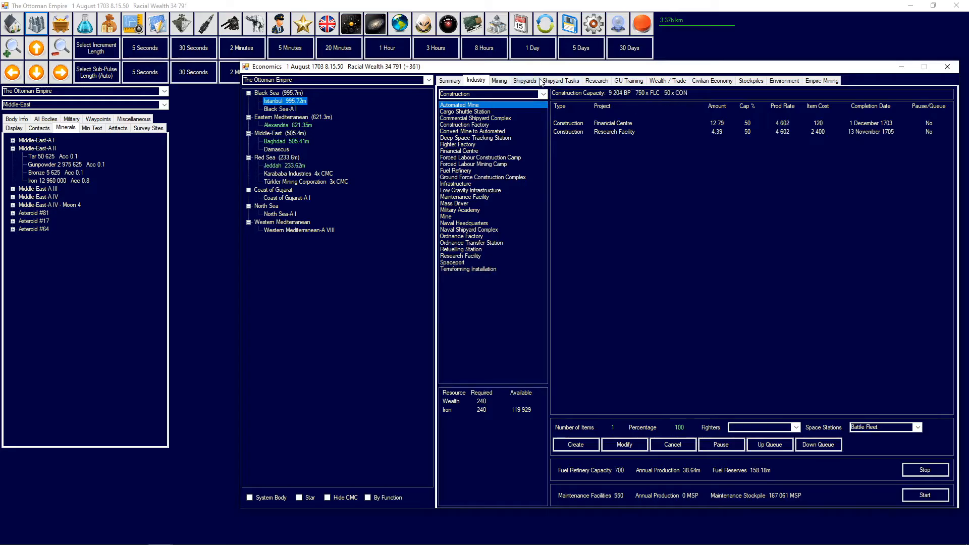
{"action": "left_click", "coordinate": [524, 81]}
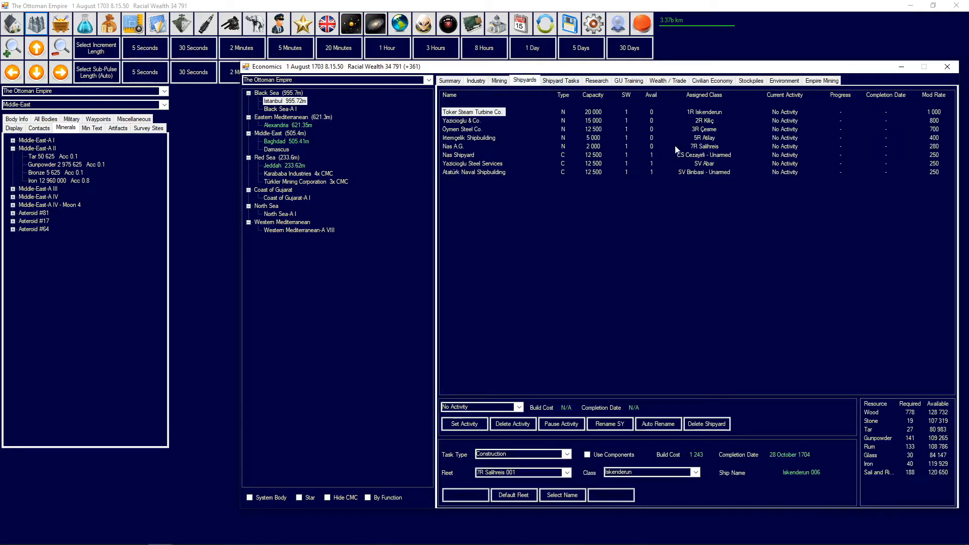
{"action": "mouse_move", "coordinate": [948, 68]}
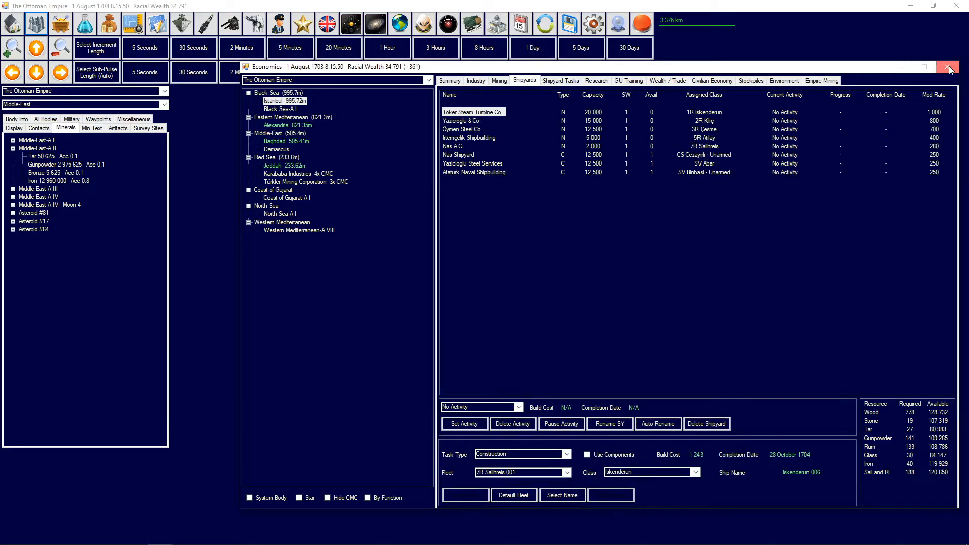
{"action": "left_click", "coordinate": [949, 67]}
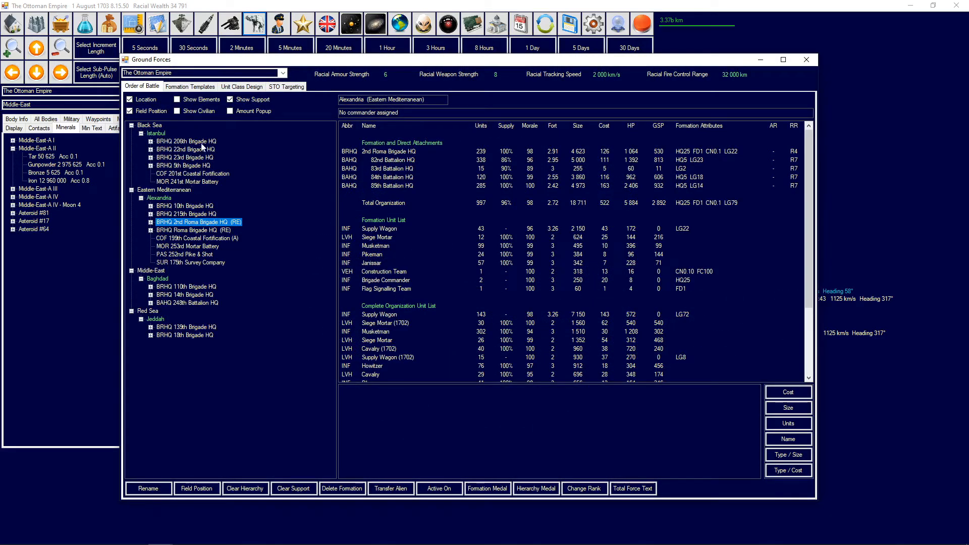
- Show the 208th Brigade HQ's full unit list of musketmen, siege mortars and cavalry at Istanbul
{"action": "left_click", "coordinate": [186, 142]}
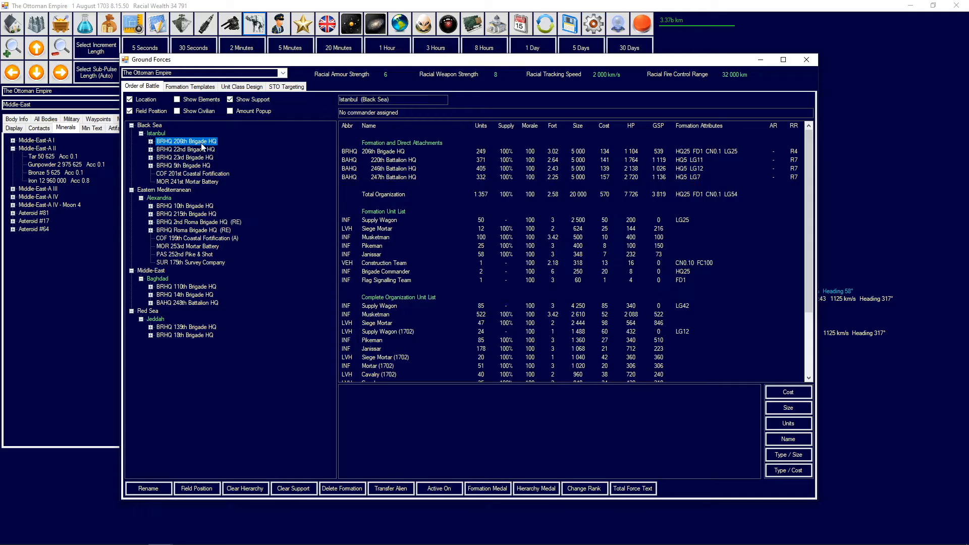
{"action": "left_click", "coordinate": [185, 149]}
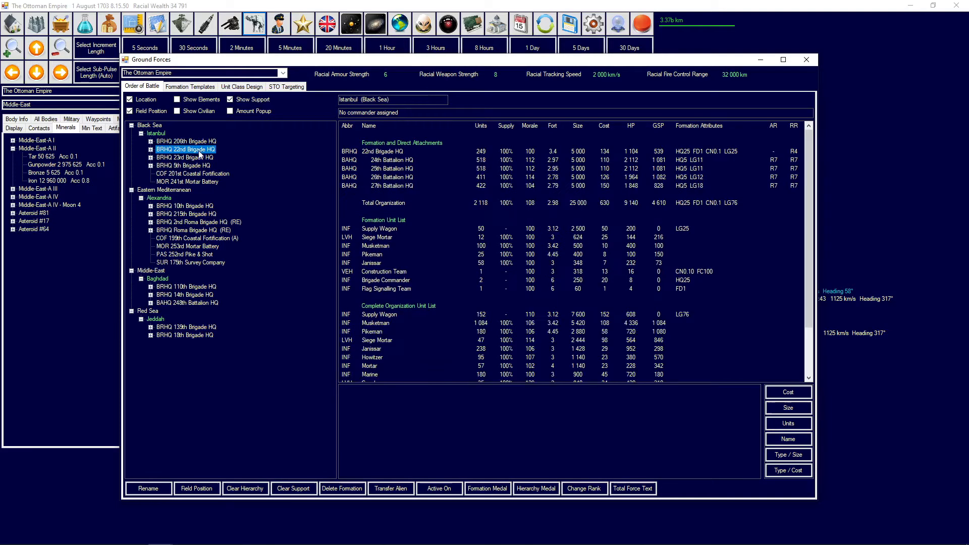
{"action": "left_click", "coordinate": [183, 142]}
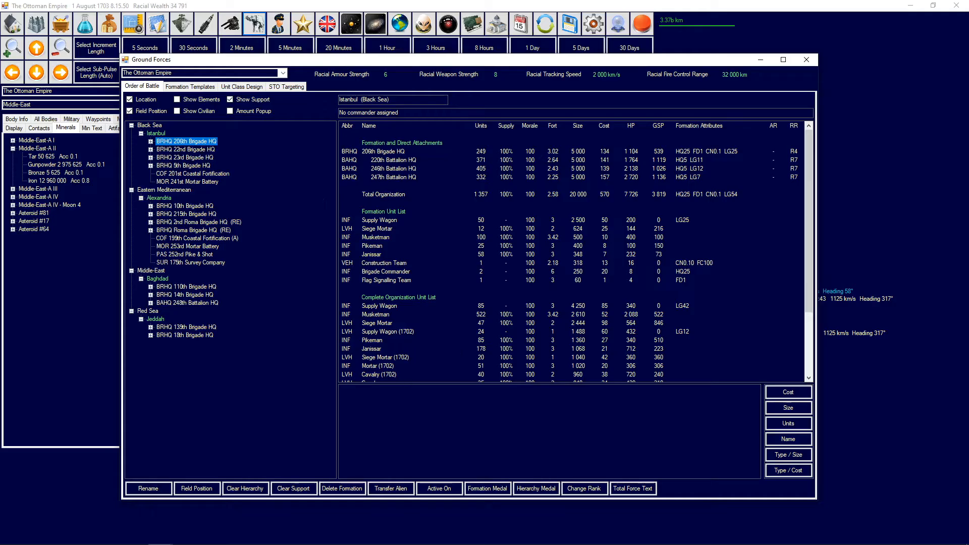
{"action": "scroll", "scroll_direction": "down", "scroll_amount": 3}
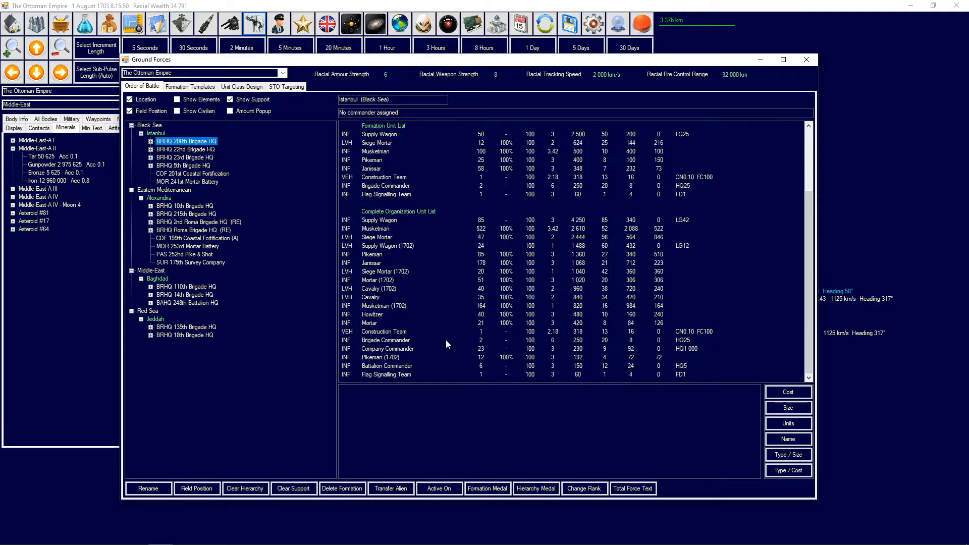
{"action": "mouse_move", "coordinate": [286, 265]}
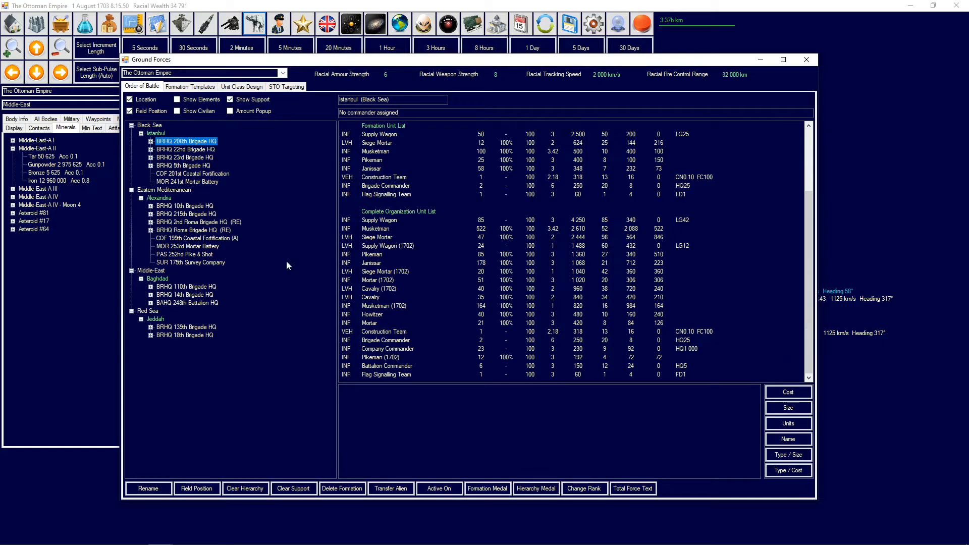
{"action": "mouse_move", "coordinate": [156, 215]}
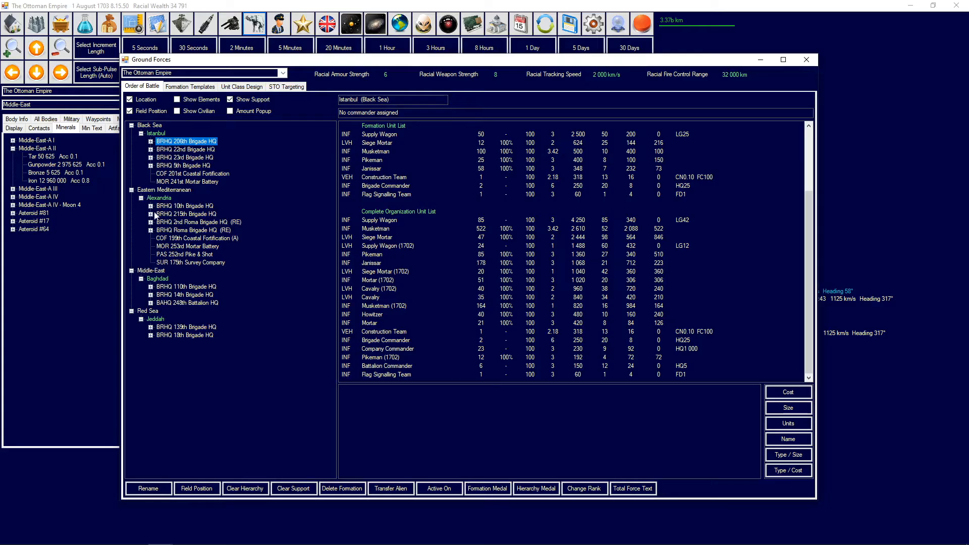
{"action": "mouse_move", "coordinate": [175, 226]}
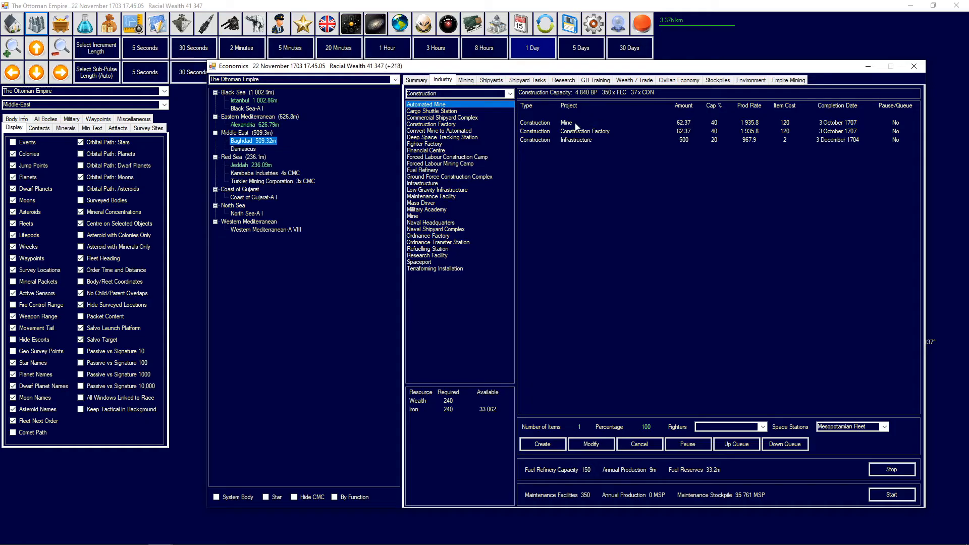
{"action": "mouse_move", "coordinate": [696, 142]}
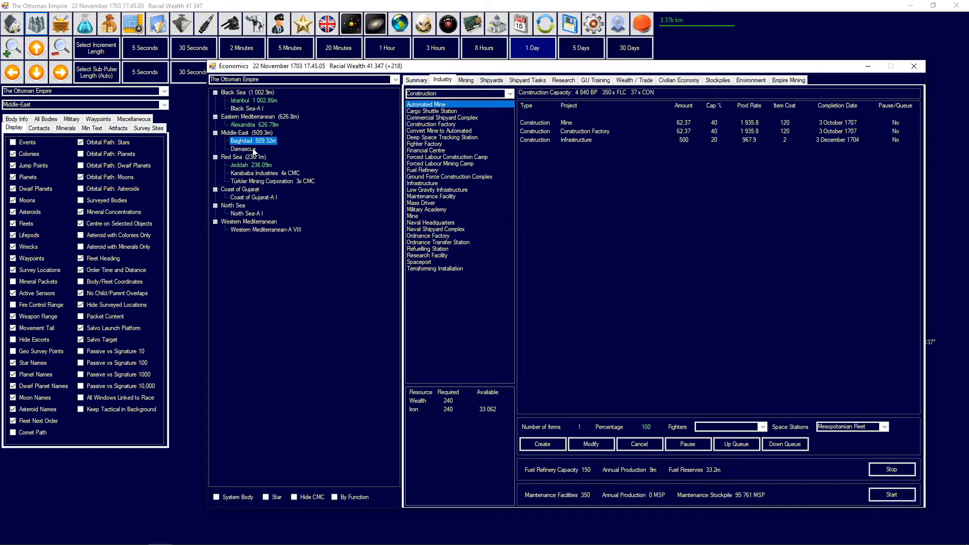
- Show Damascus's Mining tab, revealing no mineral deposits at the colony
{"action": "left_click", "coordinate": [416, 80]}
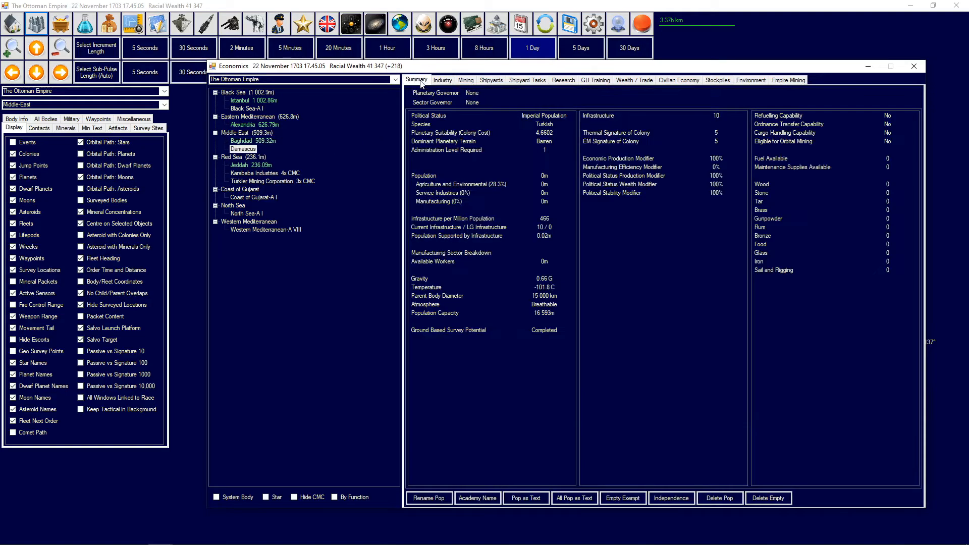
{"action": "mouse_move", "coordinate": [543, 236]}
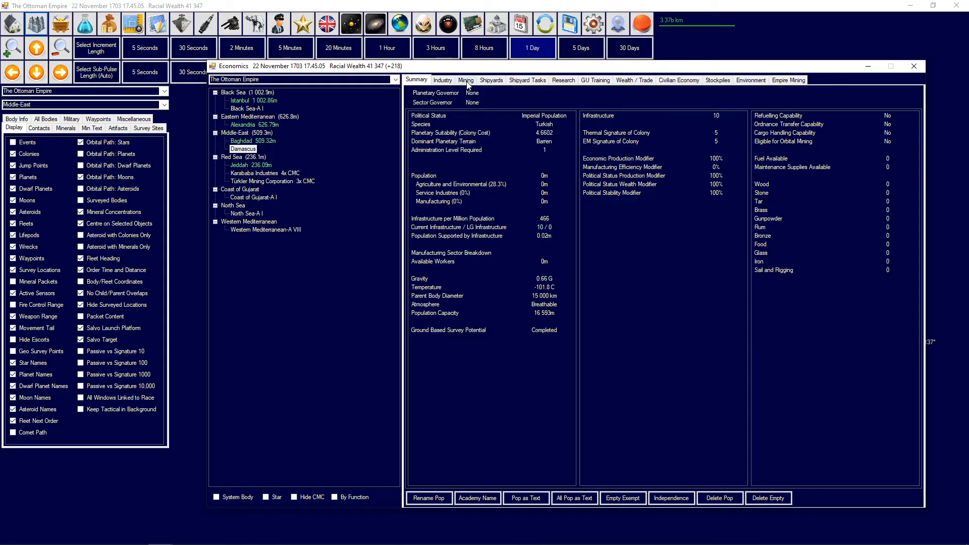
{"action": "left_click", "coordinate": [465, 79]}
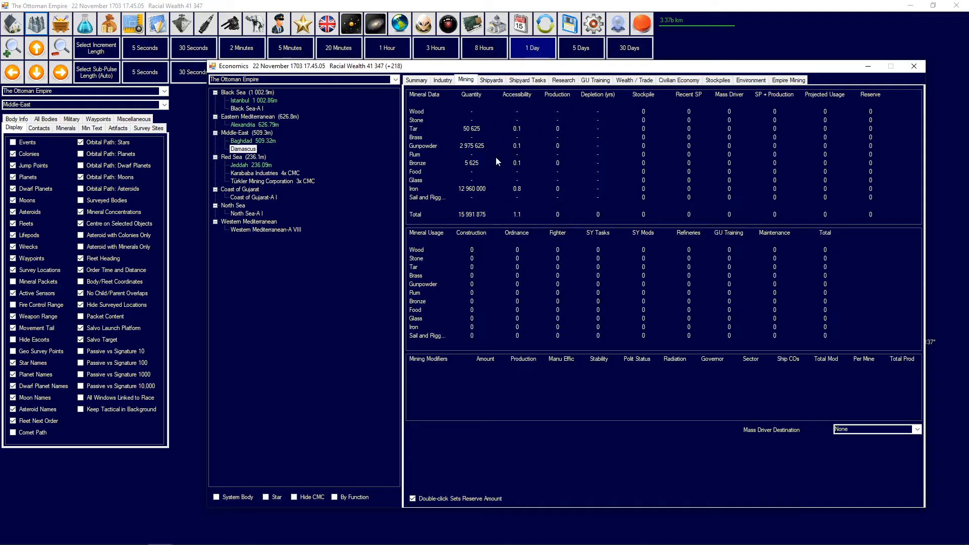
{"action": "mouse_move", "coordinate": [521, 167]}
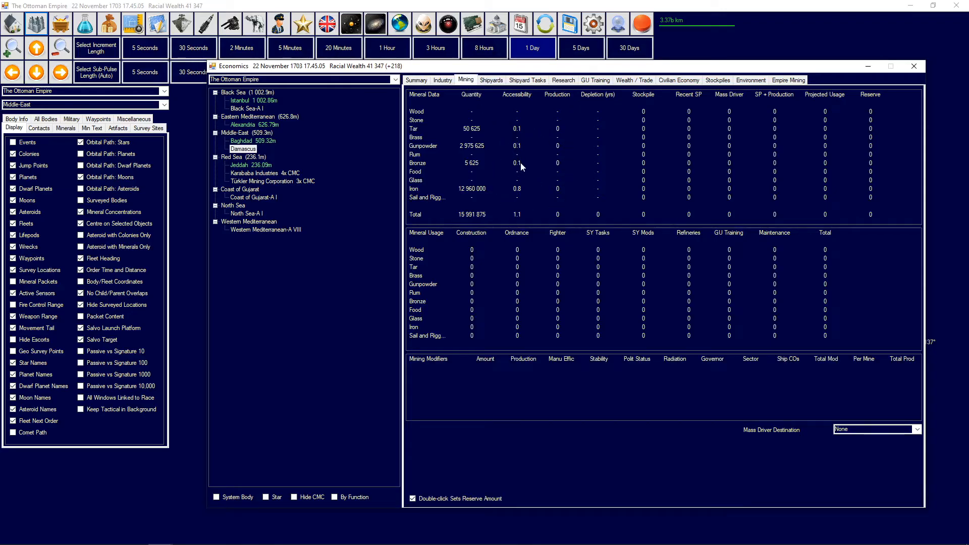
{"action": "mouse_move", "coordinate": [525, 191]}
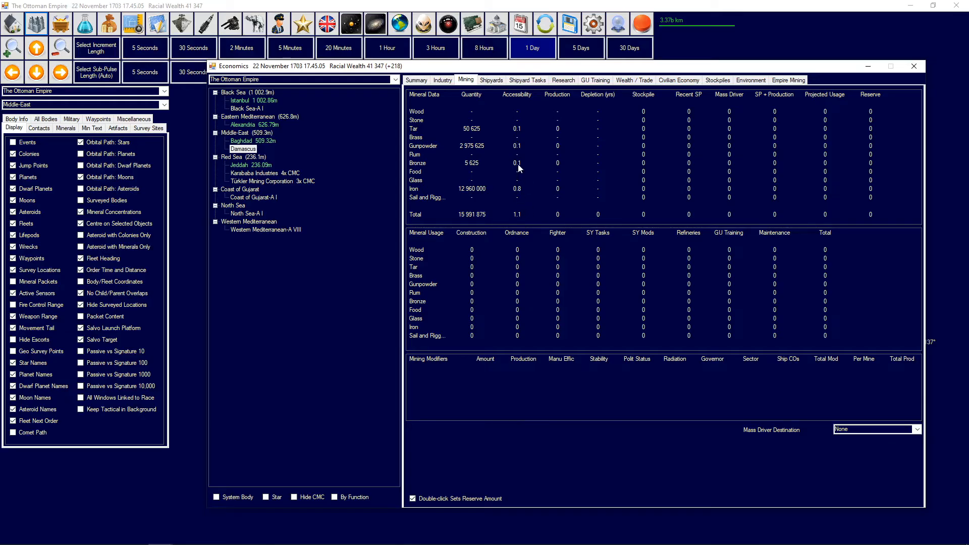
{"action": "mouse_move", "coordinate": [522, 134]}
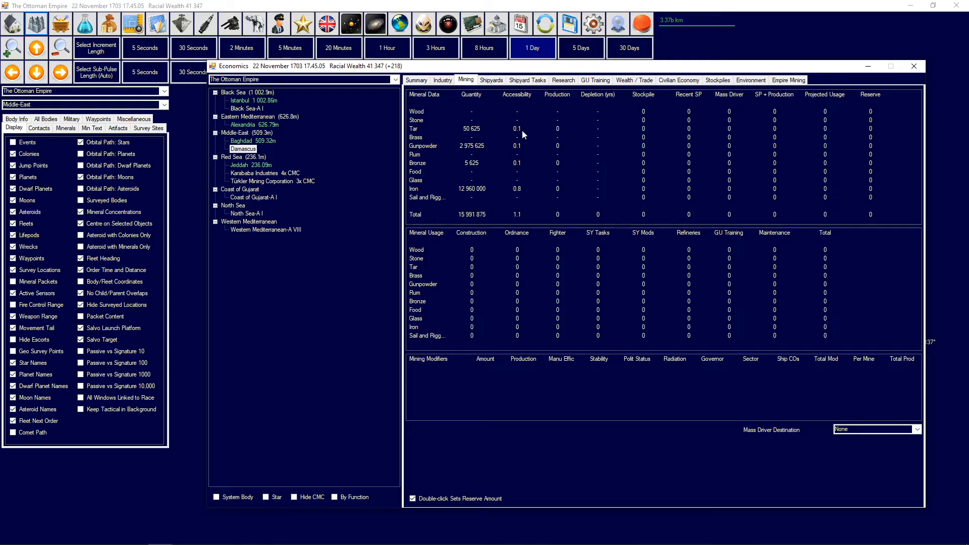
{"action": "mouse_move", "coordinate": [505, 180]}
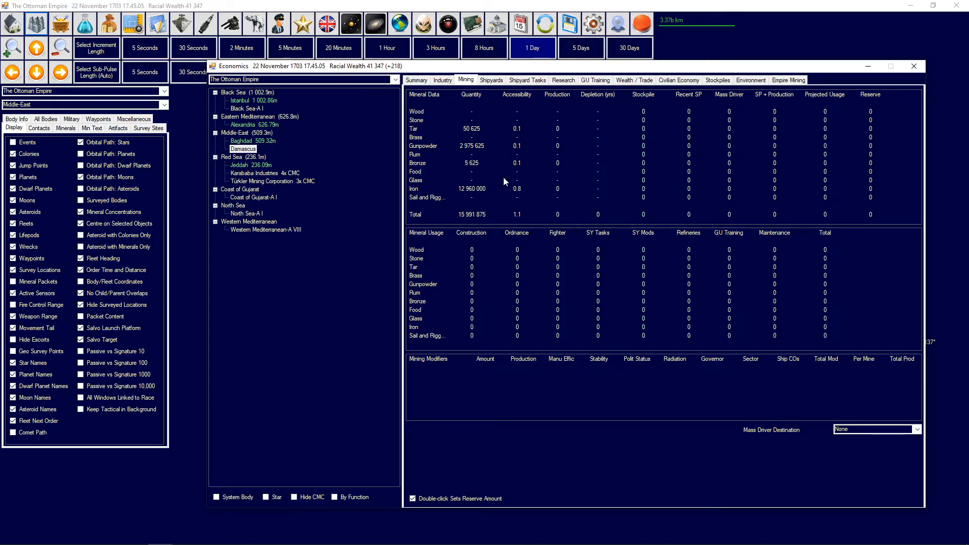
{"action": "mouse_move", "coordinate": [519, 203]}
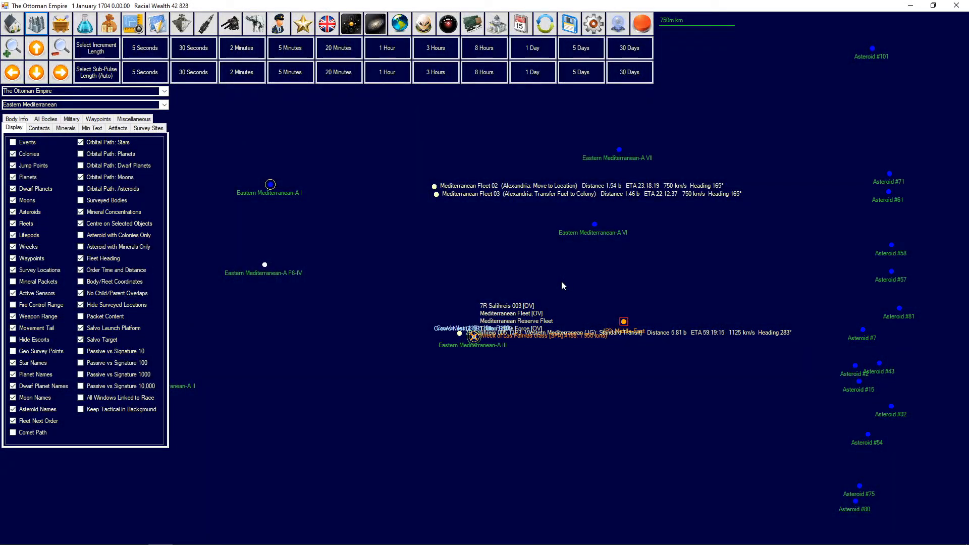
{"action": "mouse_move", "coordinate": [550, 280]}
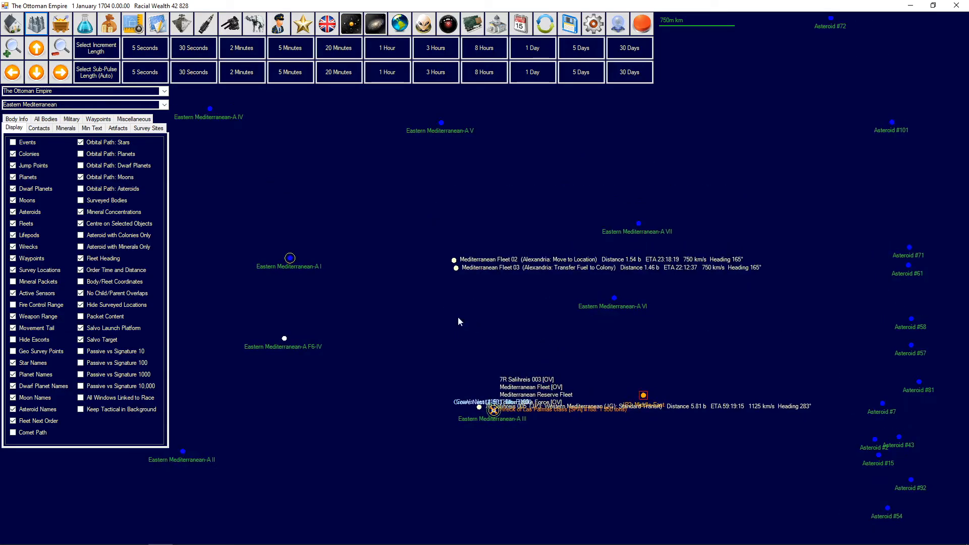
{"action": "mouse_move", "coordinate": [462, 266]}
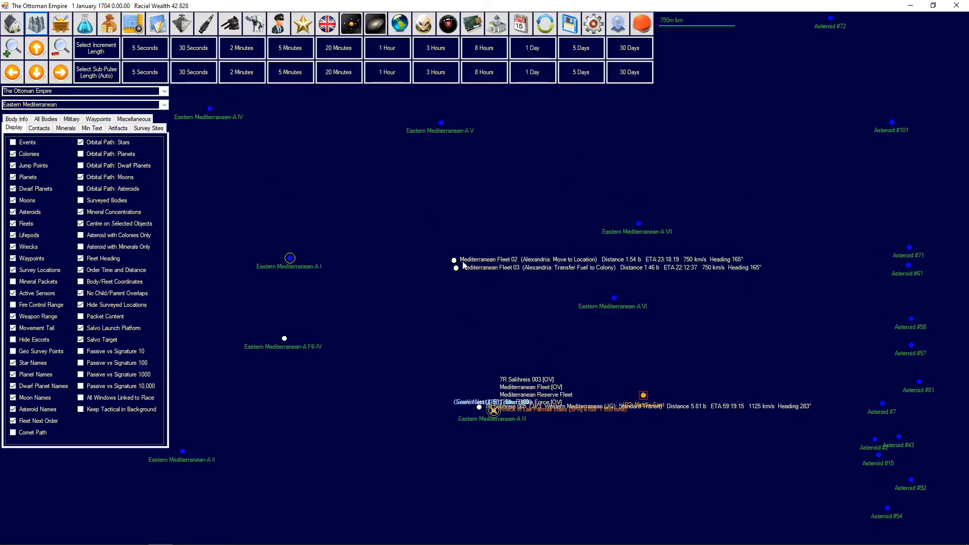
{"action": "mouse_move", "coordinate": [470, 299]}
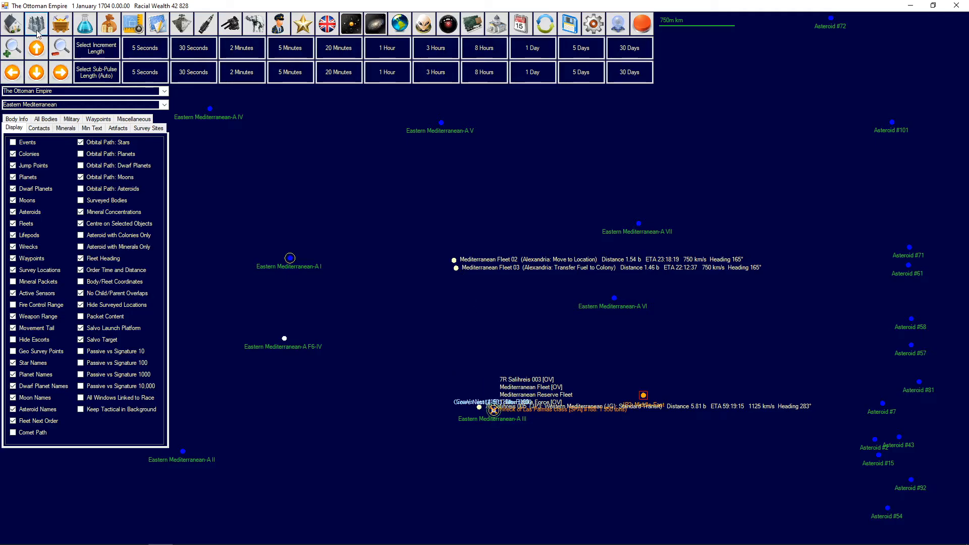
- Bring up the Economics window with Istanbul's construction queue of a research facility and construction factory
{"action": "left_click", "coordinate": [35, 23]}
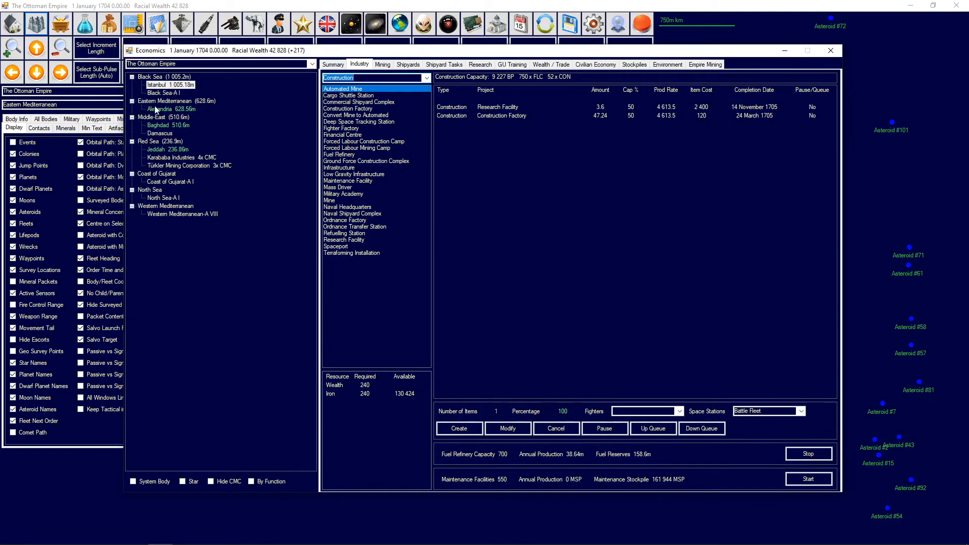
- Check Alexandria's construction queue, then return to Istanbul and show its Shipyards list
{"action": "left_click", "coordinate": [161, 108]}
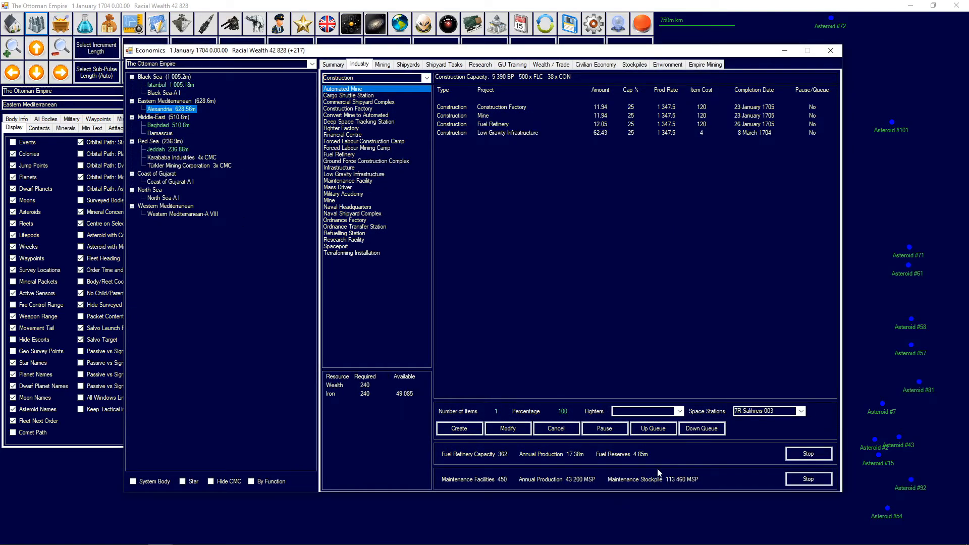
{"action": "mouse_move", "coordinate": [541, 475]}
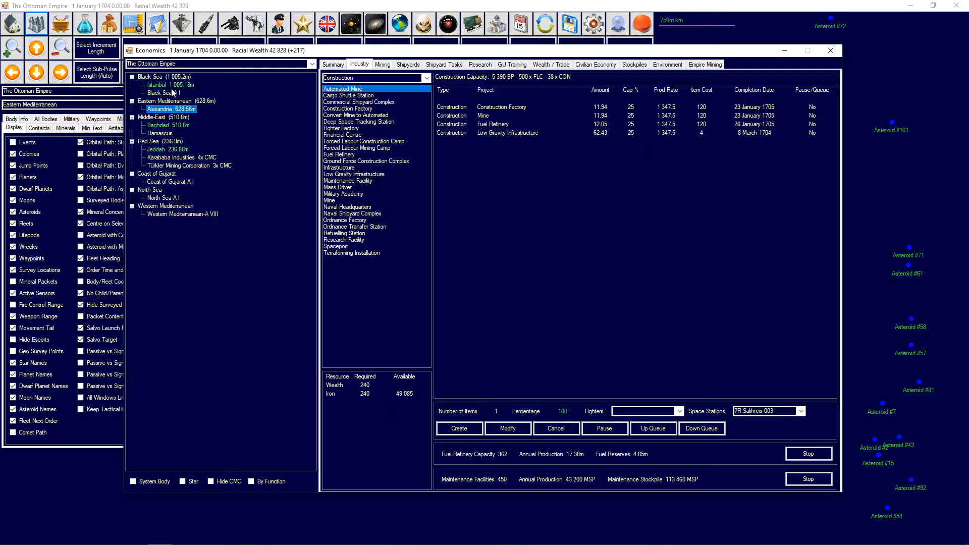
{"action": "left_click", "coordinate": [169, 84]}
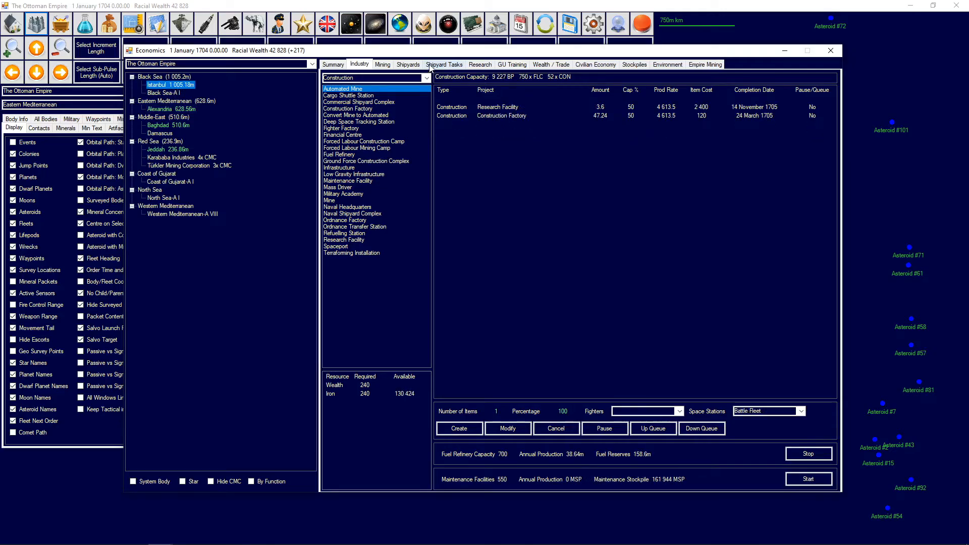
{"action": "left_click", "coordinate": [407, 65]}
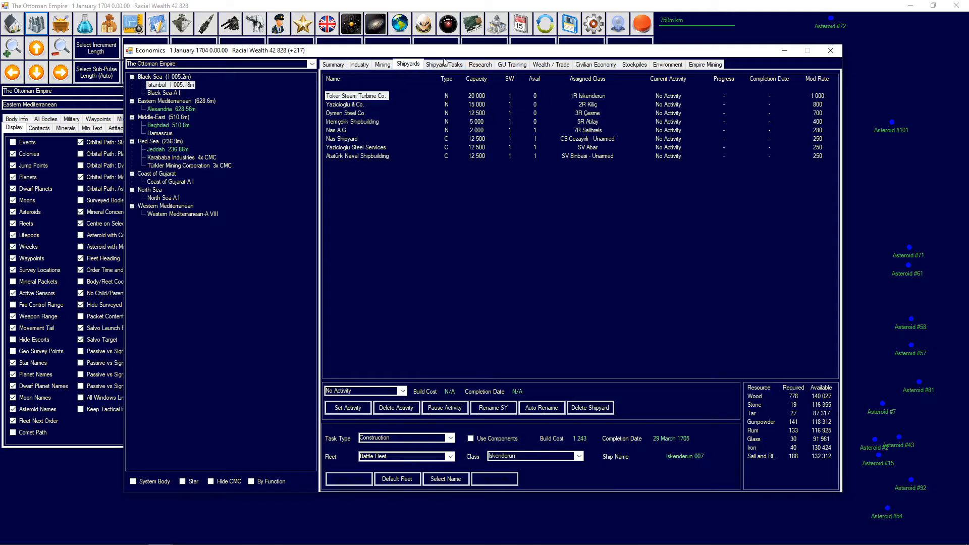
- Review ship construction and shipyards at Istanbul, Alexandria, Baghdad and Jeddah in turn
{"action": "left_click", "coordinate": [445, 63]}
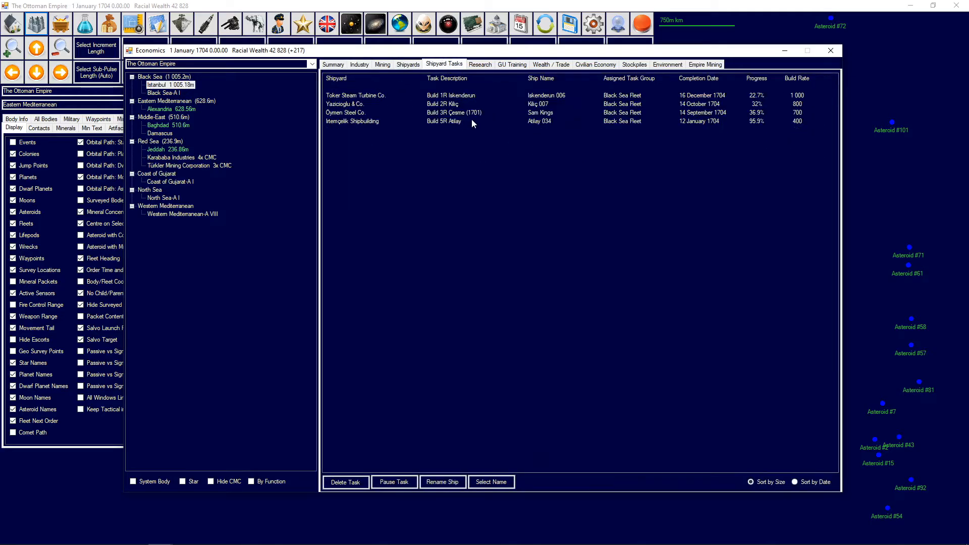
{"action": "mouse_move", "coordinate": [381, 106]}
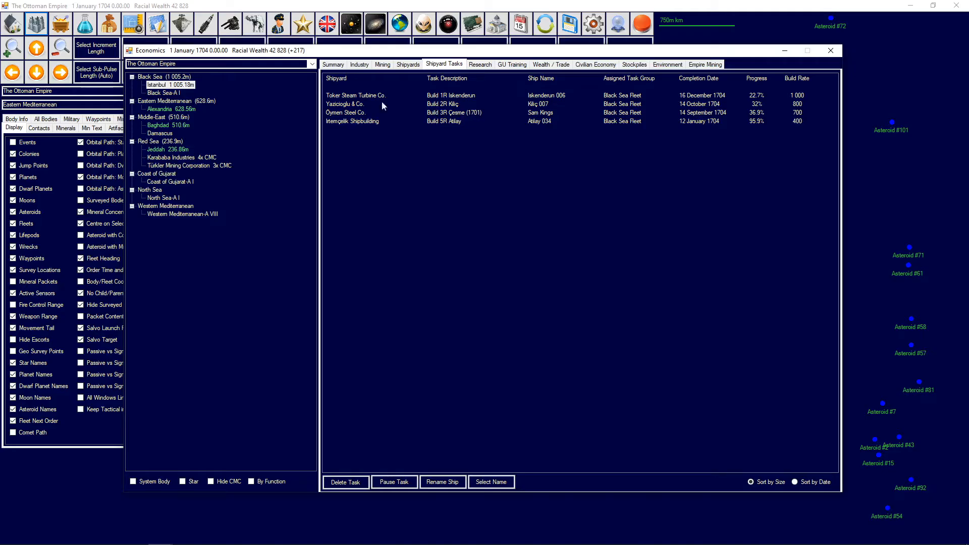
{"action": "left_click", "coordinate": [160, 109]}
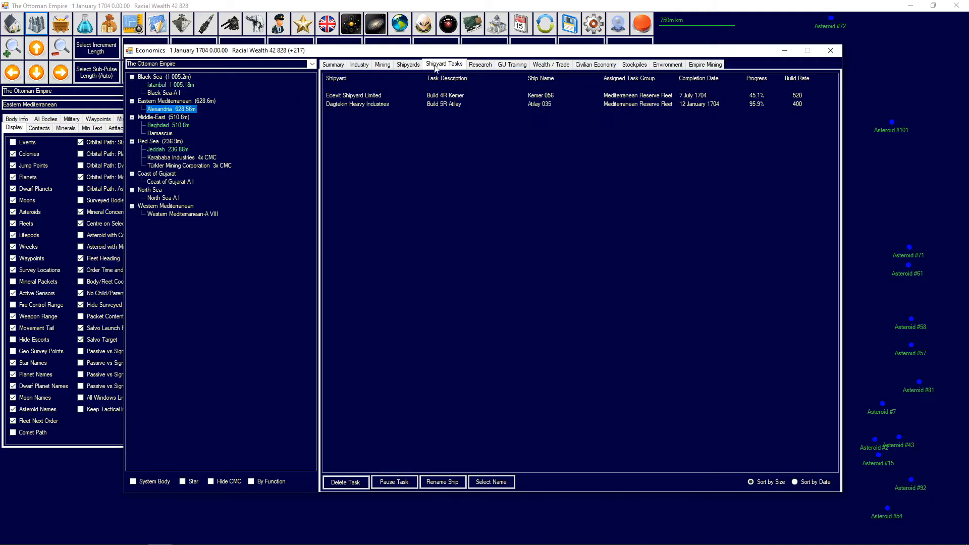
{"action": "left_click", "coordinate": [407, 64]}
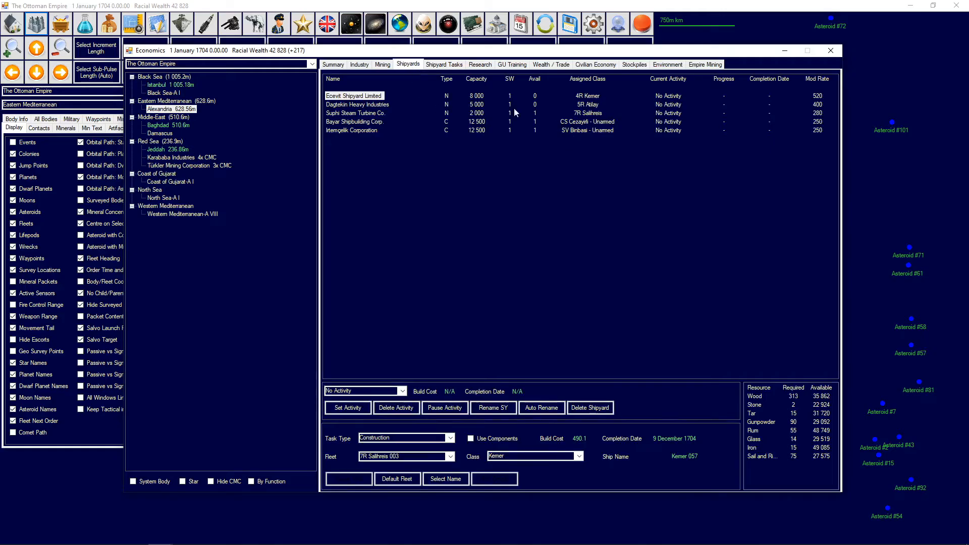
{"action": "mouse_move", "coordinate": [563, 129]}
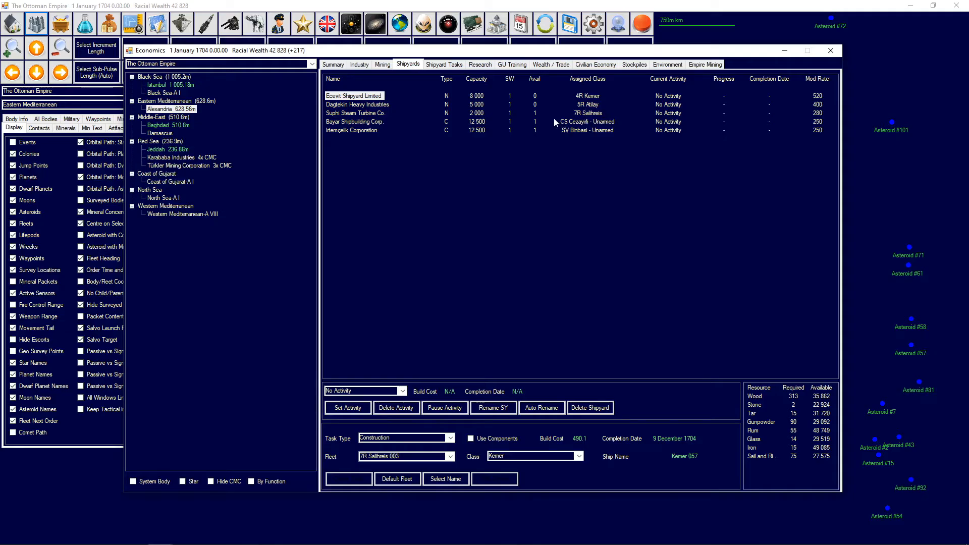
{"action": "left_click", "coordinate": [168, 125]}
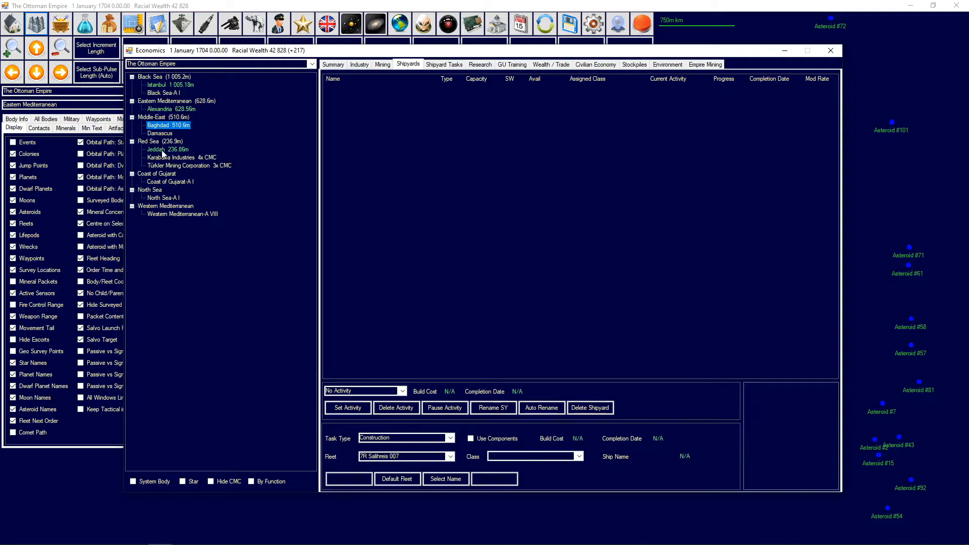
{"action": "left_click", "coordinate": [157, 149]}
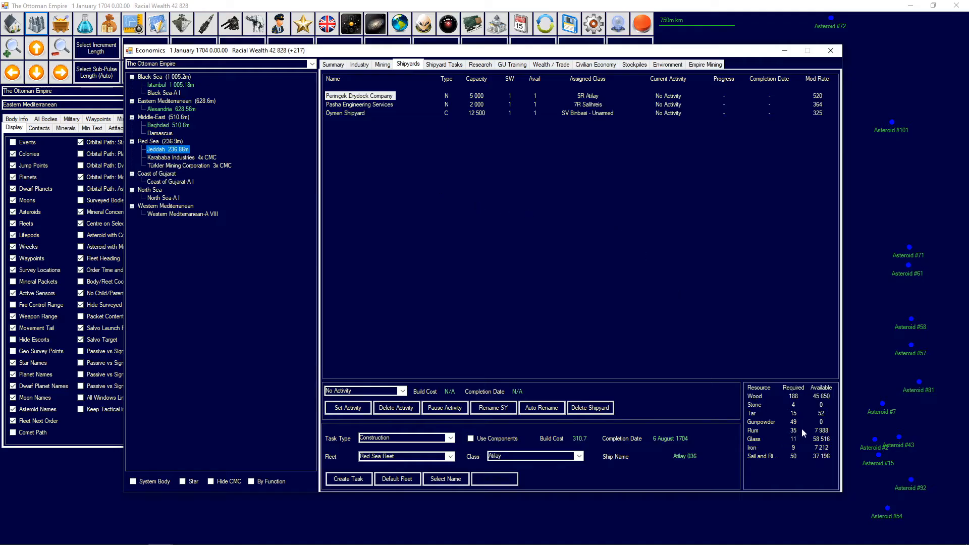
- Select Jeddah's Oymen Shipyard, then switch to Istanbul and show its Research projects
{"action": "left_click", "coordinate": [346, 113]}
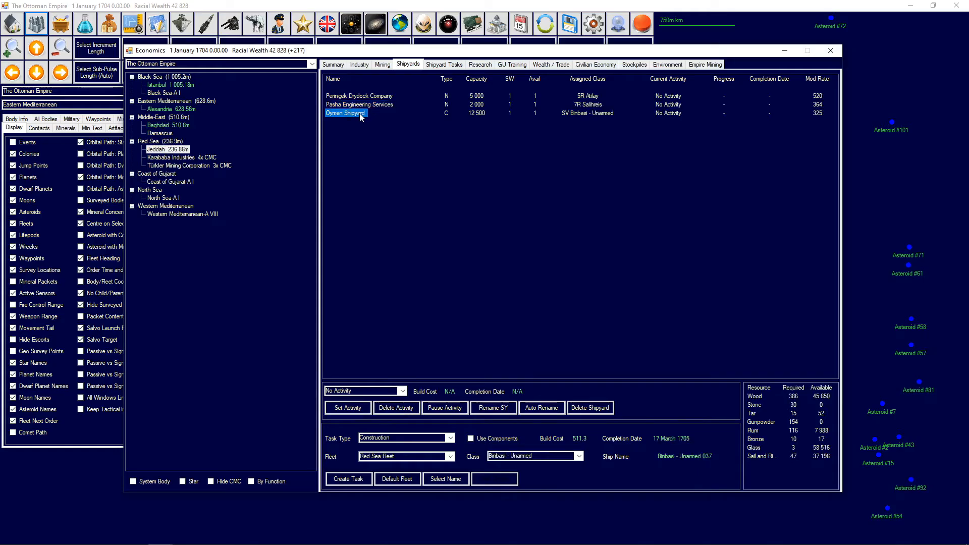
{"action": "mouse_move", "coordinate": [360, 98]}
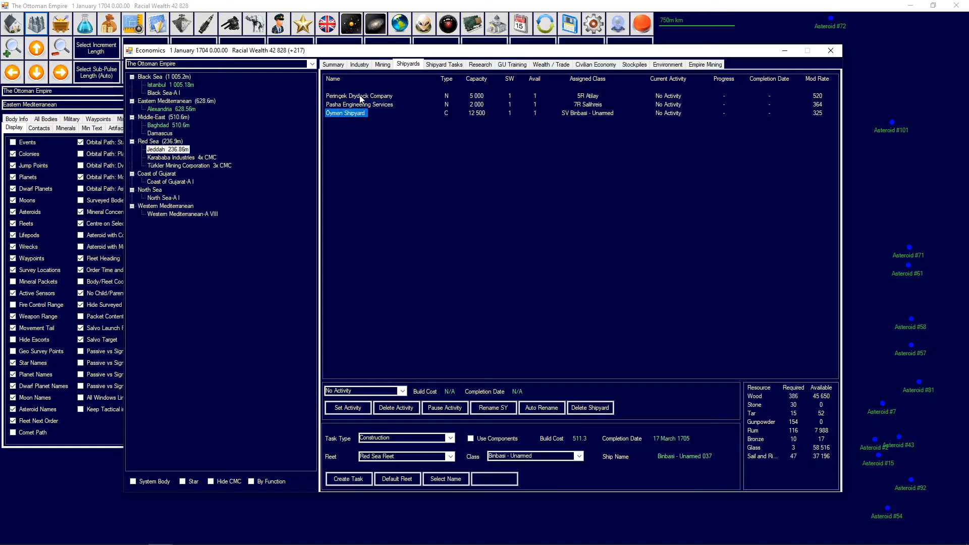
{"action": "left_click", "coordinate": [157, 85]}
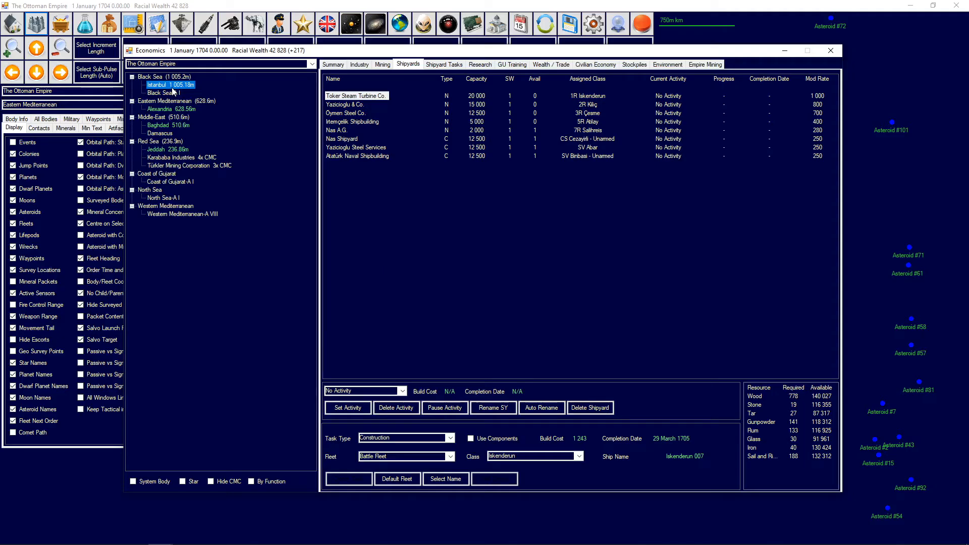
{"action": "left_click", "coordinate": [481, 64]}
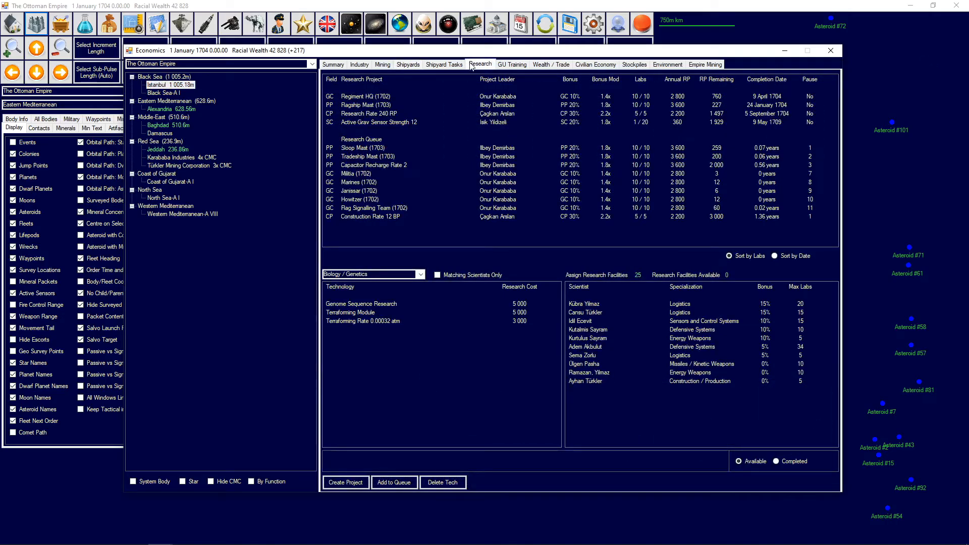
{"action": "mouse_move", "coordinate": [379, 192]}
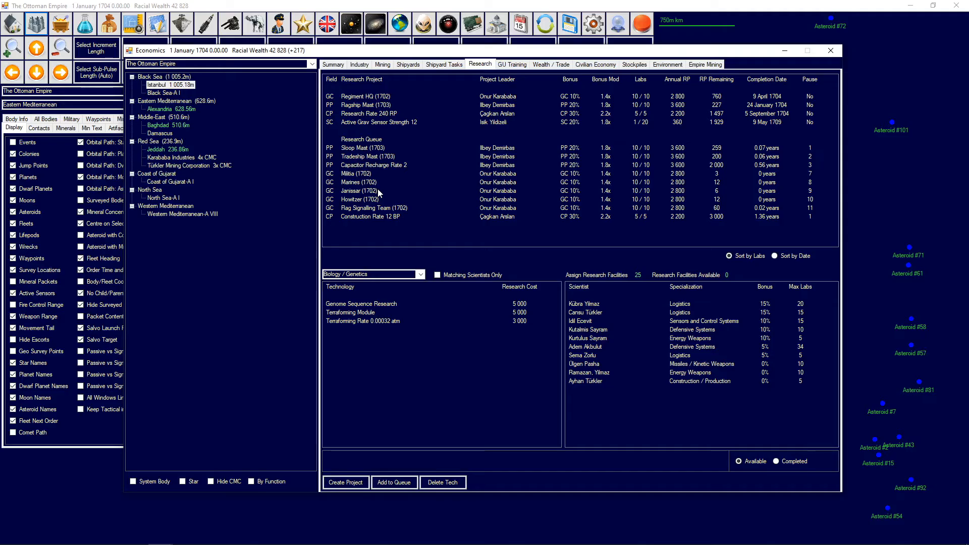
{"action": "mouse_move", "coordinate": [388, 155]}
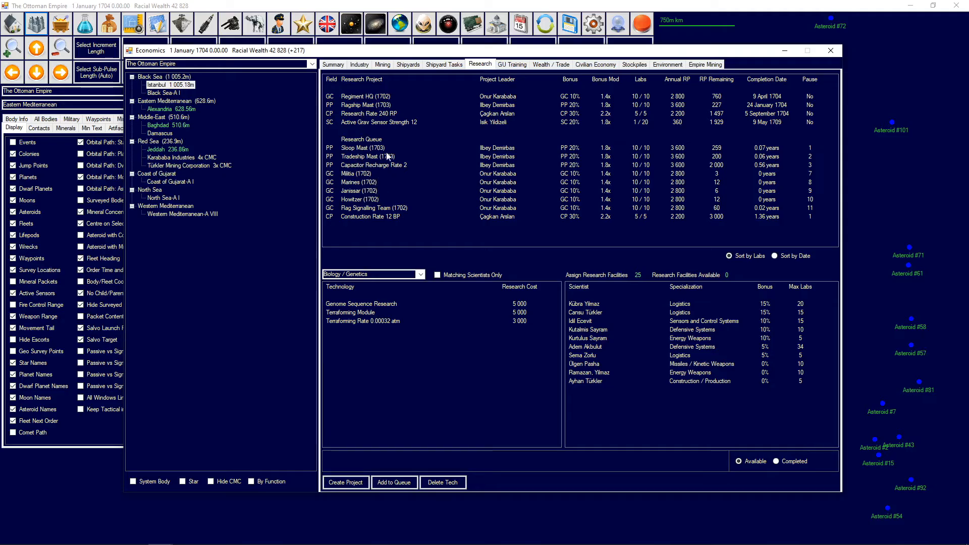
{"action": "mouse_move", "coordinate": [387, 130]}
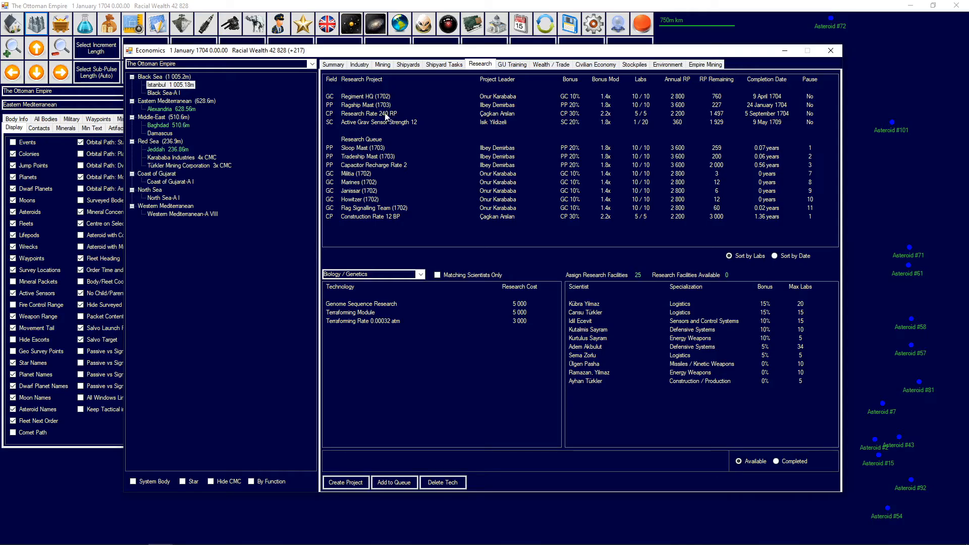
{"action": "mouse_move", "coordinate": [416, 130]}
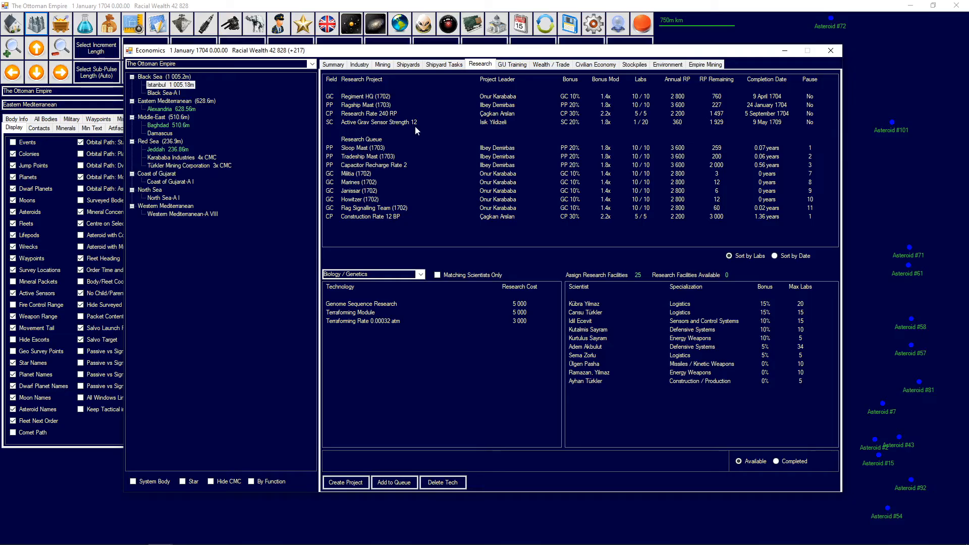
{"action": "mouse_move", "coordinate": [418, 133]}
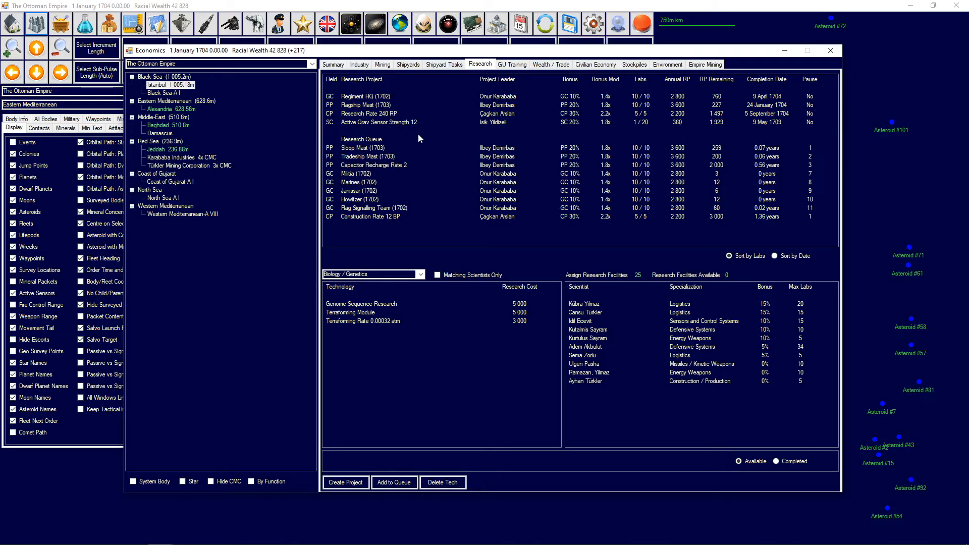
{"action": "mouse_move", "coordinate": [371, 67]}
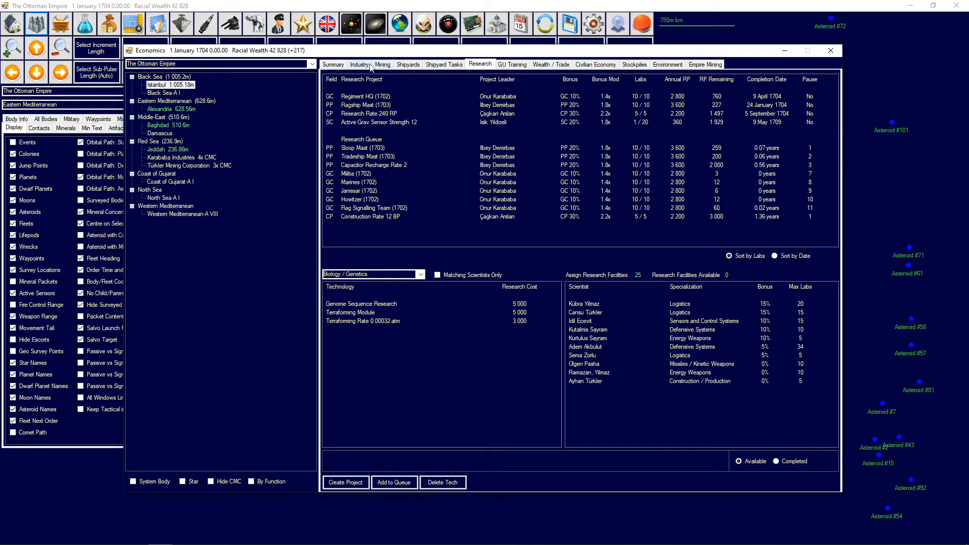
- Glance at Istanbul's industry, then view research at Istanbul, Alexandria and Baghdad's bombardment weapon project
{"action": "left_click", "coordinate": [359, 63]}
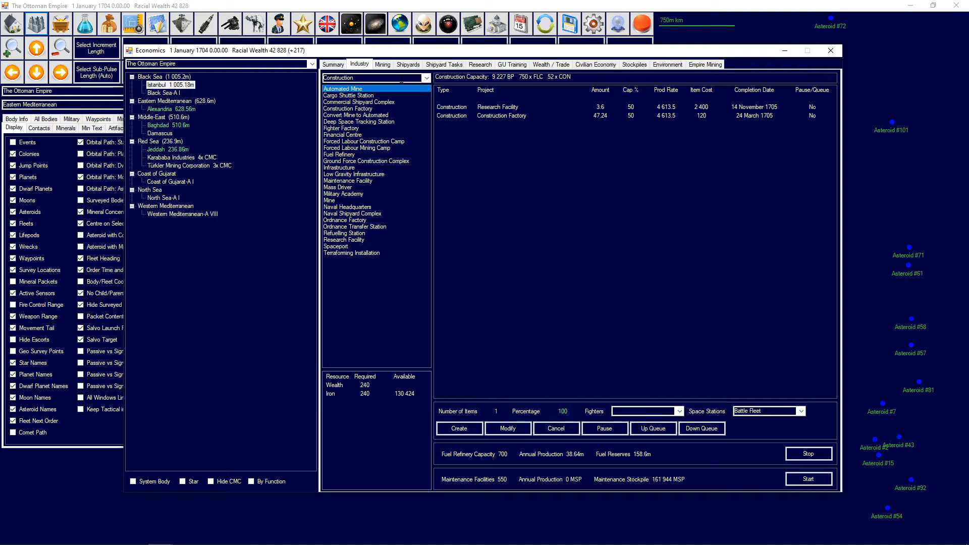
{"action": "left_click", "coordinate": [480, 64]}
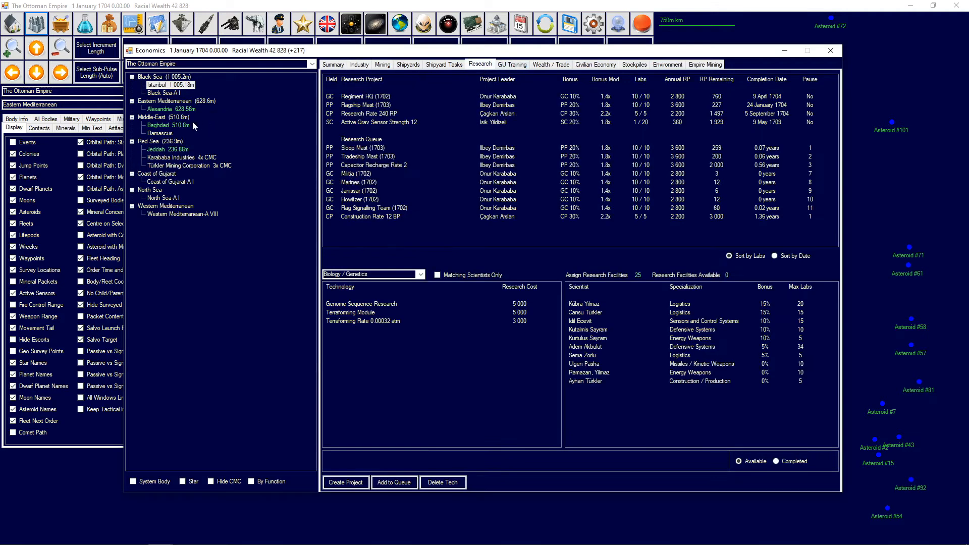
{"action": "left_click", "coordinate": [159, 109]}
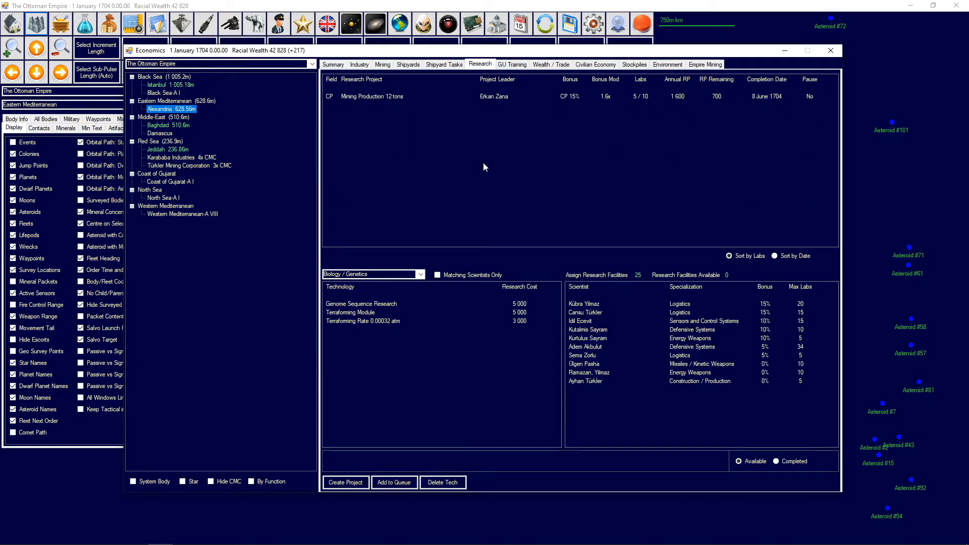
{"action": "left_click", "coordinate": [167, 125]}
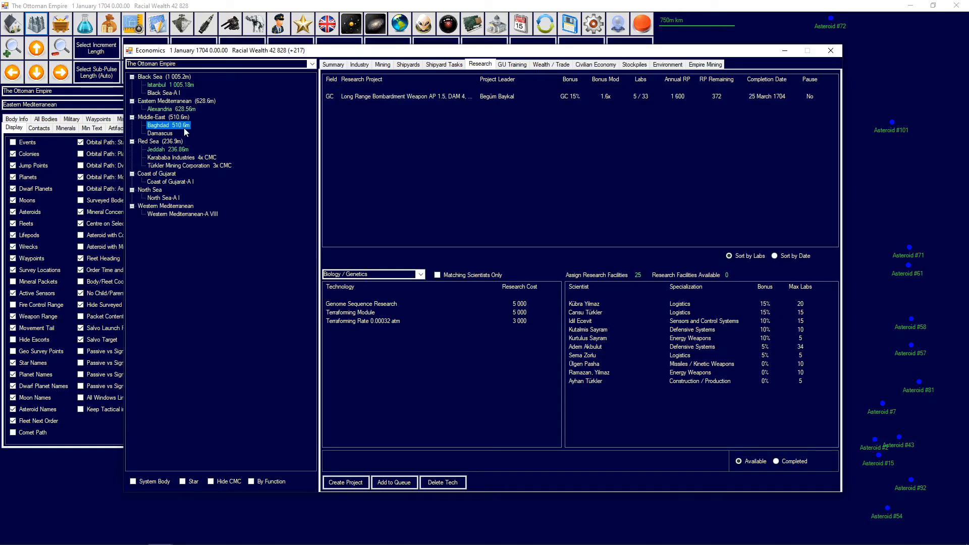
{"action": "mouse_move", "coordinate": [761, 131]}
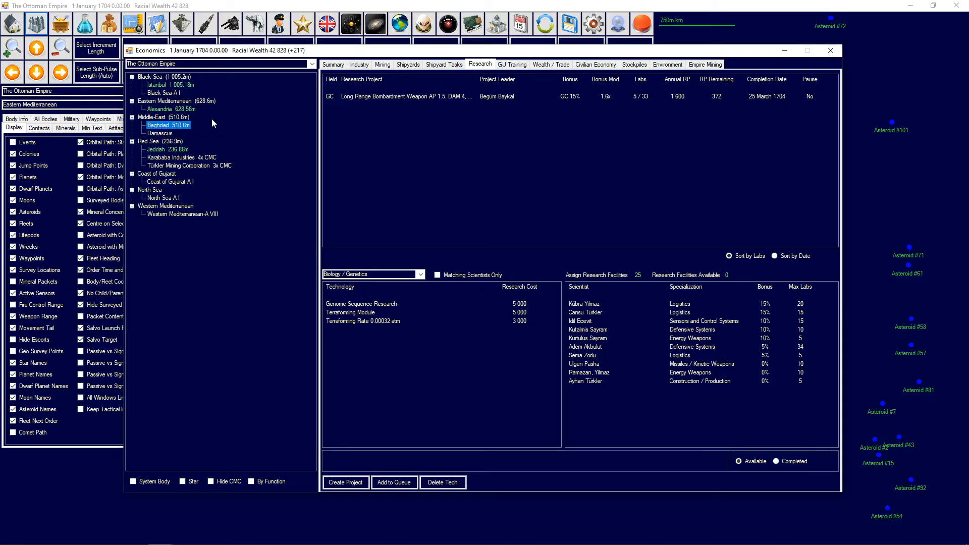
- Show construction projects at Baghdad, Damascus and Alexandria on the Industry tab
{"action": "left_click", "coordinate": [359, 65]}
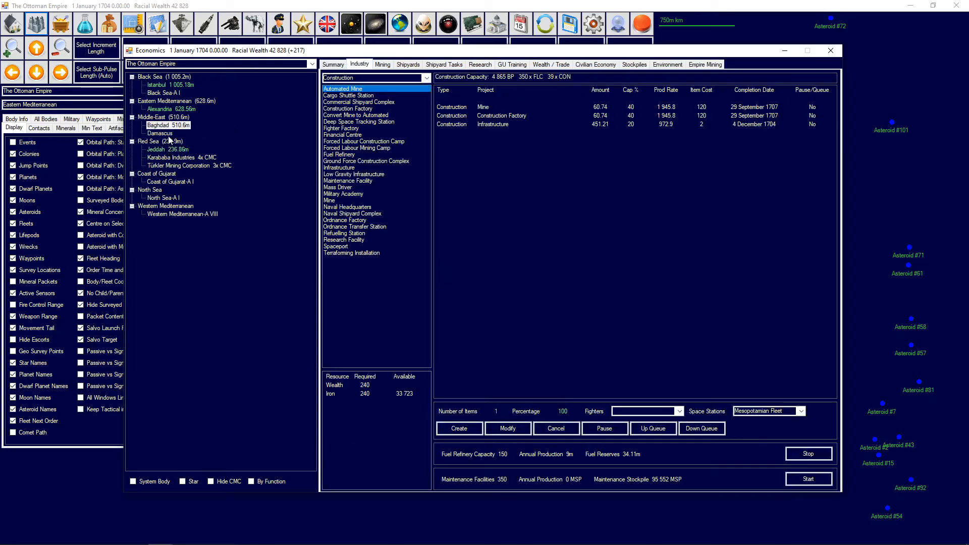
{"action": "left_click", "coordinate": [159, 133]}
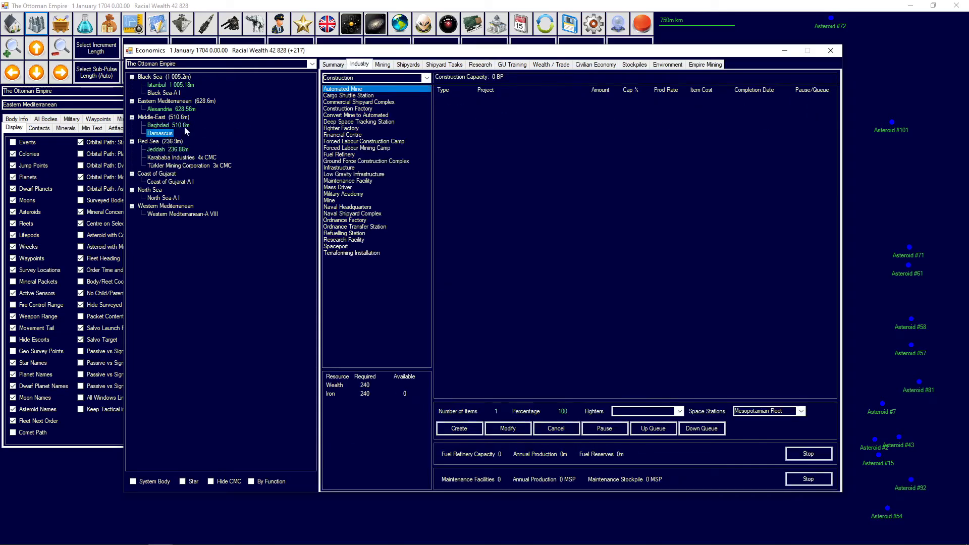
{"action": "left_click", "coordinate": [159, 109]}
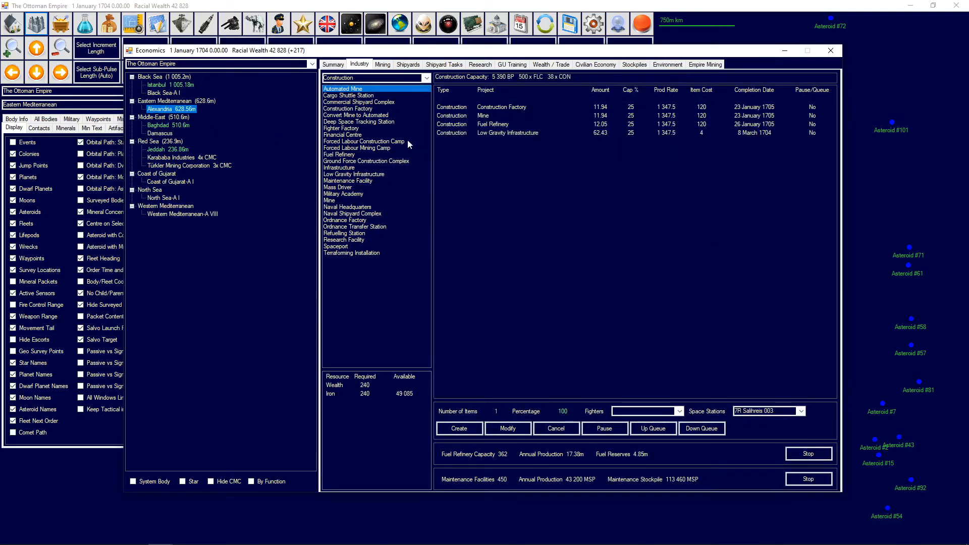
{"action": "mouse_move", "coordinate": [543, 143]}
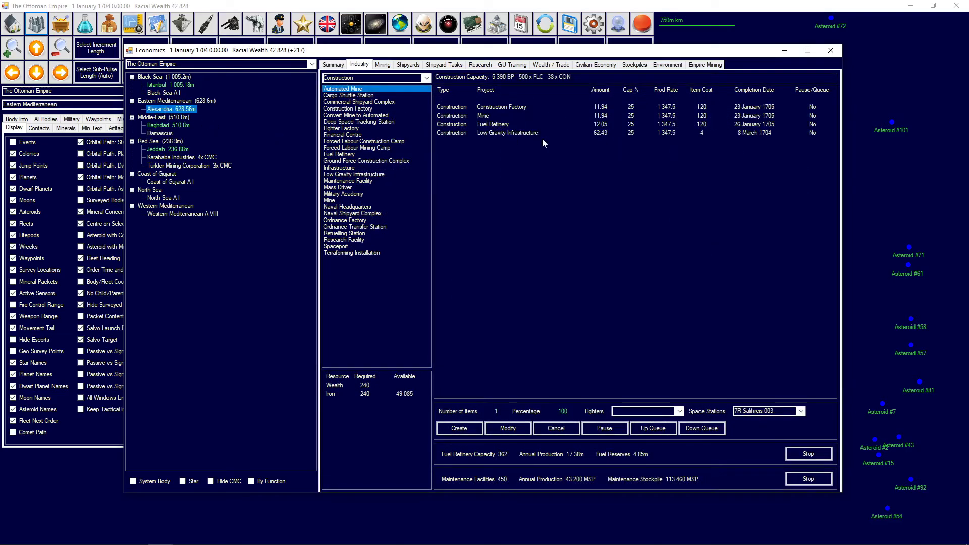
- View Alexandria's summary, then Istanbul's construction projects and its colony summary
{"action": "left_click", "coordinate": [333, 64]}
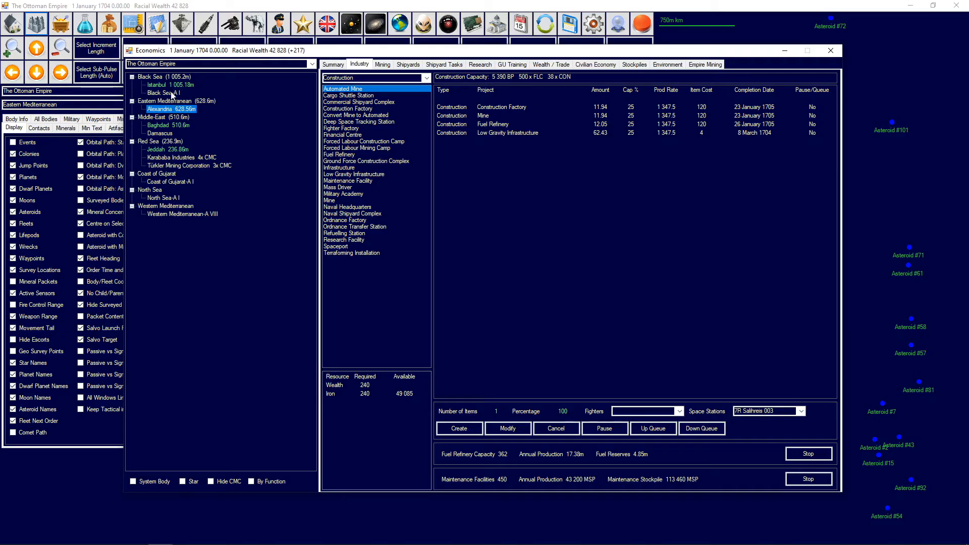
{"action": "left_click", "coordinate": [157, 85]}
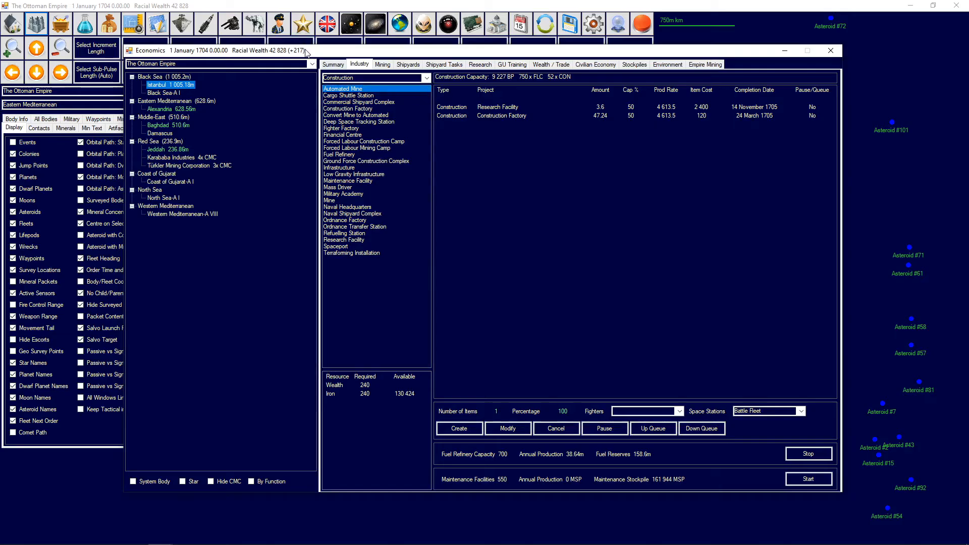
{"action": "left_click", "coordinate": [332, 64]}
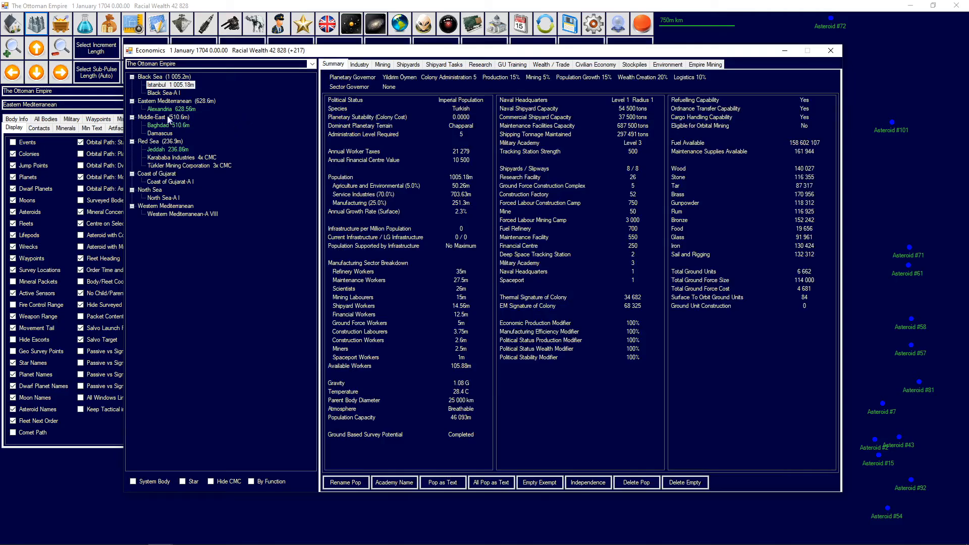
- View Alexandria's colony summary, then close Economics to return to the Eastern Mediterranean map
{"action": "left_click", "coordinate": [159, 109]}
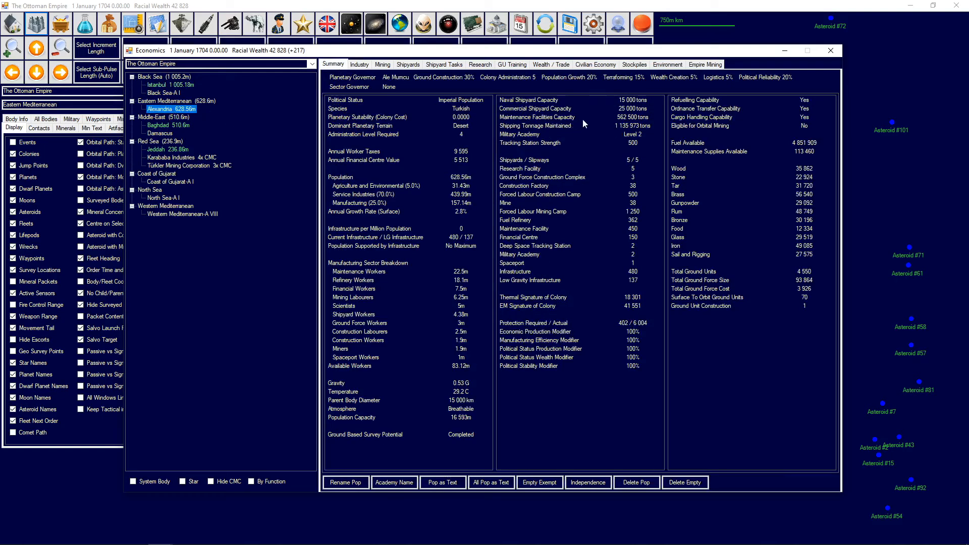
{"action": "mouse_move", "coordinate": [623, 128]}
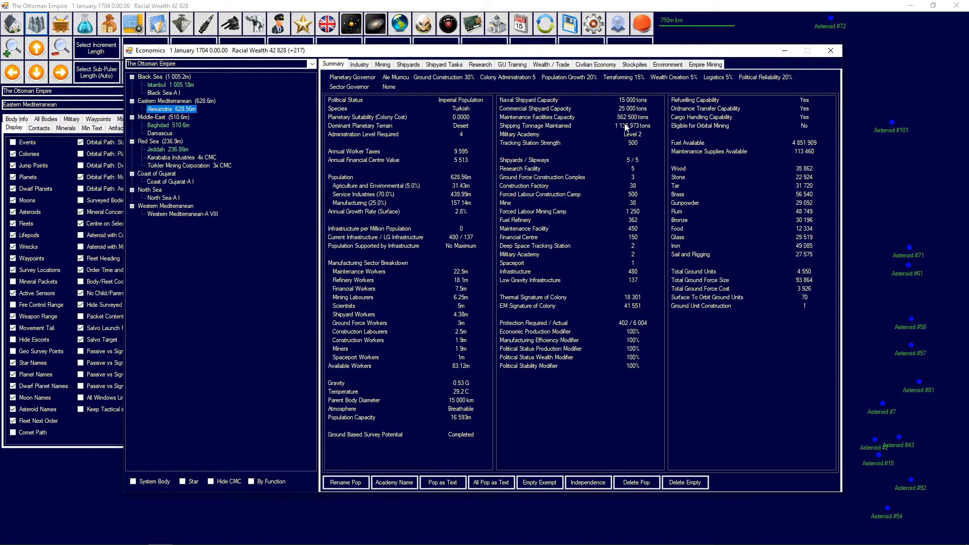
{"action": "left_click", "coordinate": [830, 50]}
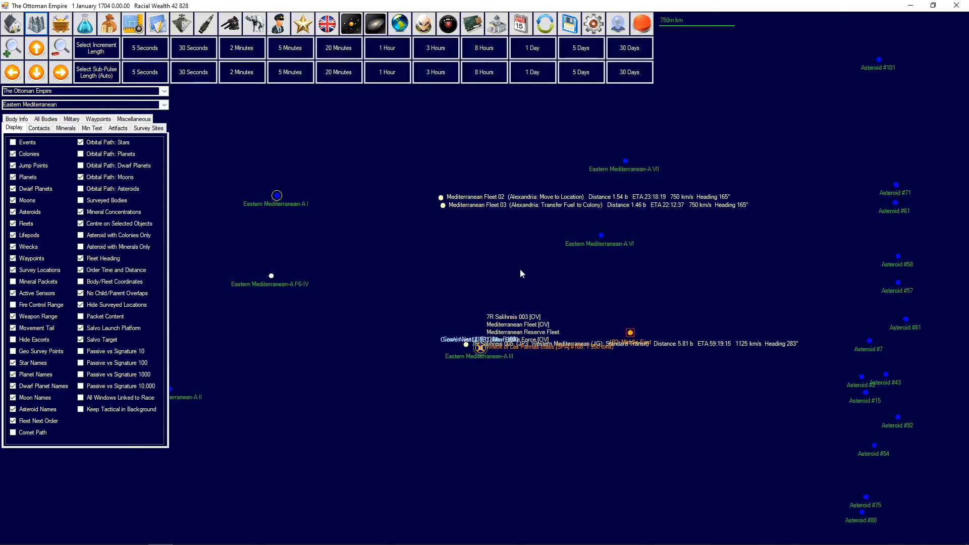
{"action": "mouse_move", "coordinate": [293, 296]}
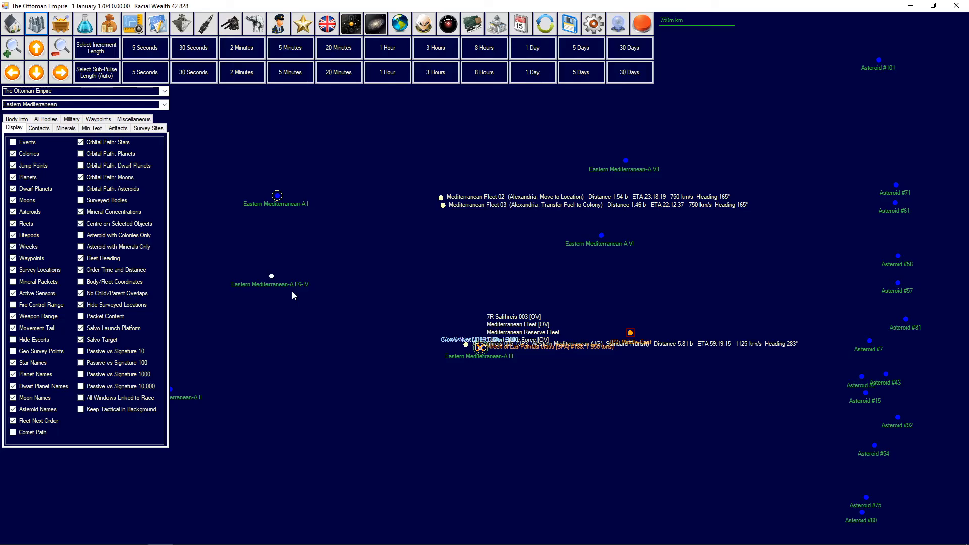
- Show the galactic map of known systems with survey percentages and colonized systems
{"action": "left_click", "coordinate": [376, 23]}
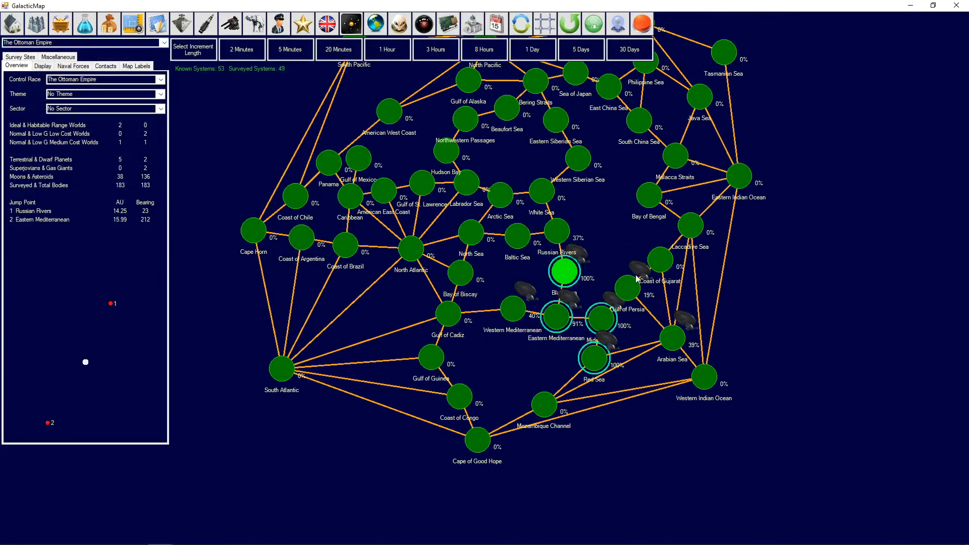
{"action": "mouse_move", "coordinate": [638, 294]}
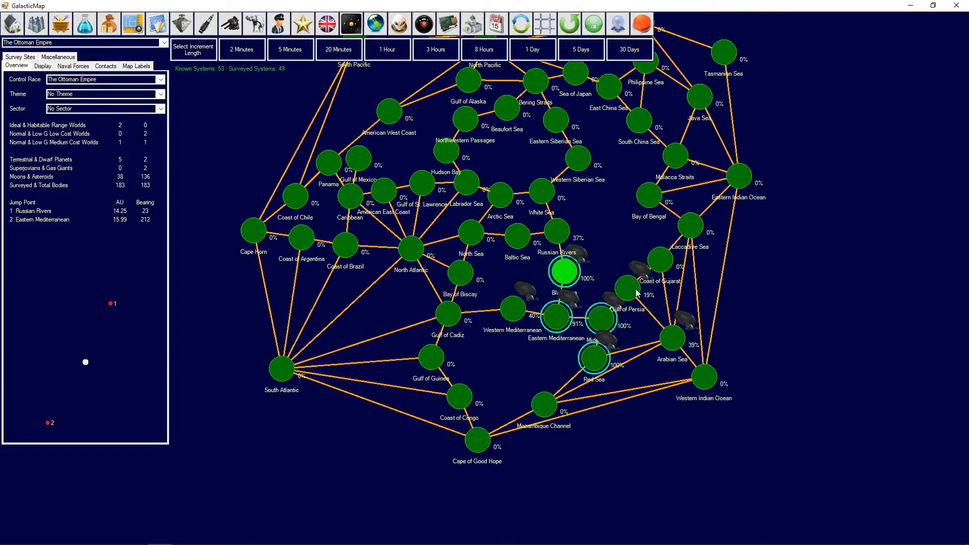
{"action": "mouse_move", "coordinate": [646, 334]}
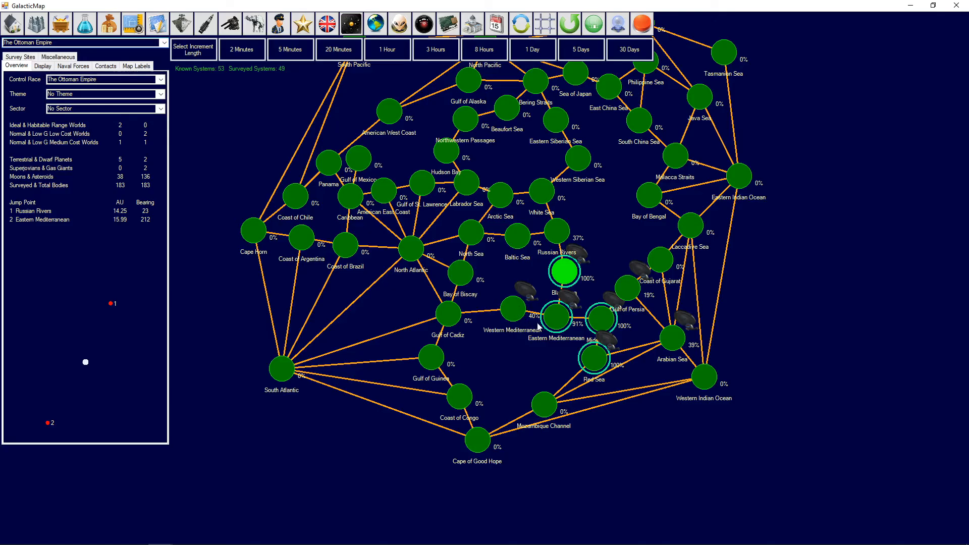
{"action": "mouse_move", "coordinate": [556, 327]}
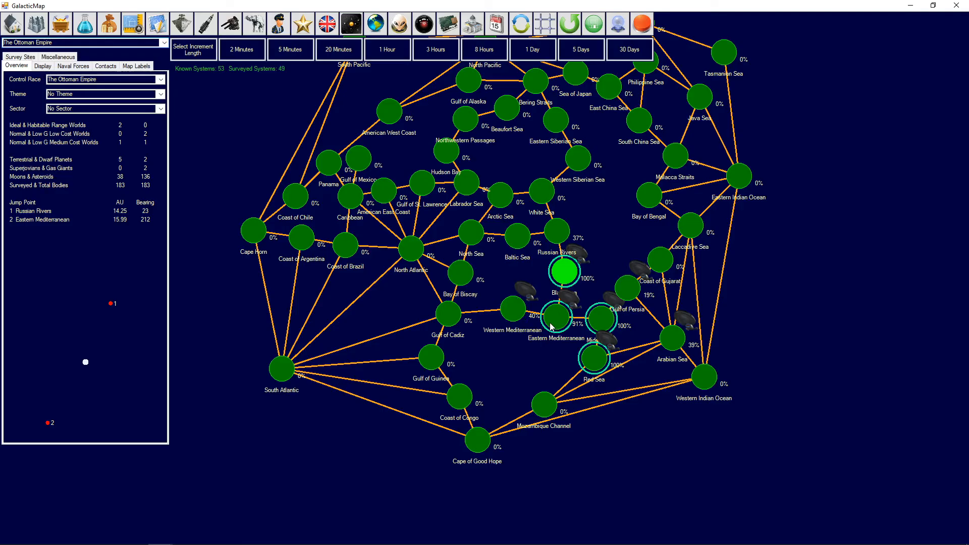
{"action": "mouse_move", "coordinate": [551, 230]}
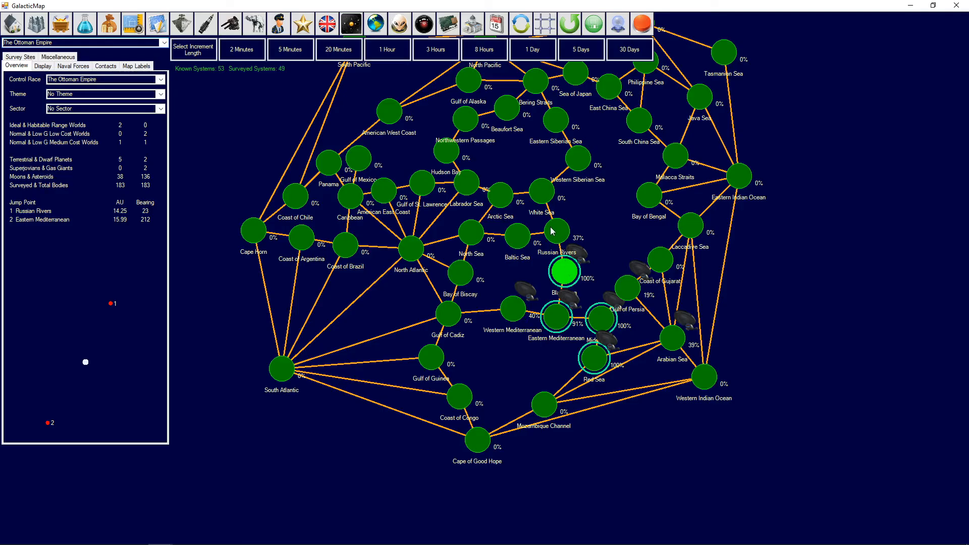
{"action": "mouse_move", "coordinate": [574, 230]}
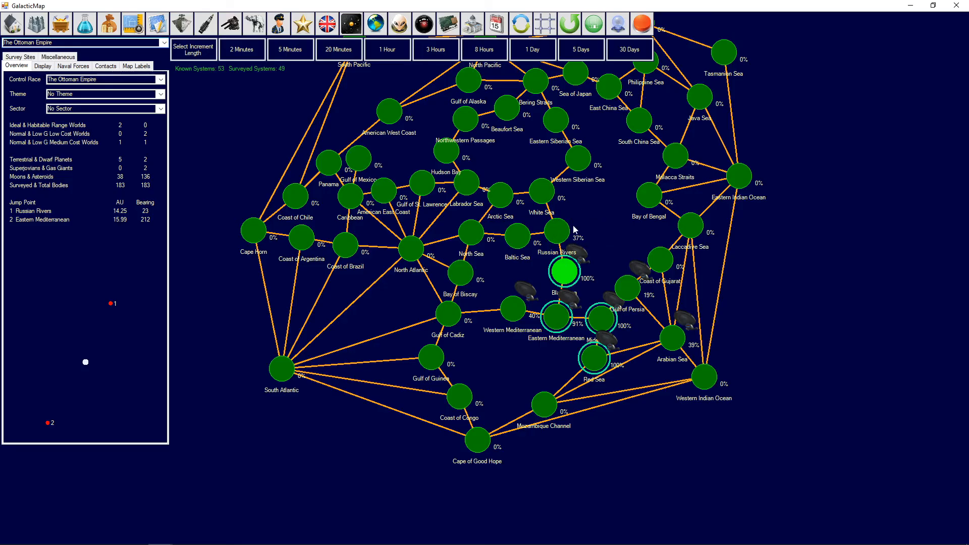
{"action": "mouse_move", "coordinate": [580, 232]}
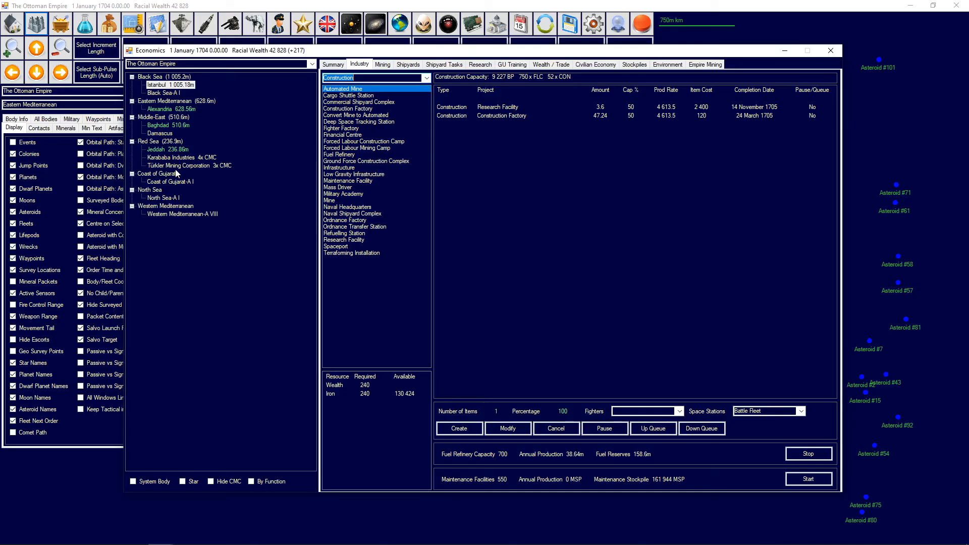
{"action": "mouse_move", "coordinate": [178, 173]}
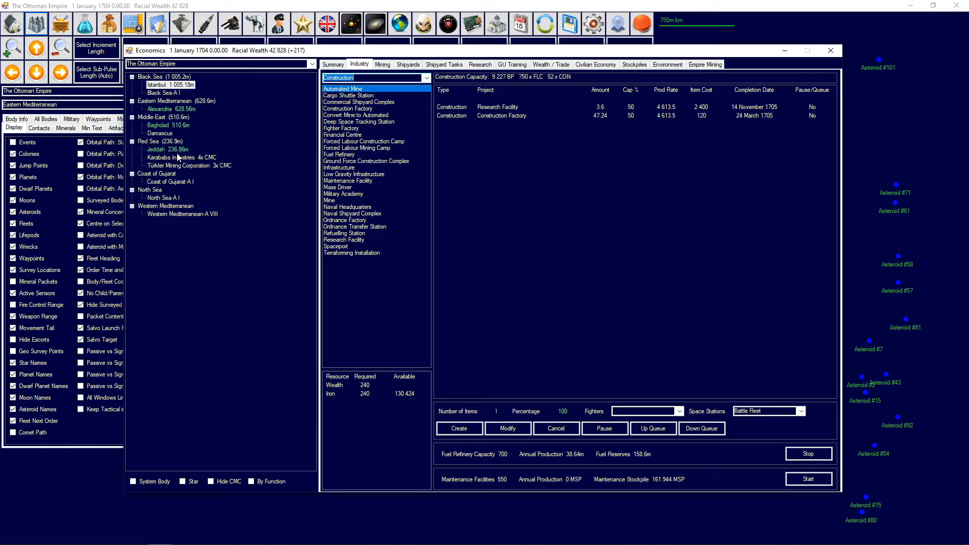
{"action": "mouse_move", "coordinate": [161, 133]}
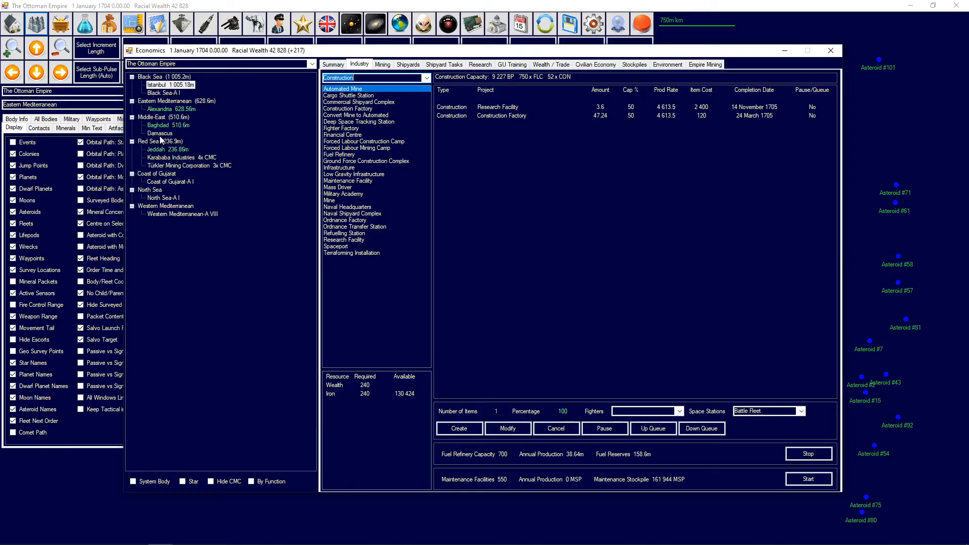
- Check Damascus's empty construction queue, then show the Wealth / Trade income and expenditure breakdown
{"action": "left_click", "coordinate": [159, 133]}
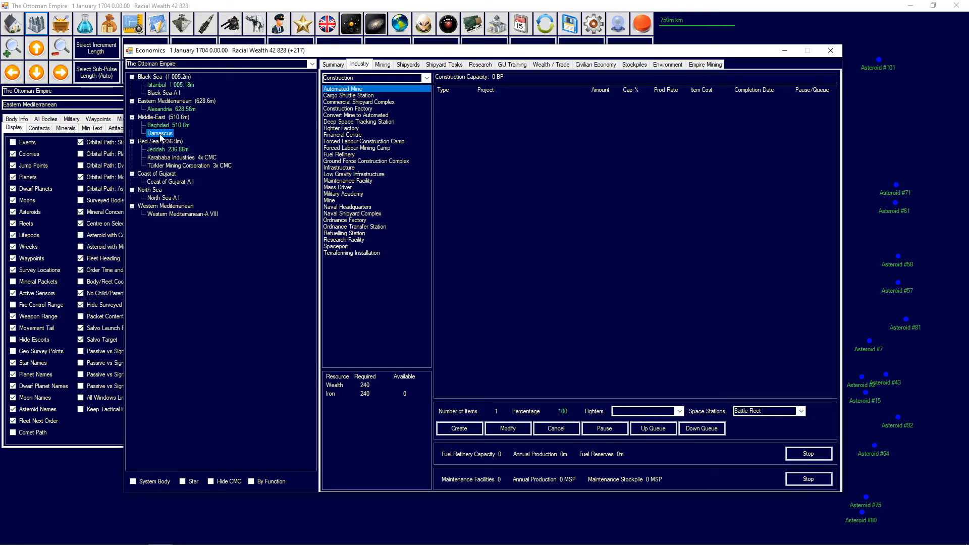
{"action": "mouse_move", "coordinate": [574, 68]}
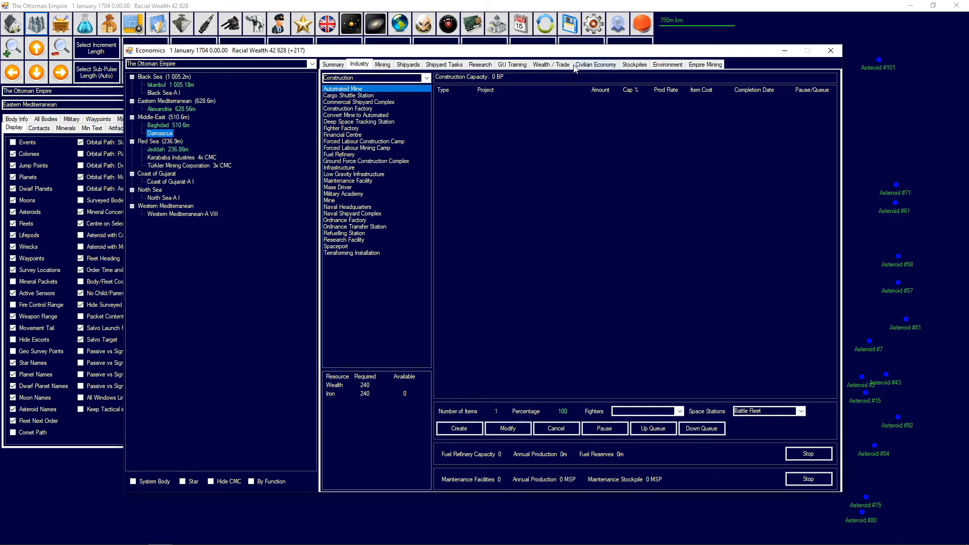
{"action": "left_click", "coordinate": [549, 65]}
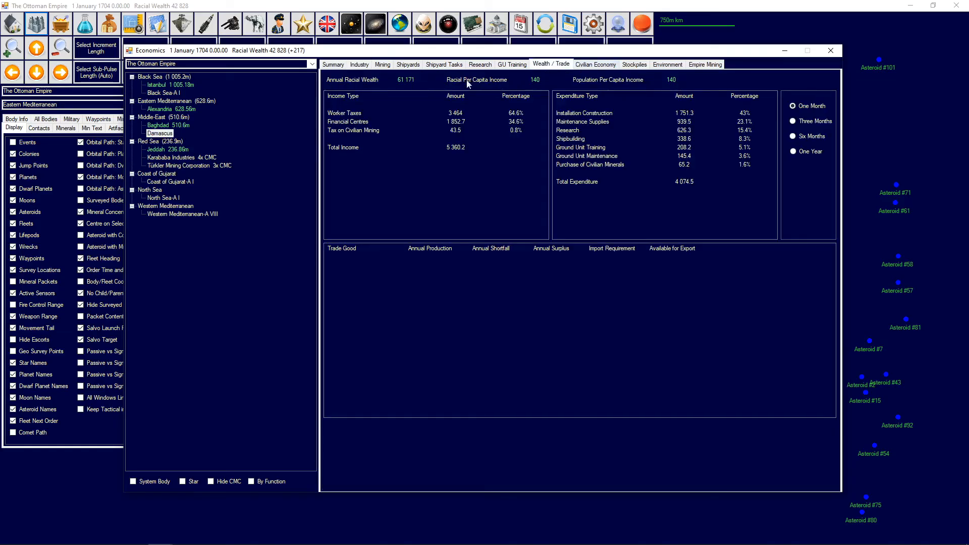
{"action": "mouse_move", "coordinate": [468, 85]}
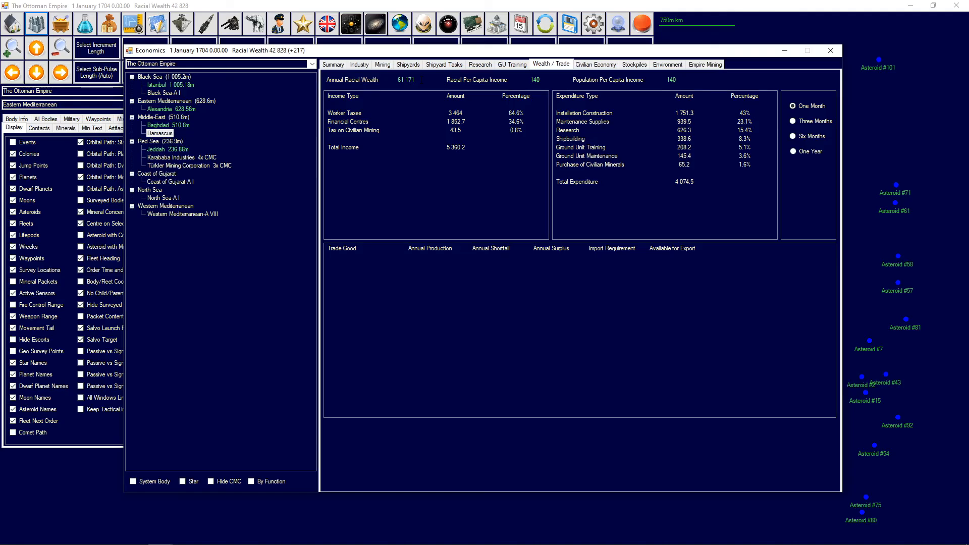
{"action": "mouse_move", "coordinate": [661, 186]}
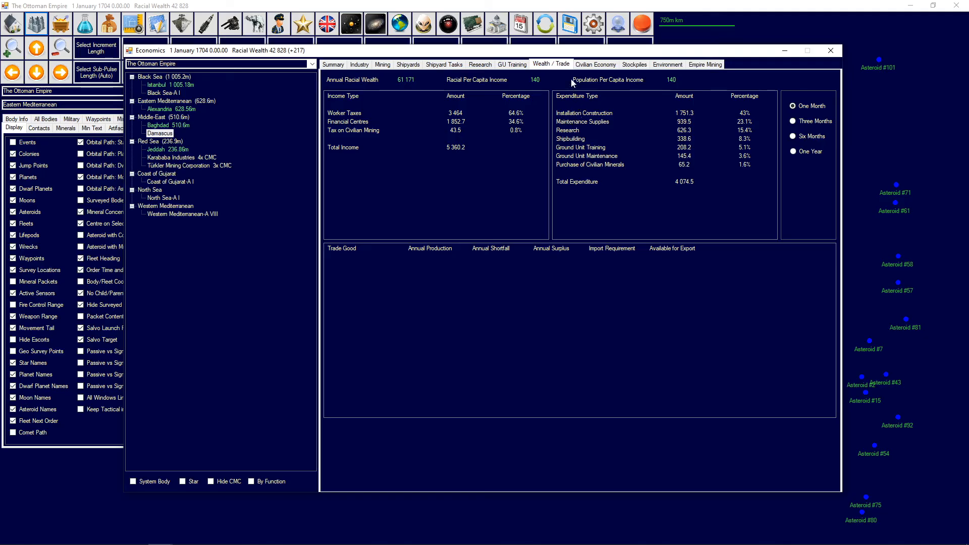
- Show the Empire Mining stockpiles and changes for wood, stone, tar, gunpowder and iron
{"action": "left_click", "coordinate": [704, 64]}
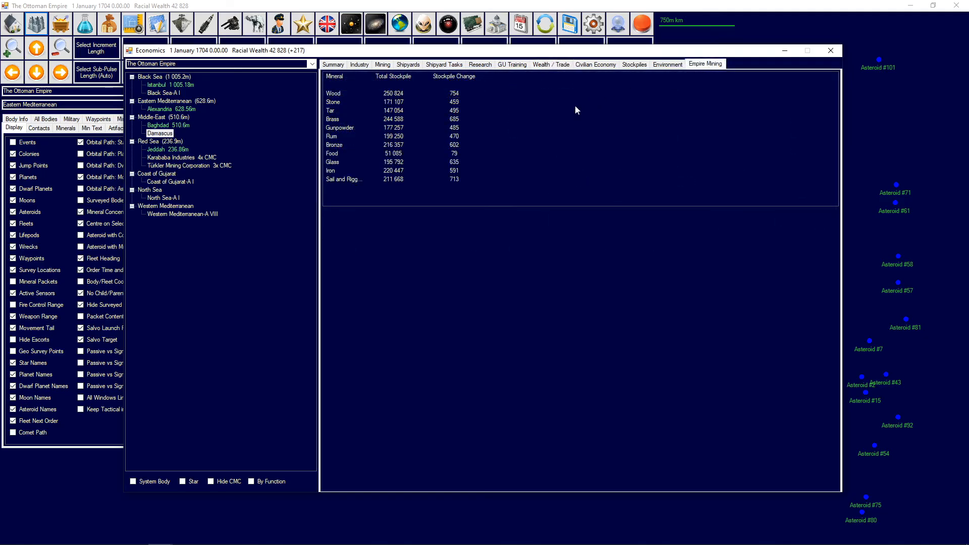
{"action": "mouse_move", "coordinate": [370, 154]}
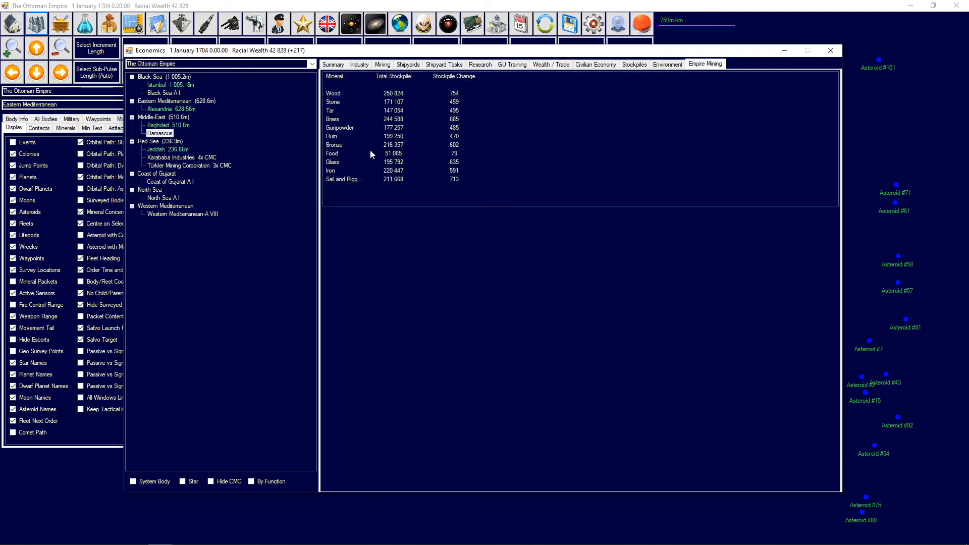
{"action": "mouse_move", "coordinate": [423, 182]}
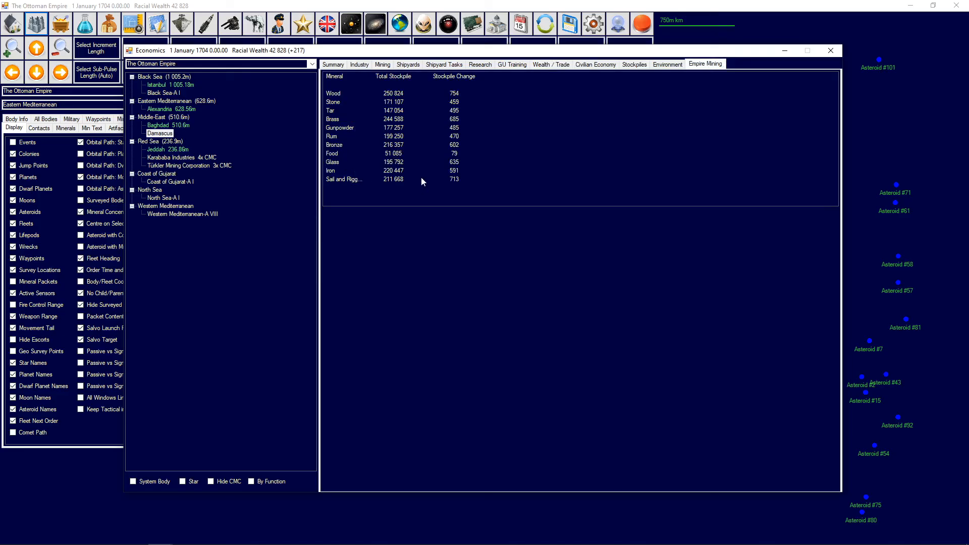
{"action": "mouse_move", "coordinate": [466, 167]}
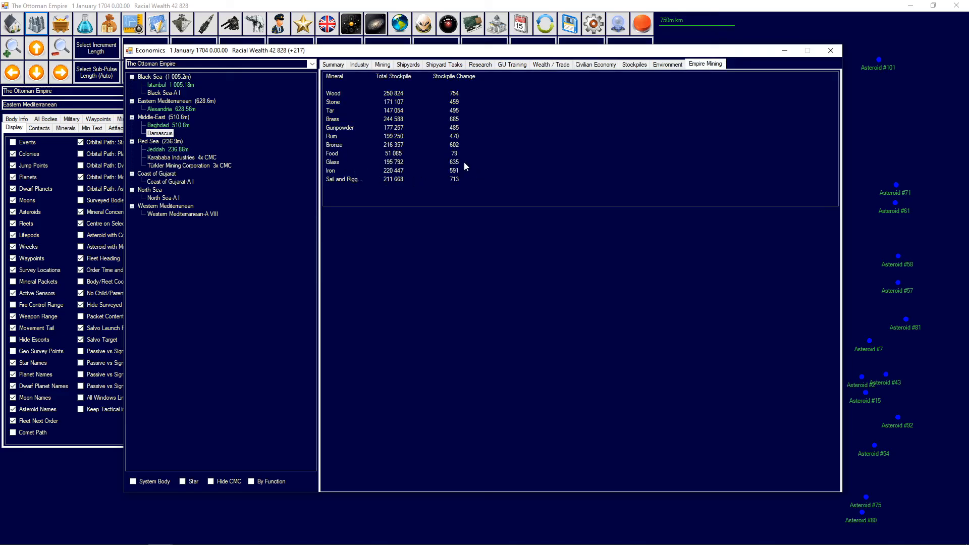
- Show the Karababa Industries civilian mining colony summary under Red Sea
{"action": "left_click", "coordinate": [172, 158]}
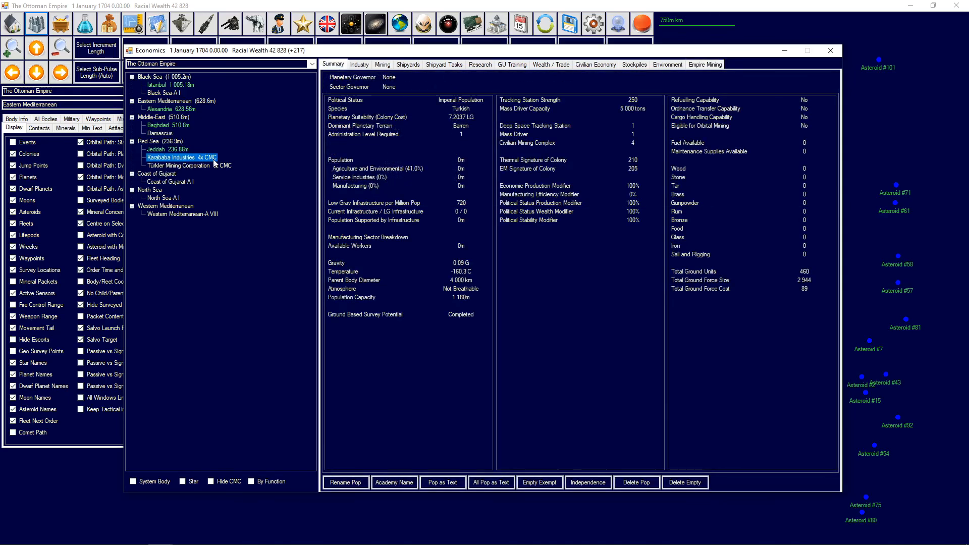
{"action": "mouse_move", "coordinate": [213, 169]}
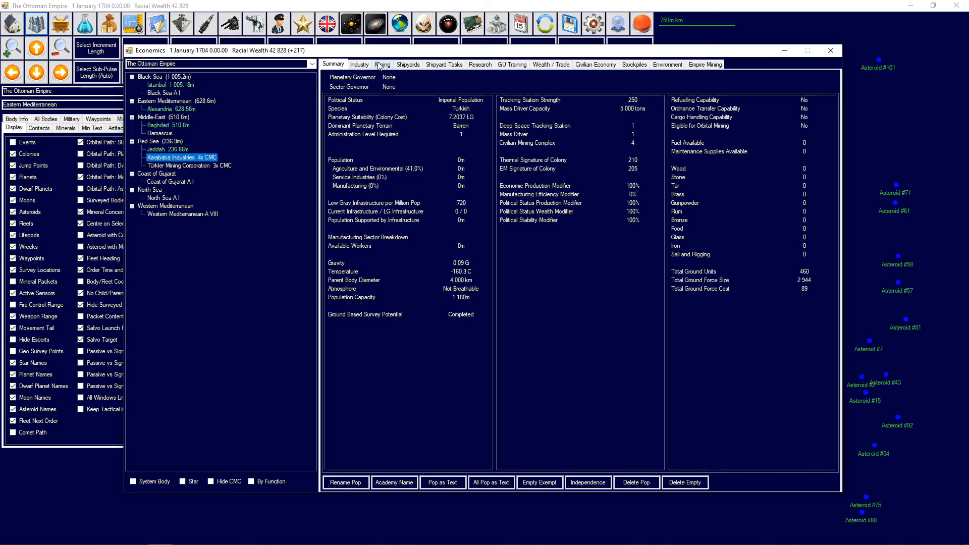
- Flip between Türkler Mining Corporation and Karababa Industries on the Mining view to compare their mineral output
{"action": "left_click", "coordinate": [382, 63]}
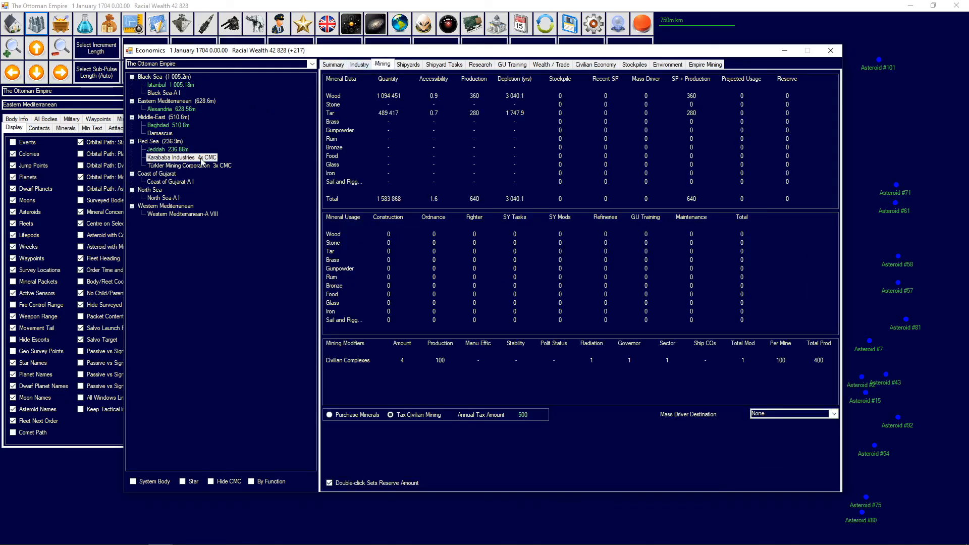
{"action": "left_click", "coordinate": [186, 165]}
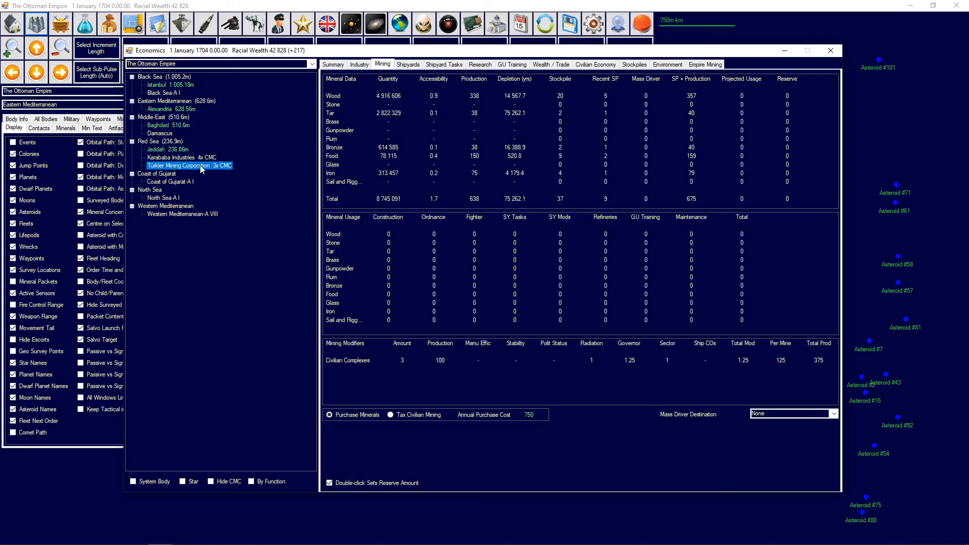
{"action": "mouse_move", "coordinate": [497, 55]}
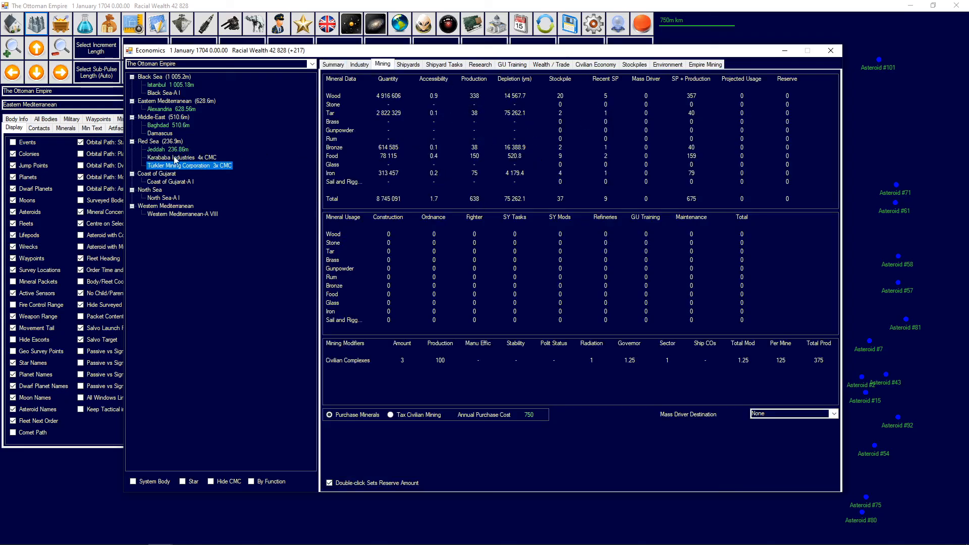
{"action": "mouse_move", "coordinate": [180, 166]}
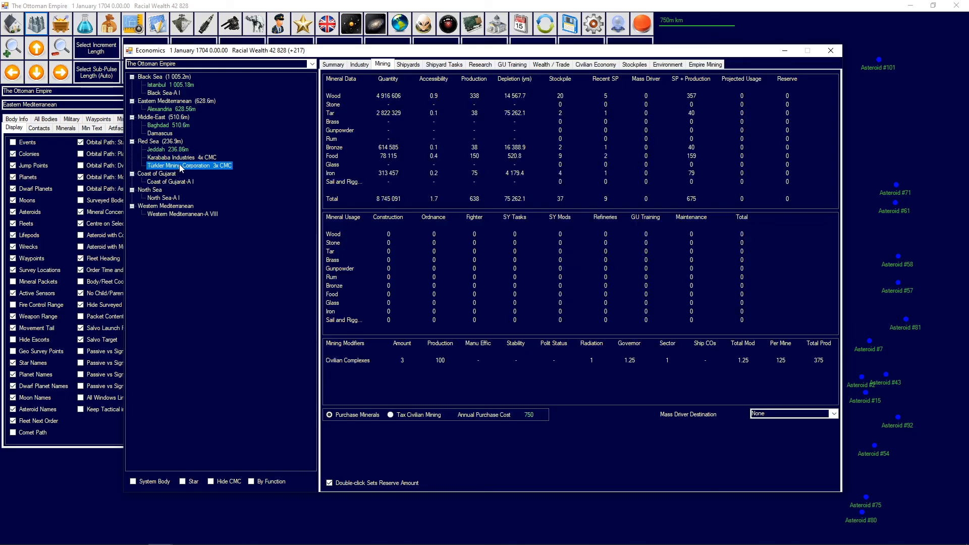
{"action": "left_click", "coordinate": [180, 158]}
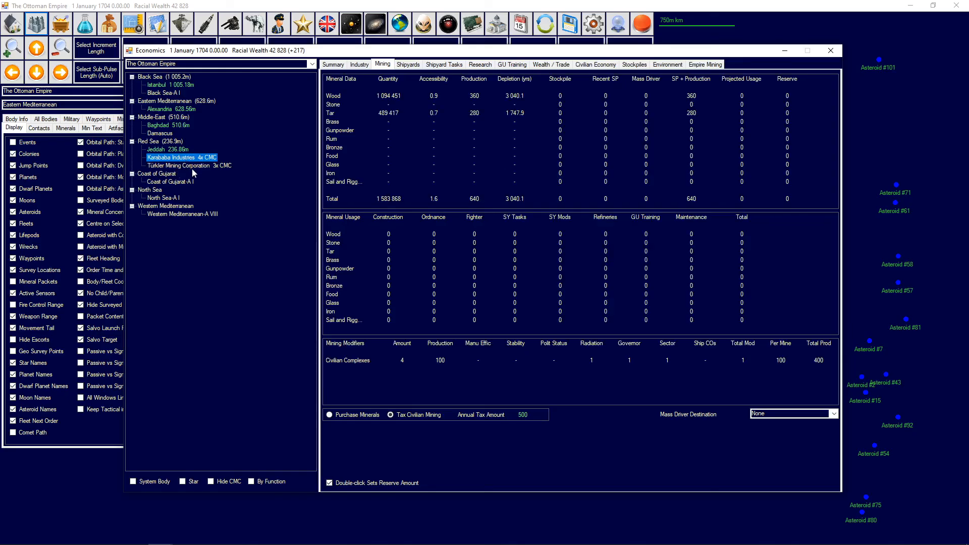
{"action": "mouse_move", "coordinate": [275, 209]}
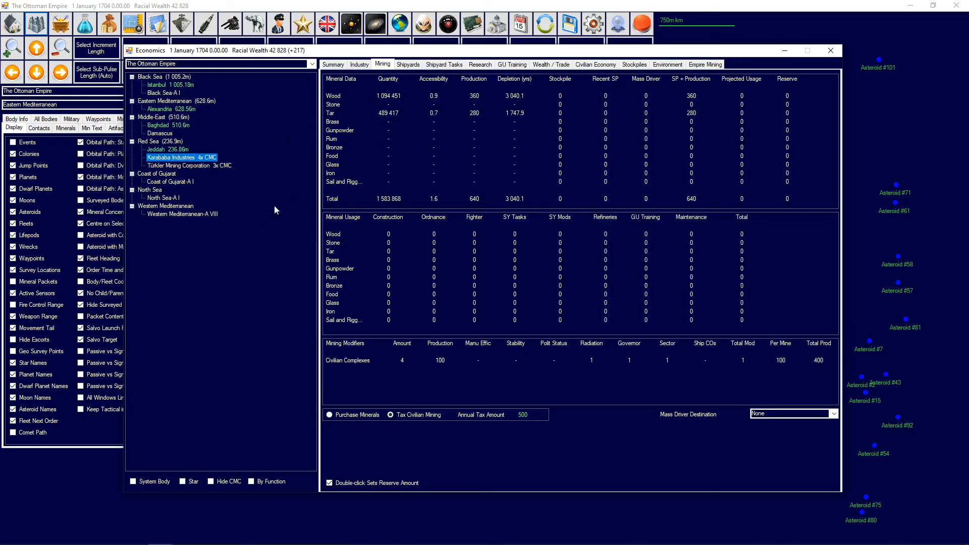
{"action": "left_click", "coordinate": [189, 166]}
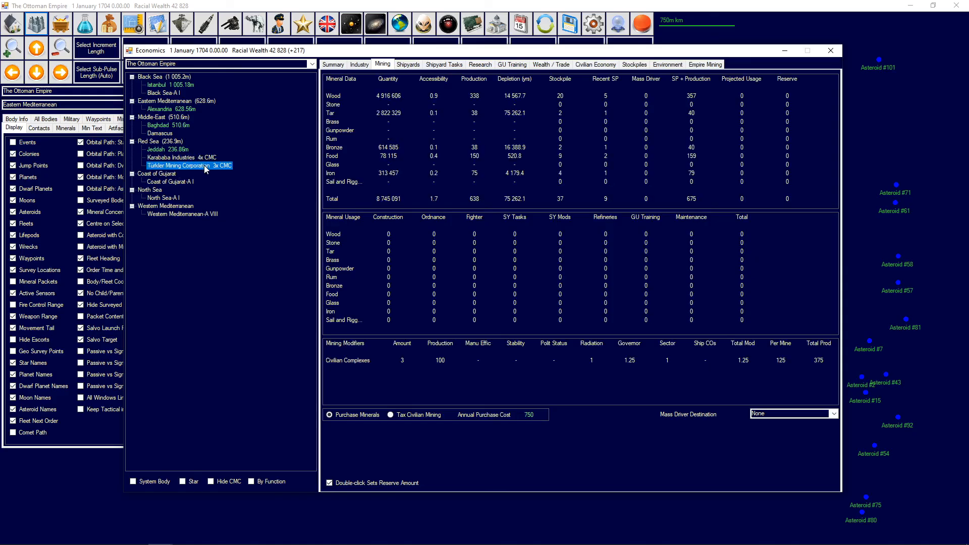
{"action": "left_click", "coordinate": [181, 158]}
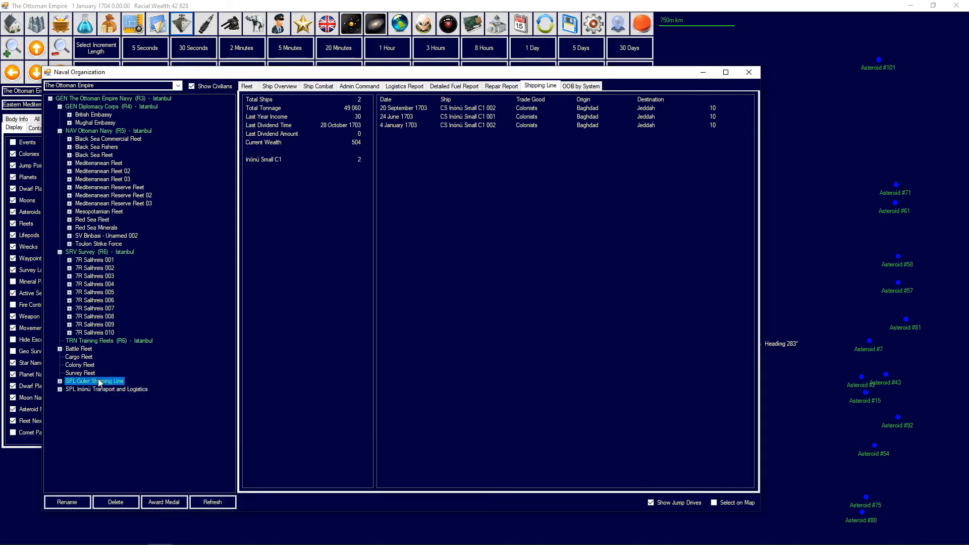
- Alternate between SPL Güler Shipping Line and SPL Inönü Transport and Logistics to compare their trade records
{"action": "left_click", "coordinate": [94, 381]}
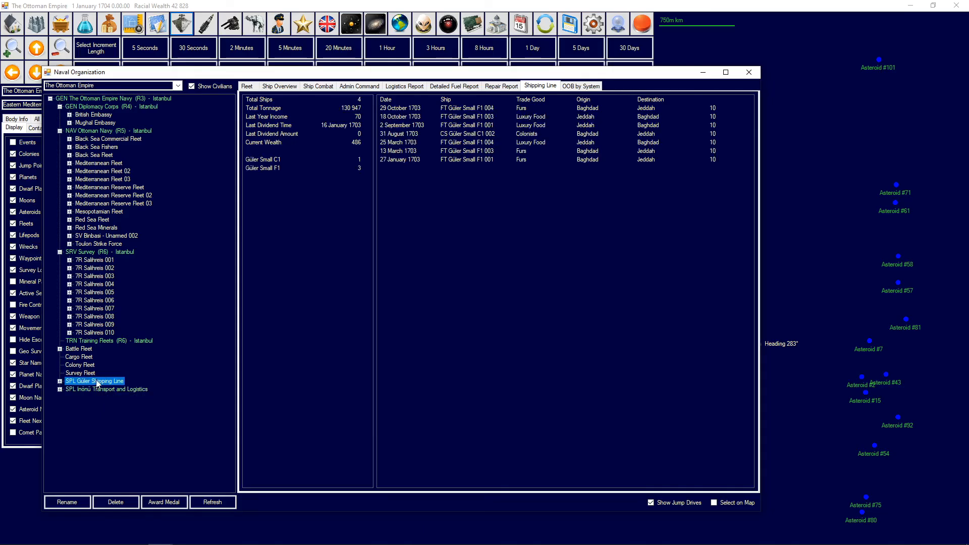
{"action": "left_click", "coordinate": [106, 389]}
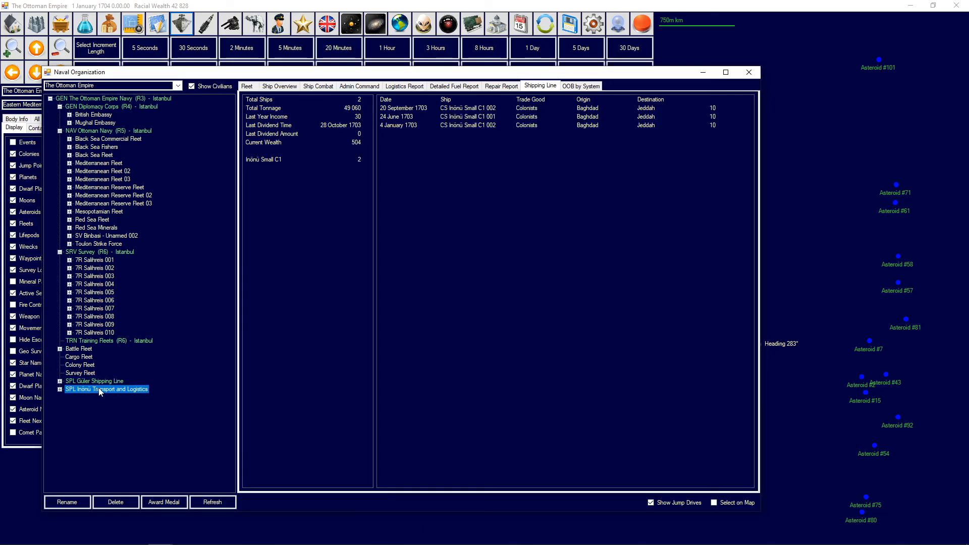
{"action": "mouse_move", "coordinate": [98, 387]}
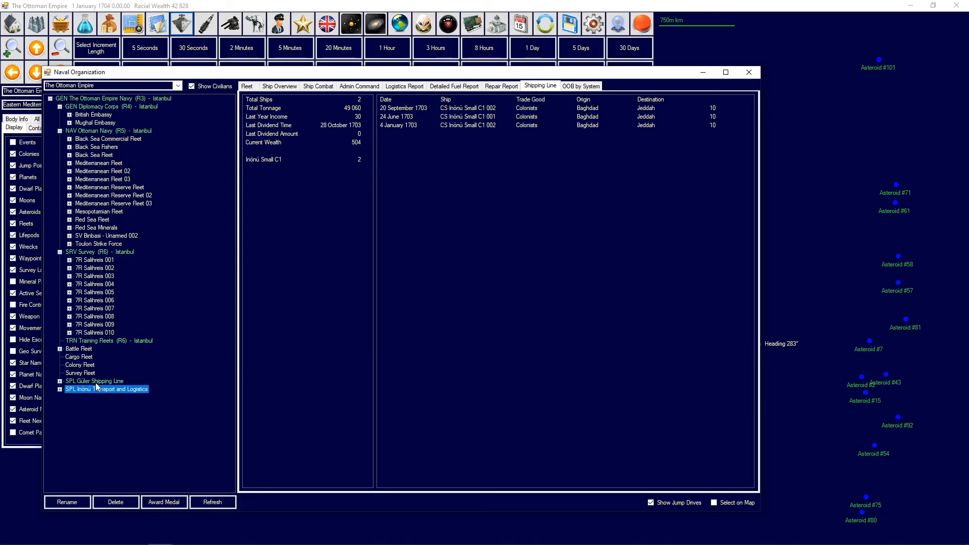
{"action": "left_click", "coordinate": [94, 381]}
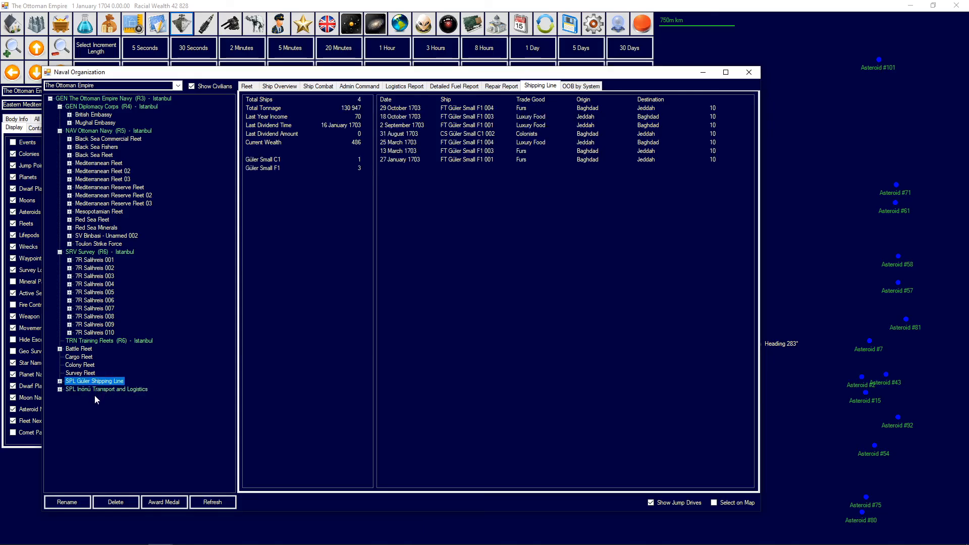
{"action": "mouse_move", "coordinate": [100, 396]}
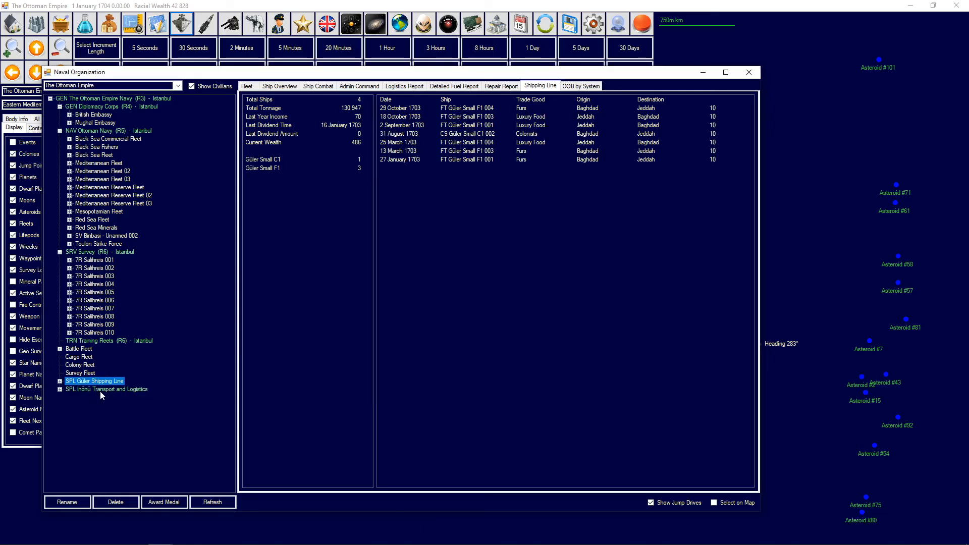
{"action": "left_click", "coordinate": [106, 389]}
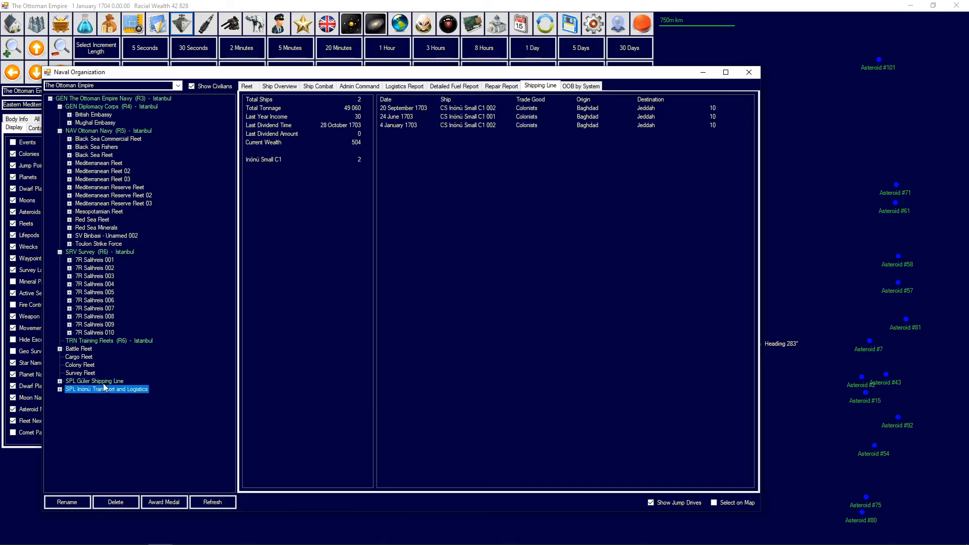